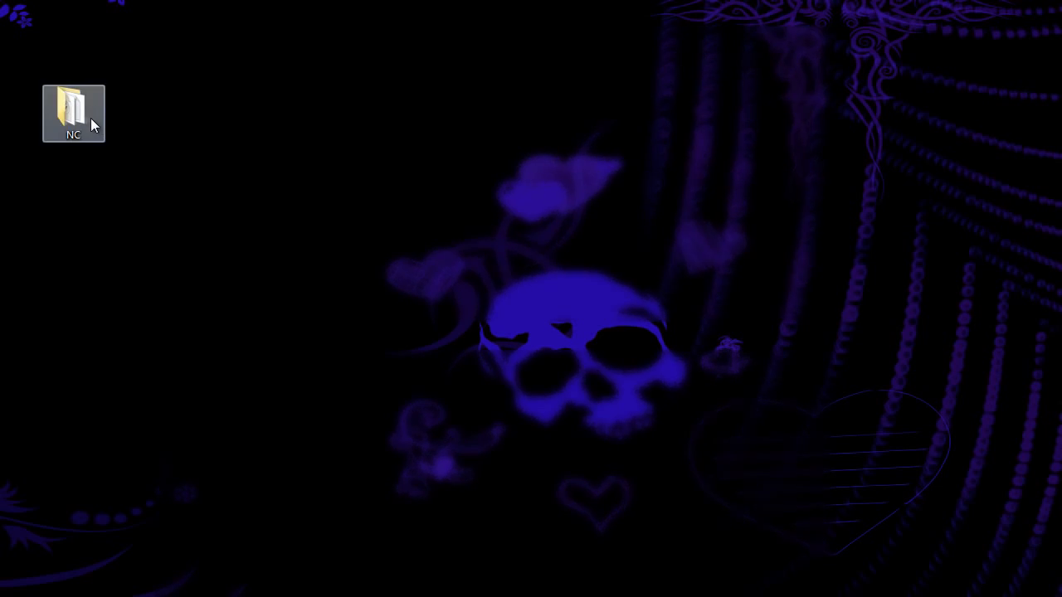
- Open the NC folder on the desktop and launch NanoCore.exe
double_click(73, 114)
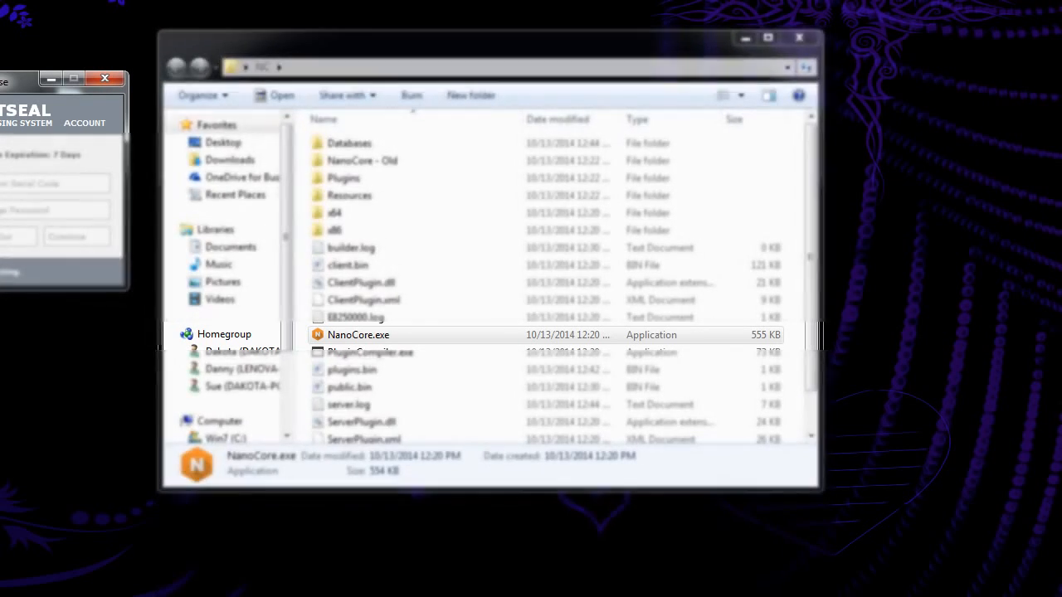
double_click(359, 334)
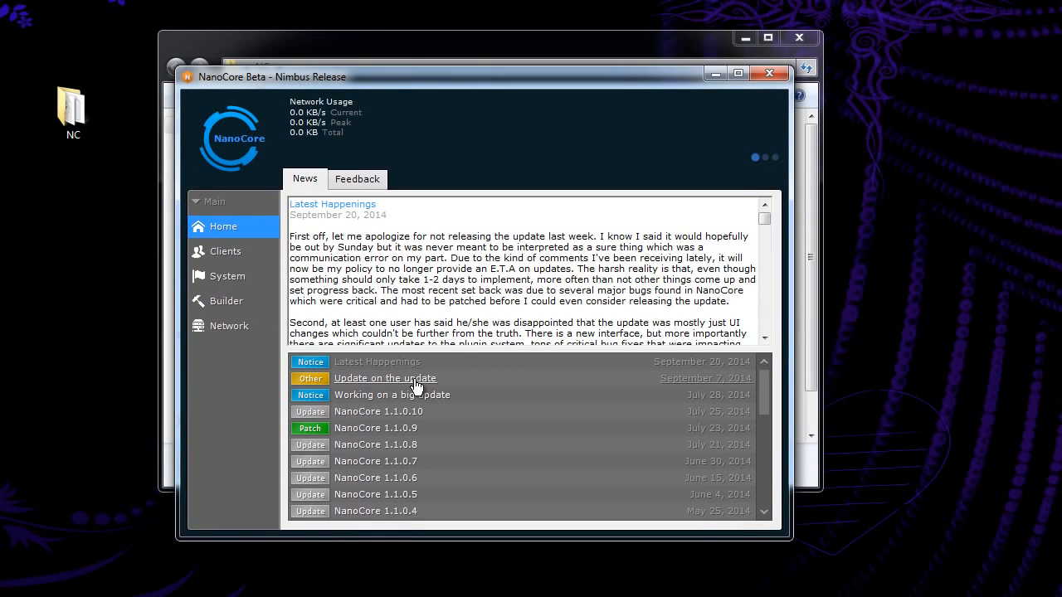
click(357, 178)
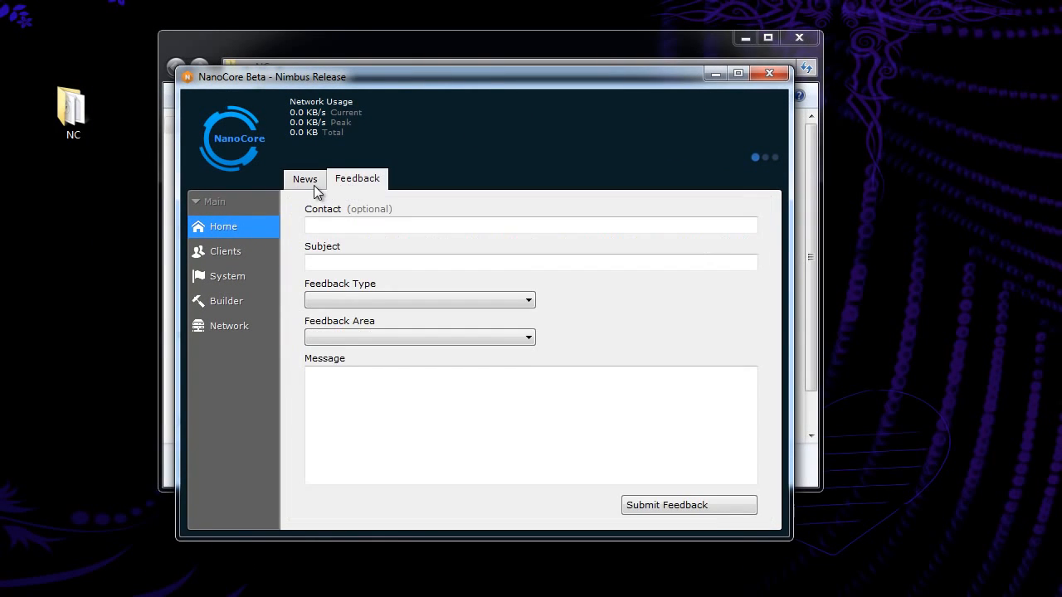
click(305, 178)
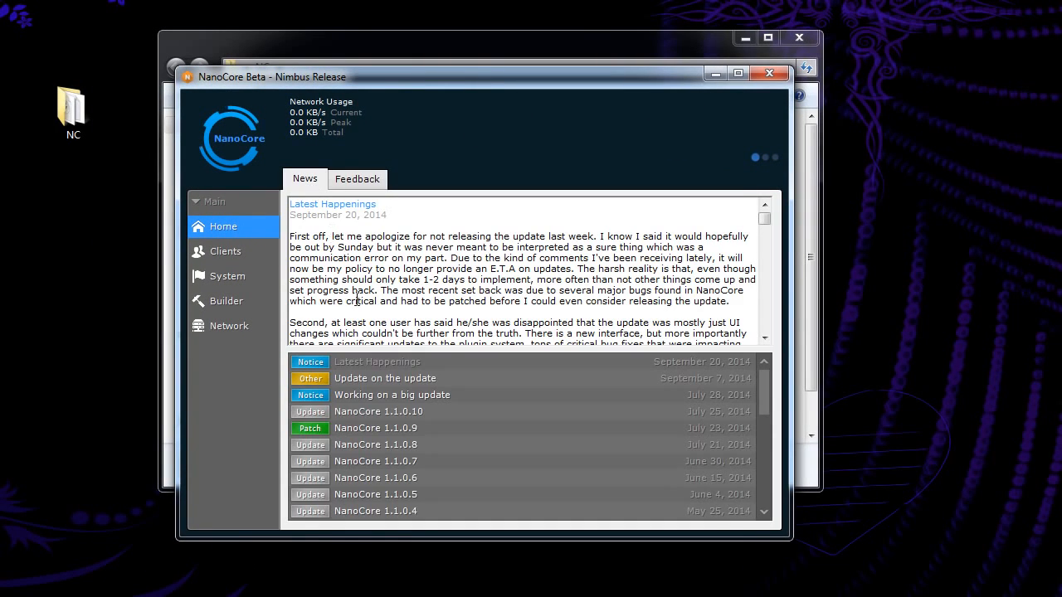
mouse_move(392, 344)
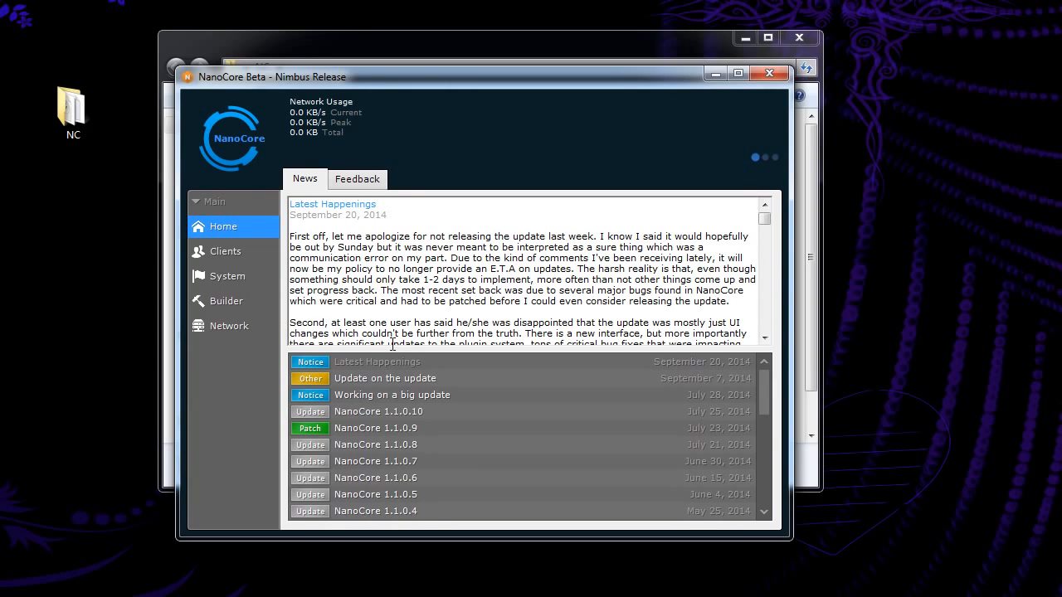
mouse_move(232, 272)
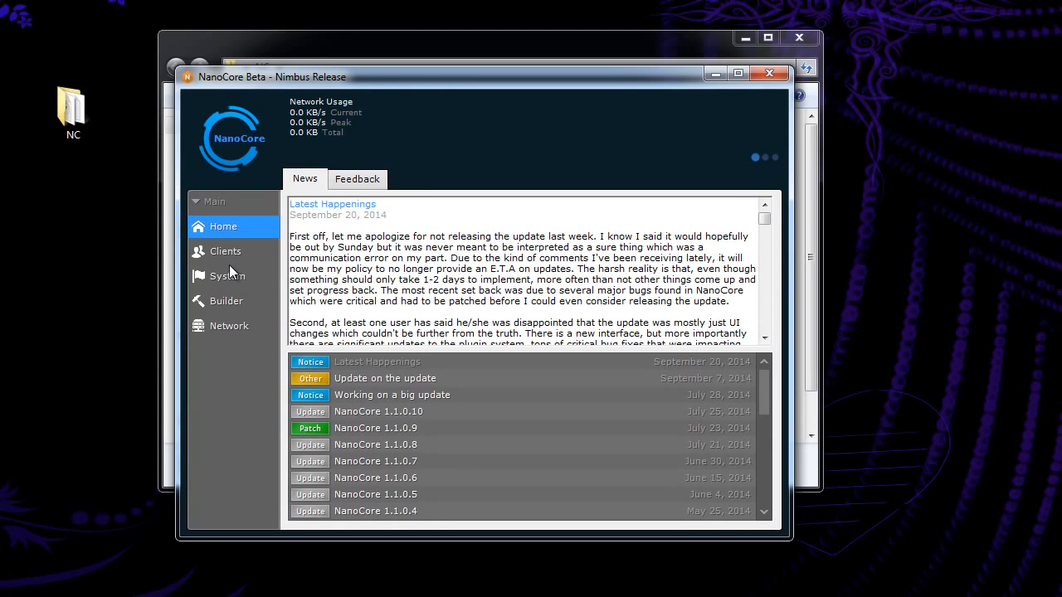
- Switch to the Clients page to view the empty connections list
click(225, 251)
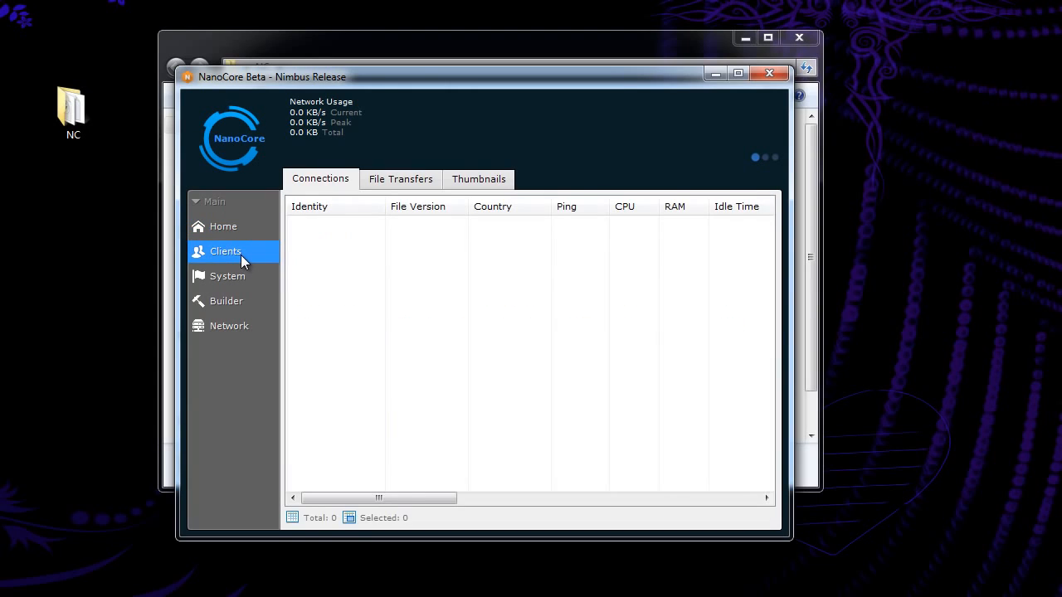
mouse_move(344, 272)
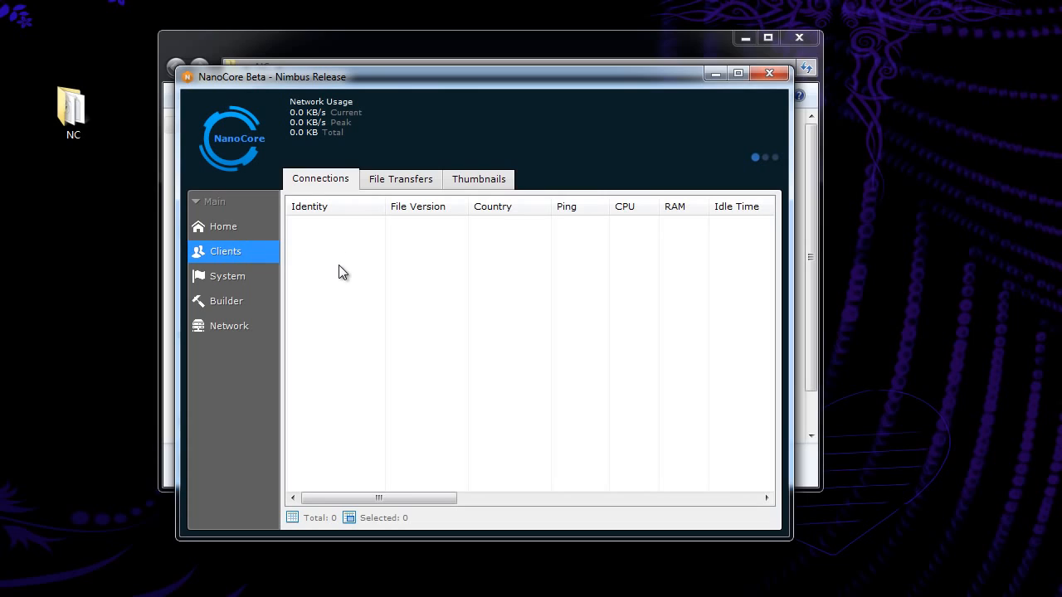
mouse_move(322, 250)
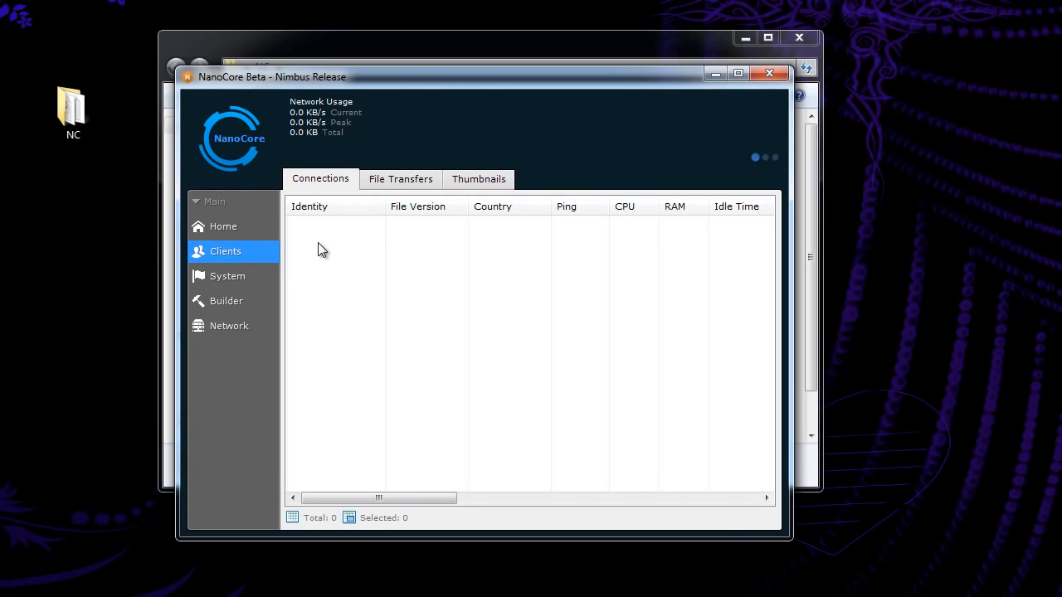
mouse_move(746, 250)
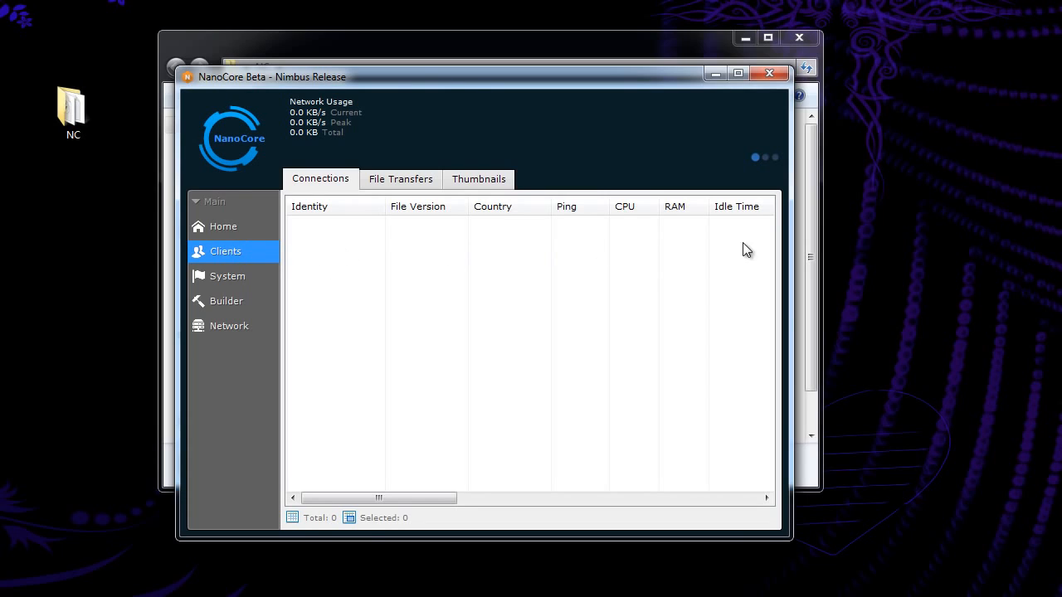
mouse_move(455, 266)
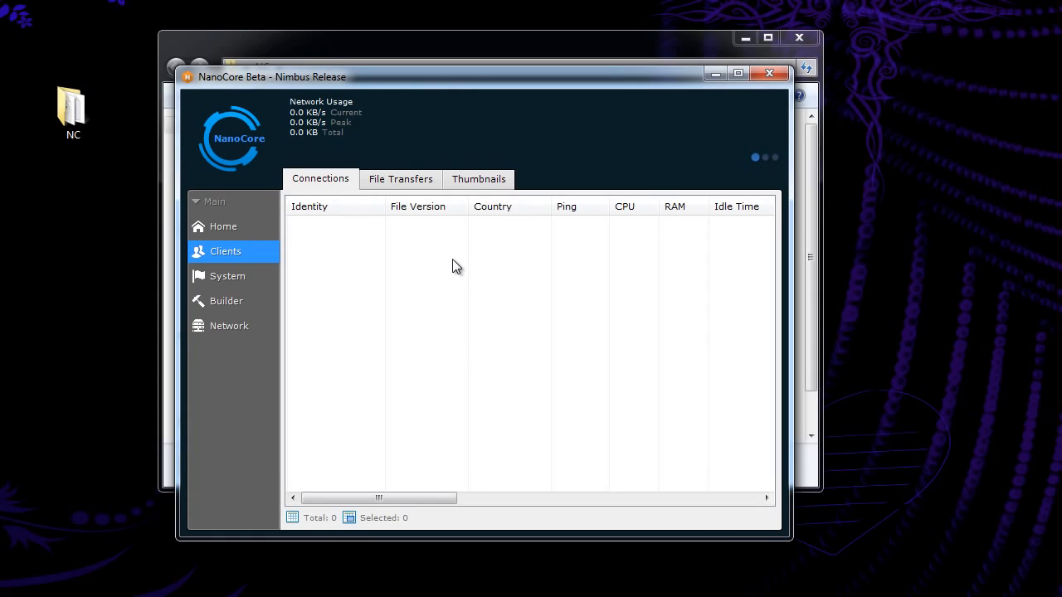
mouse_move(260, 280)
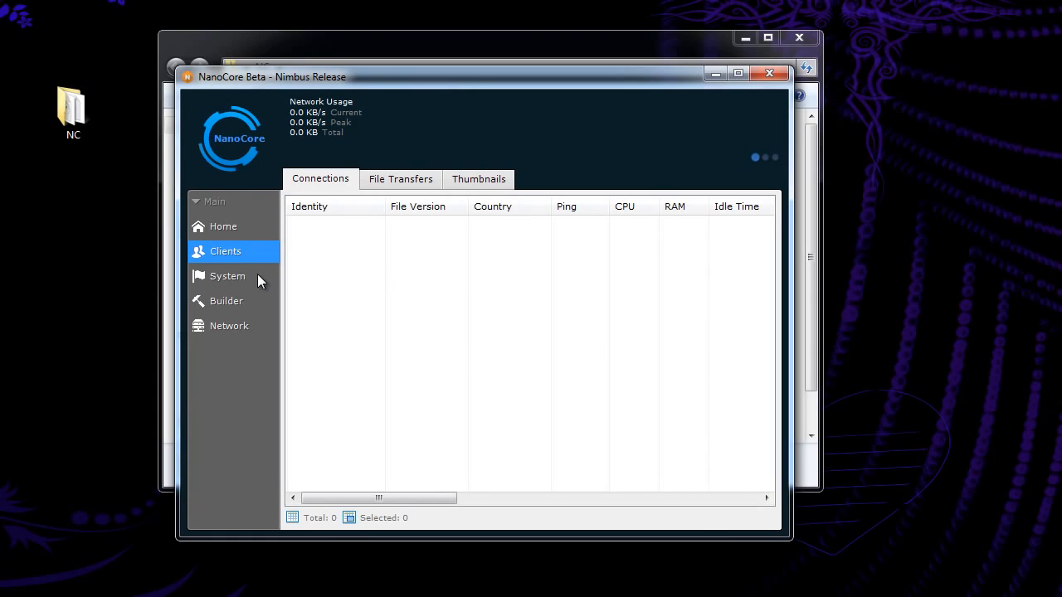
- Open the System page and scroll through the trusted plugins, Core through Tools
click(227, 276)
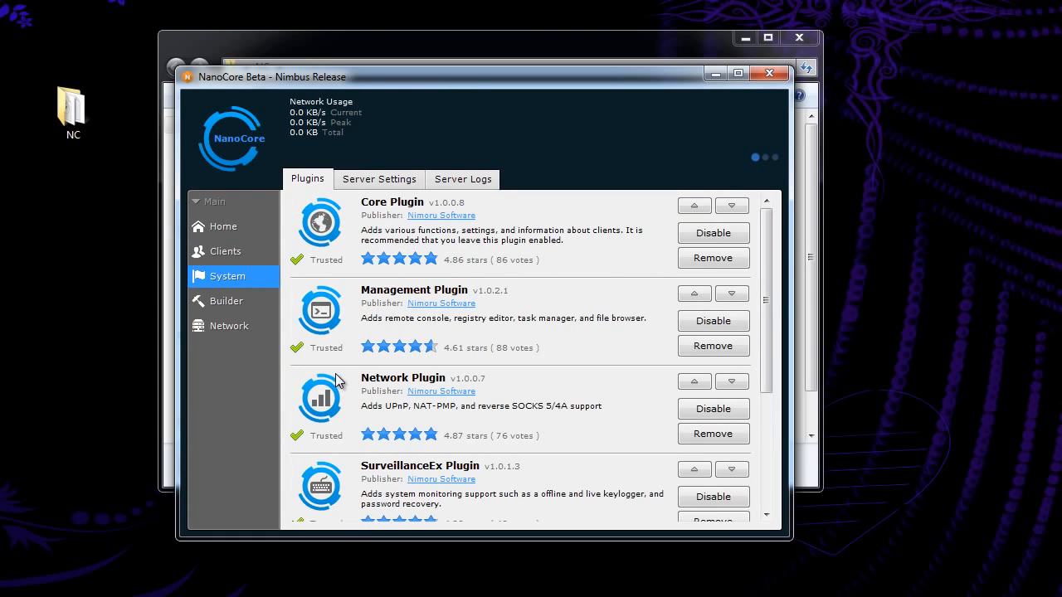
mouse_move(330, 374)
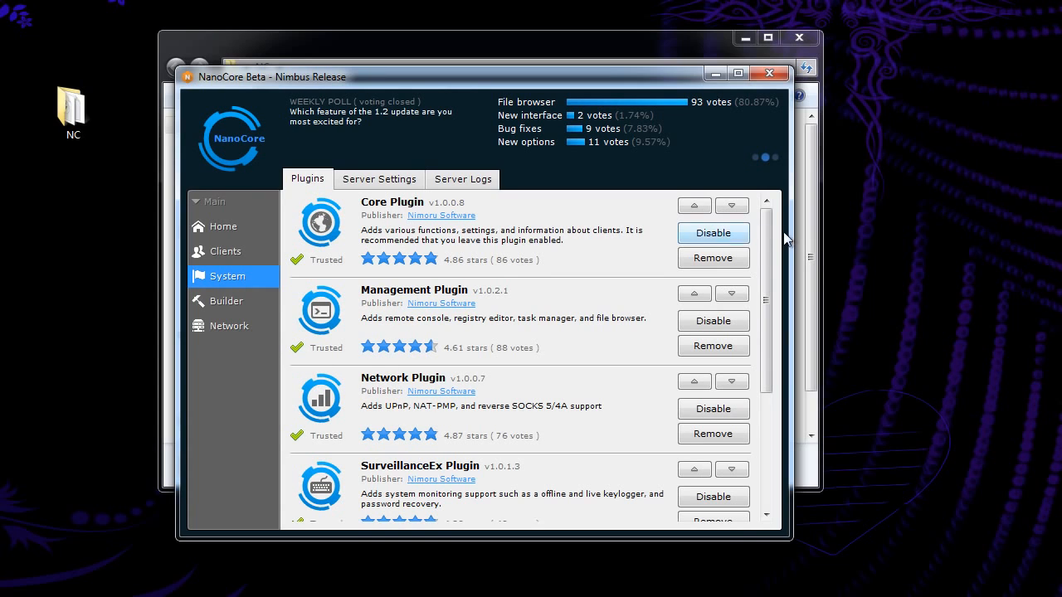
scroll(down, 3)
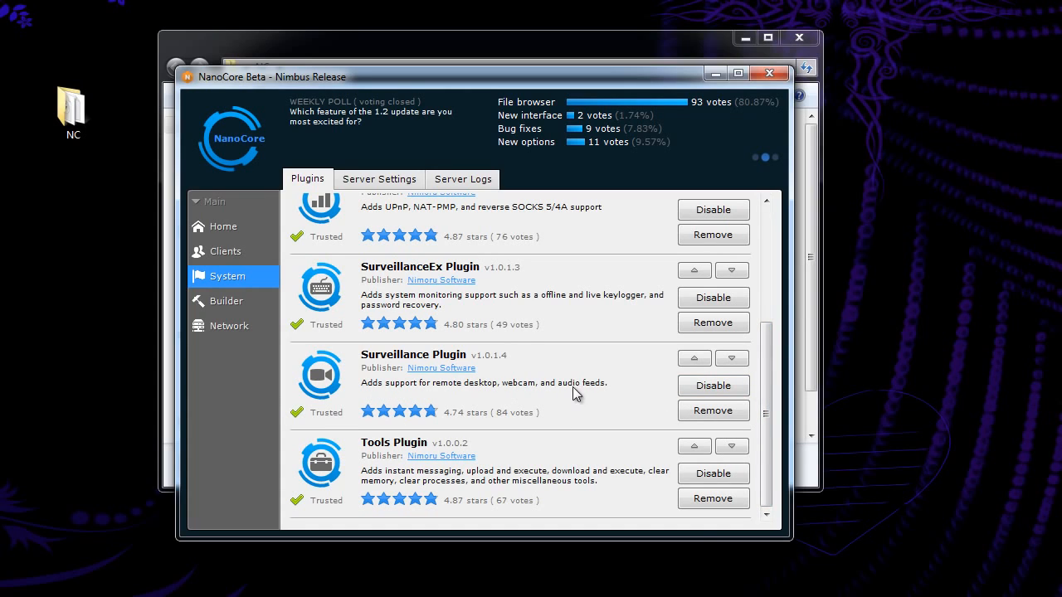
mouse_move(427, 400)
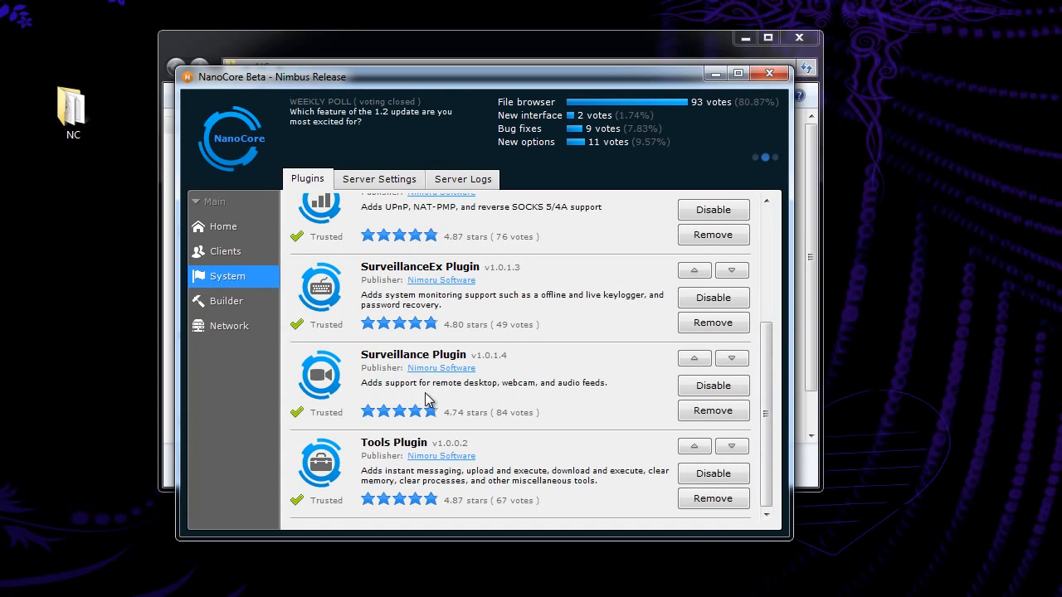
mouse_move(465, 399)
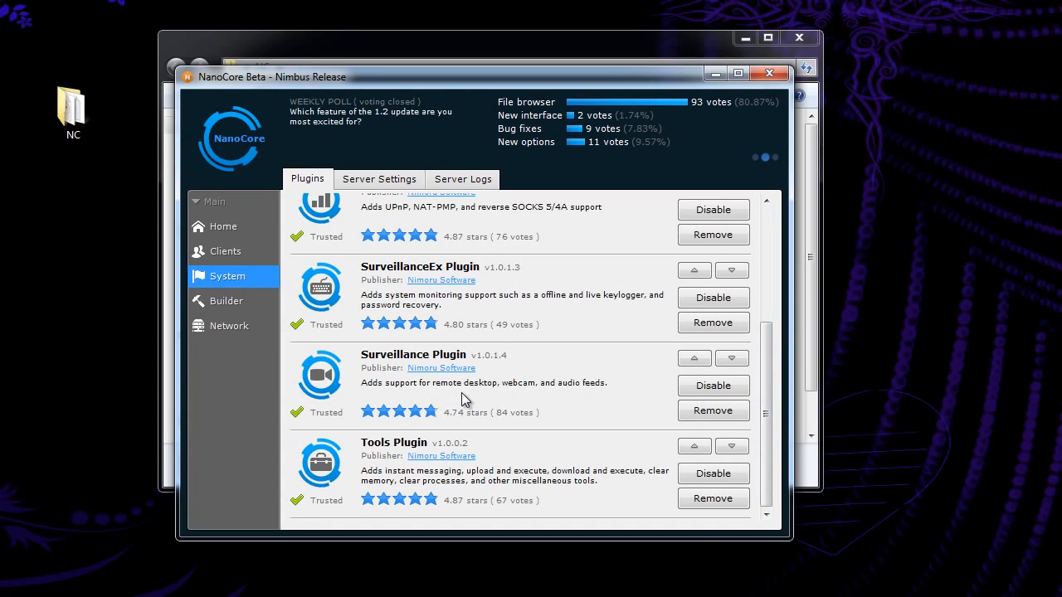
mouse_move(764, 418)
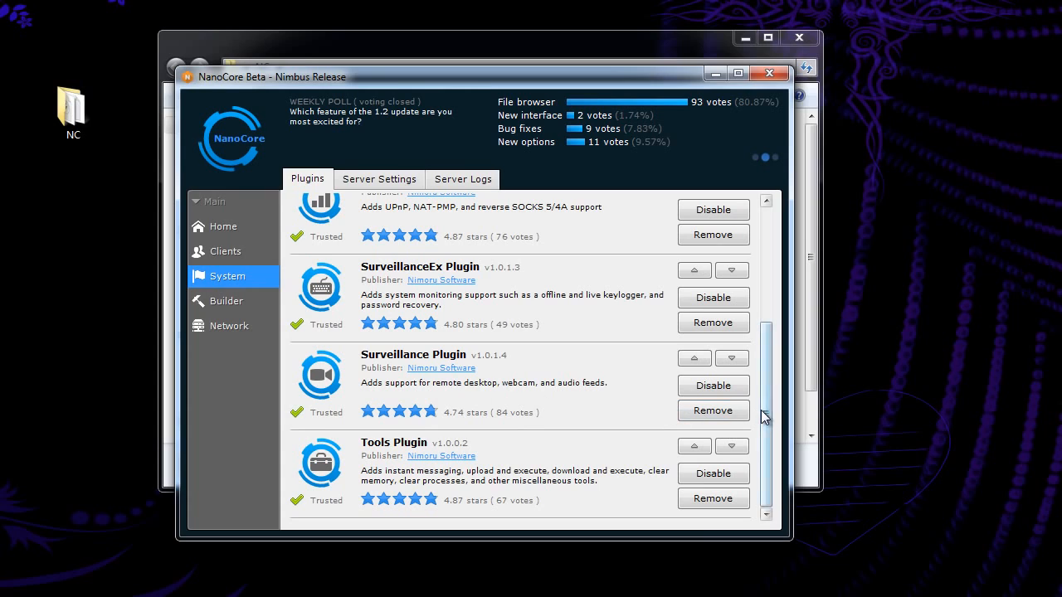
scroll(up, 3)
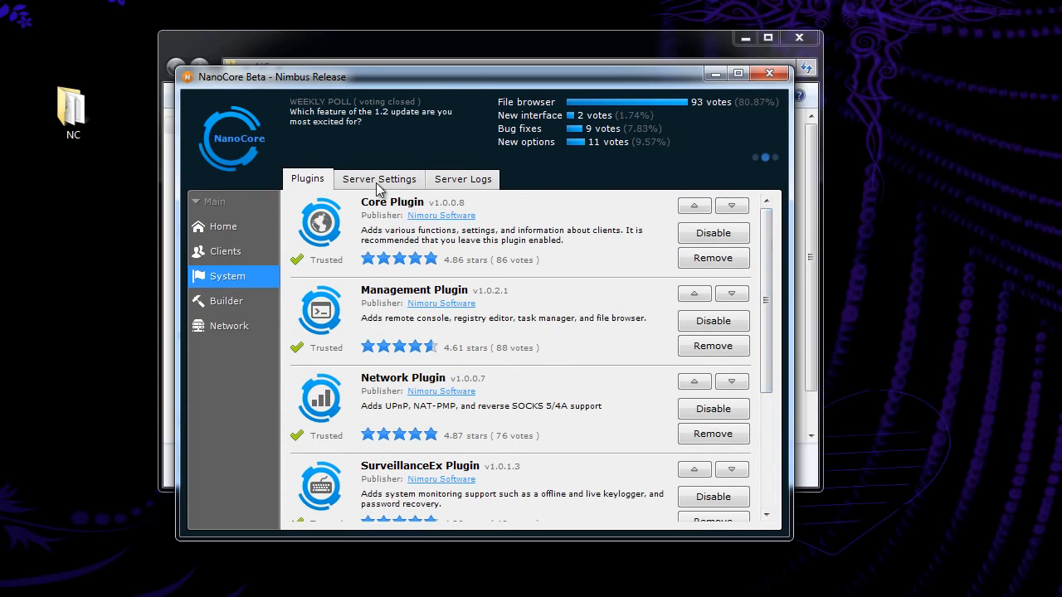
- Open Server Settings, expand Basic and SurveillanceEx sections, and inspect the Recover Timeout value
click(380, 179)
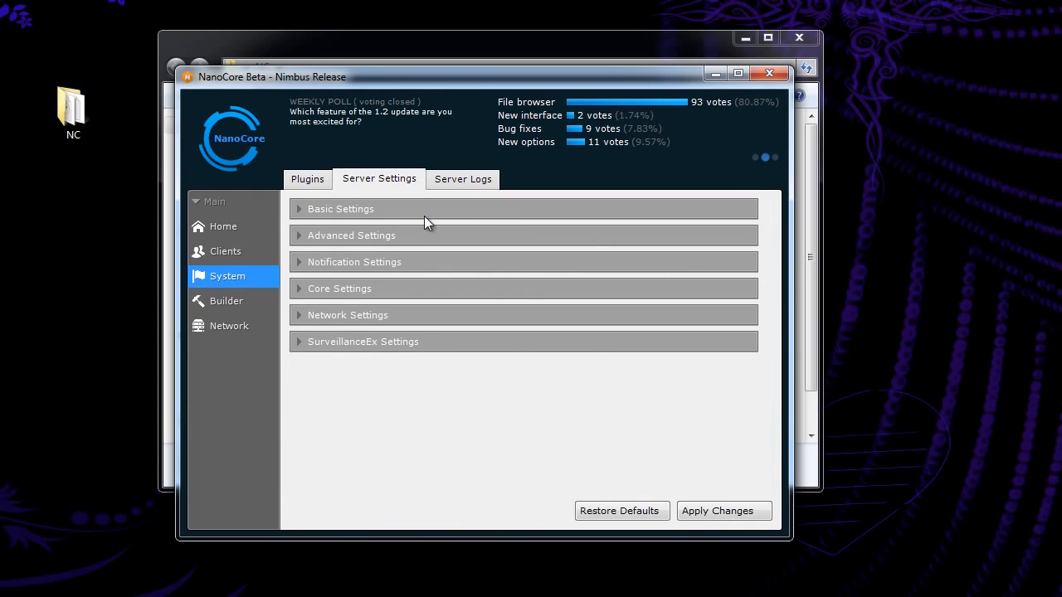
mouse_move(396, 259)
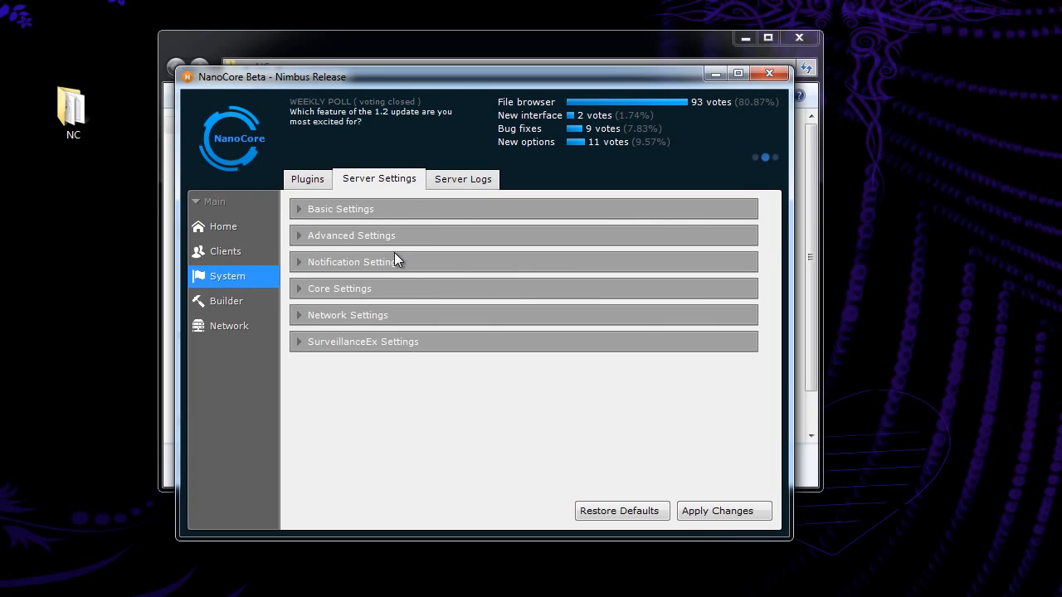
click(340, 209)
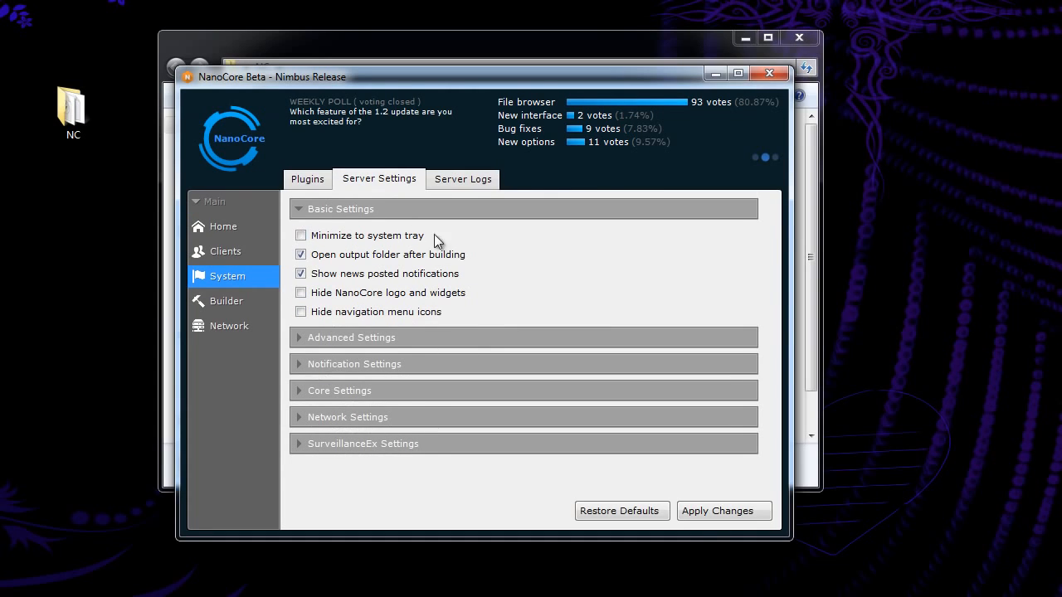
mouse_move(191, 318)
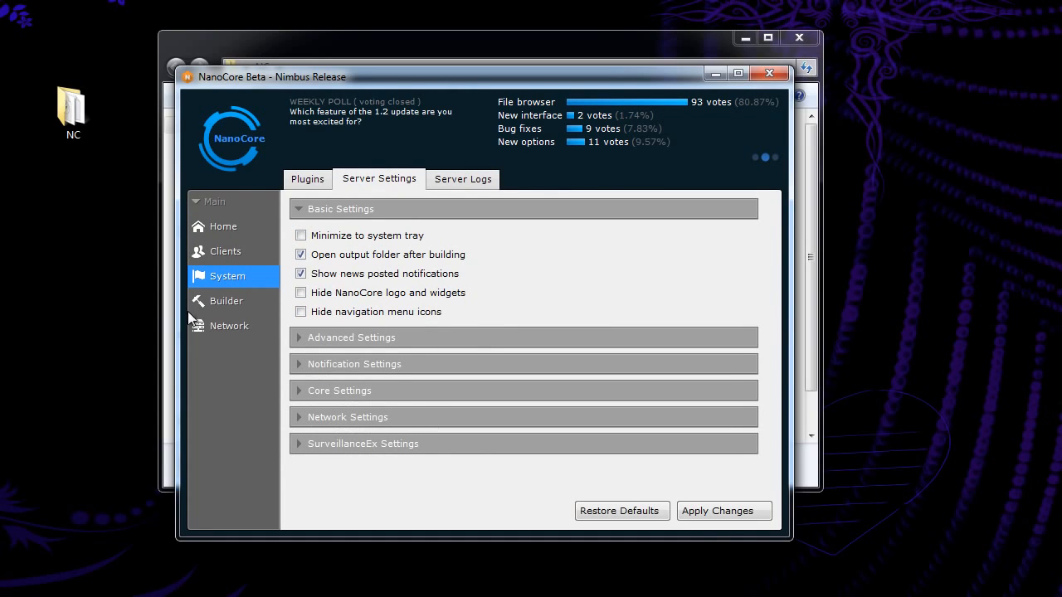
mouse_move(343, 243)
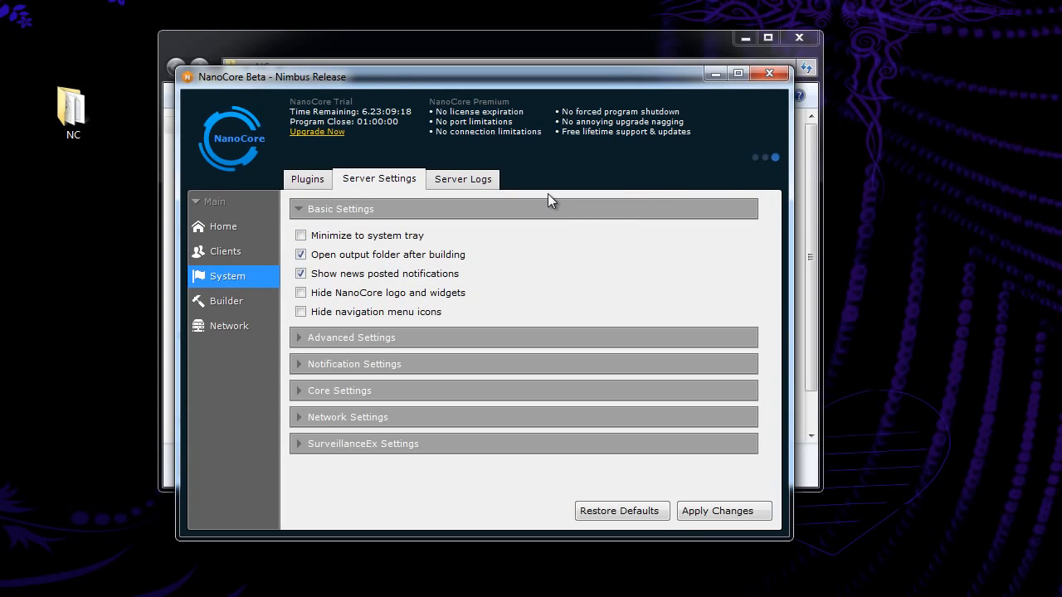
mouse_move(544, 216)
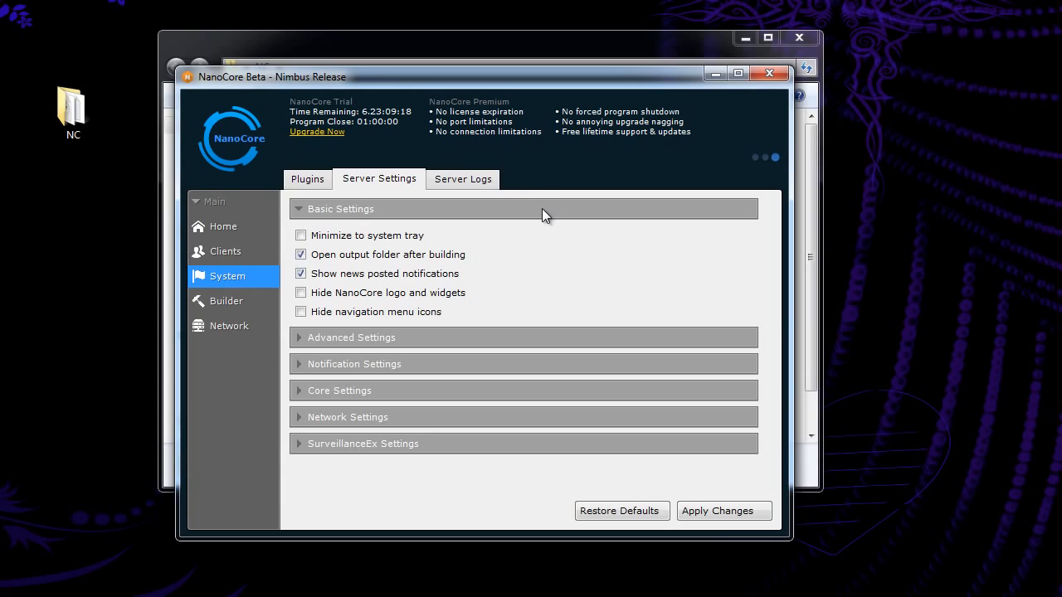
click(341, 210)
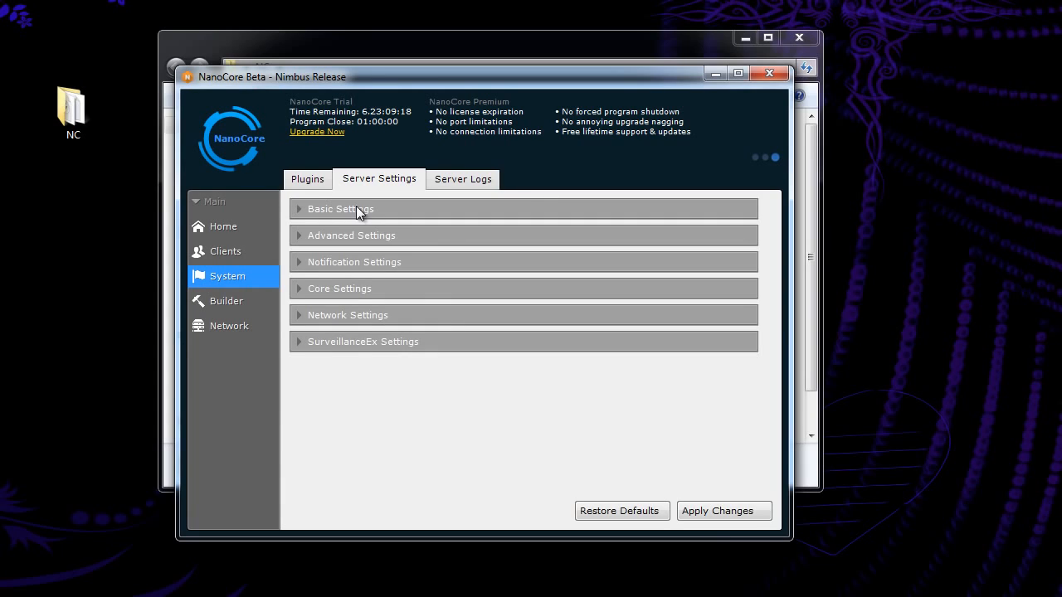
click(362, 341)
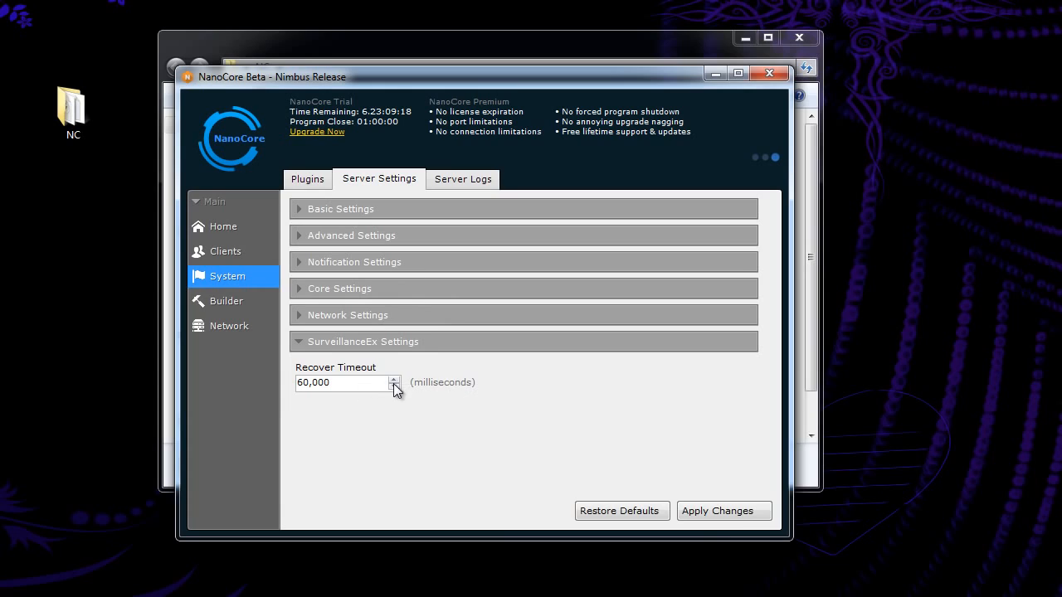
mouse_move(502, 406)
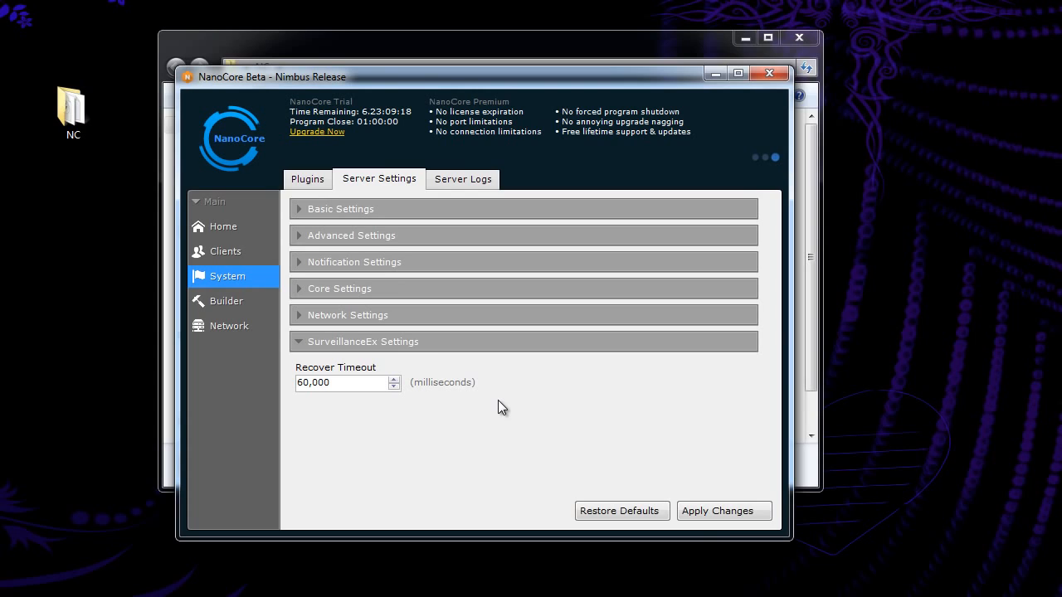
click(332, 382)
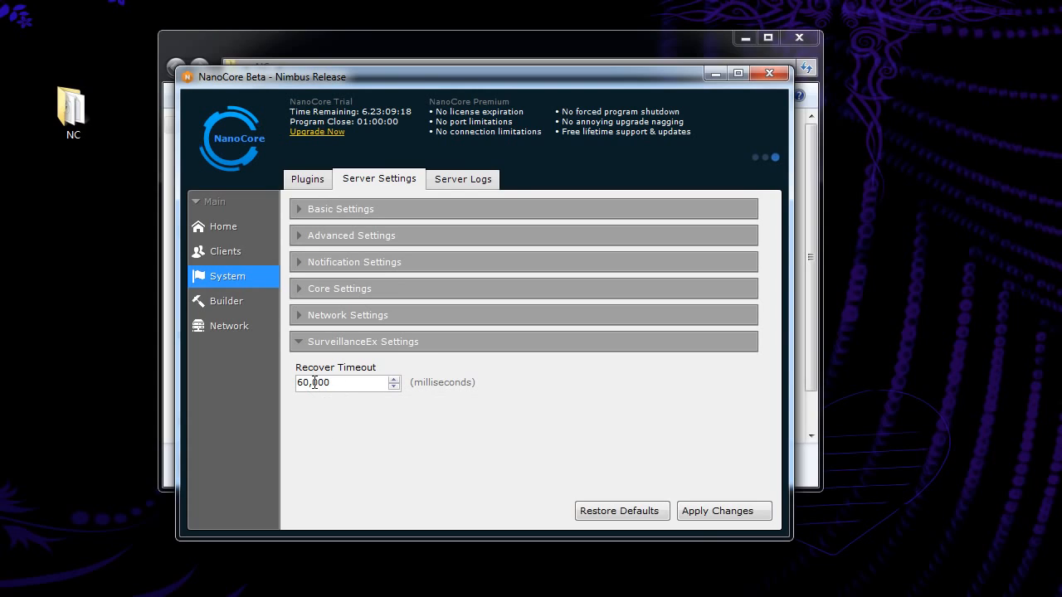
mouse_move(535, 408)
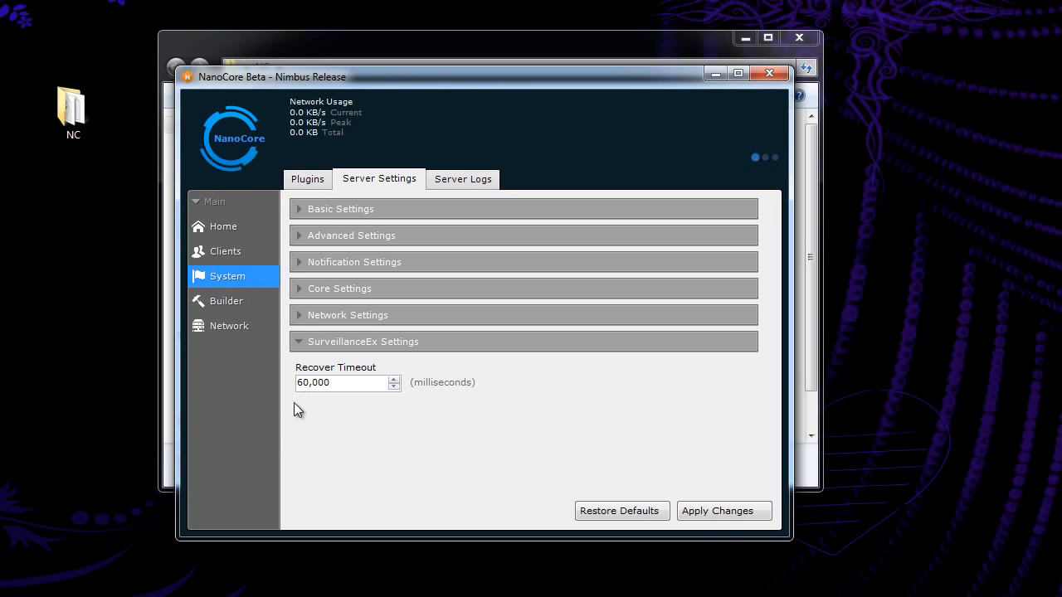
mouse_move(305, 456)
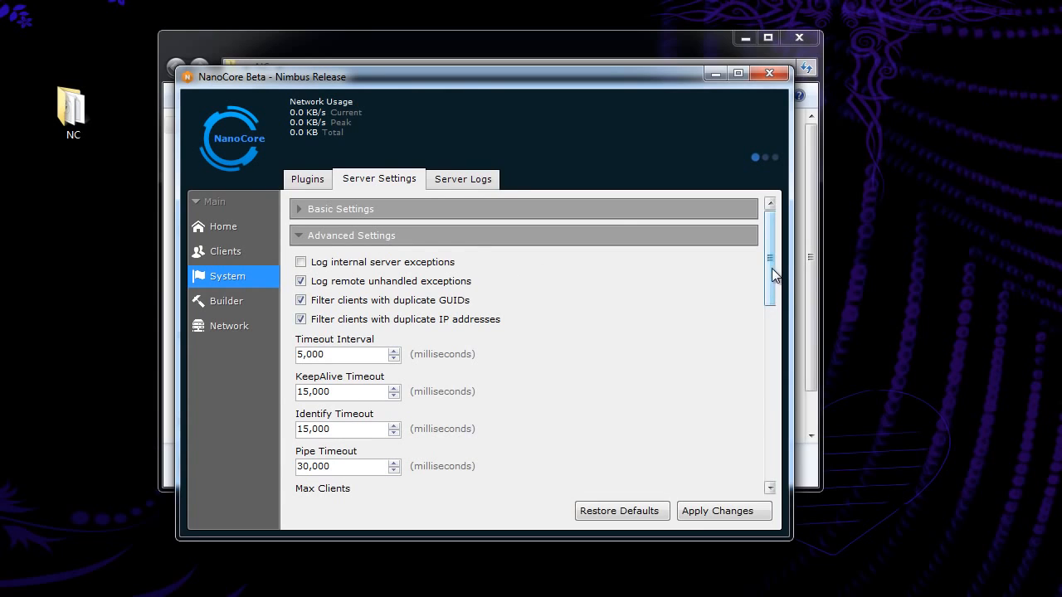
click(340, 209)
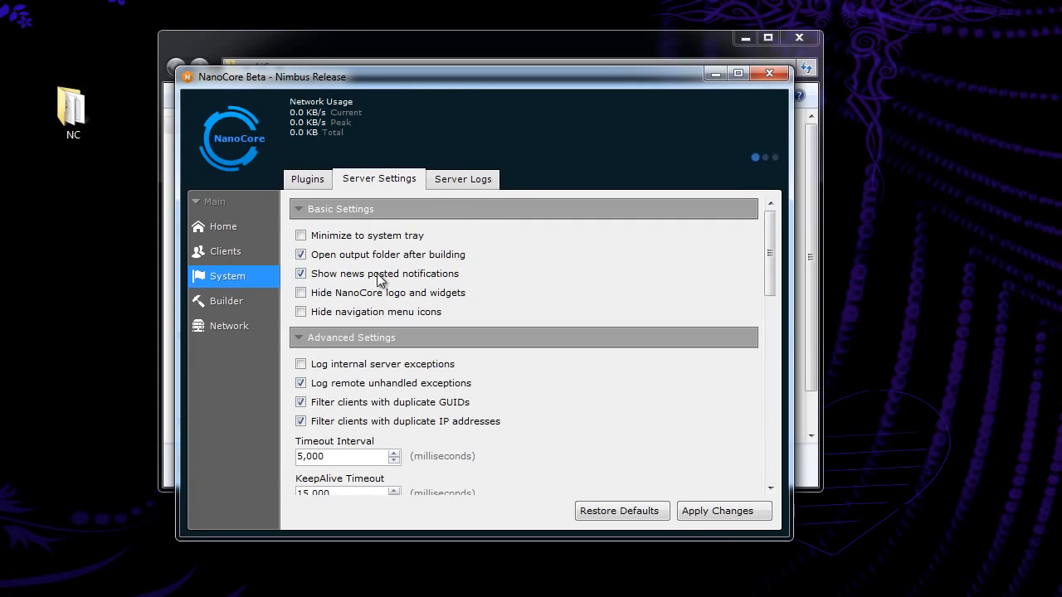
mouse_move(247, 305)
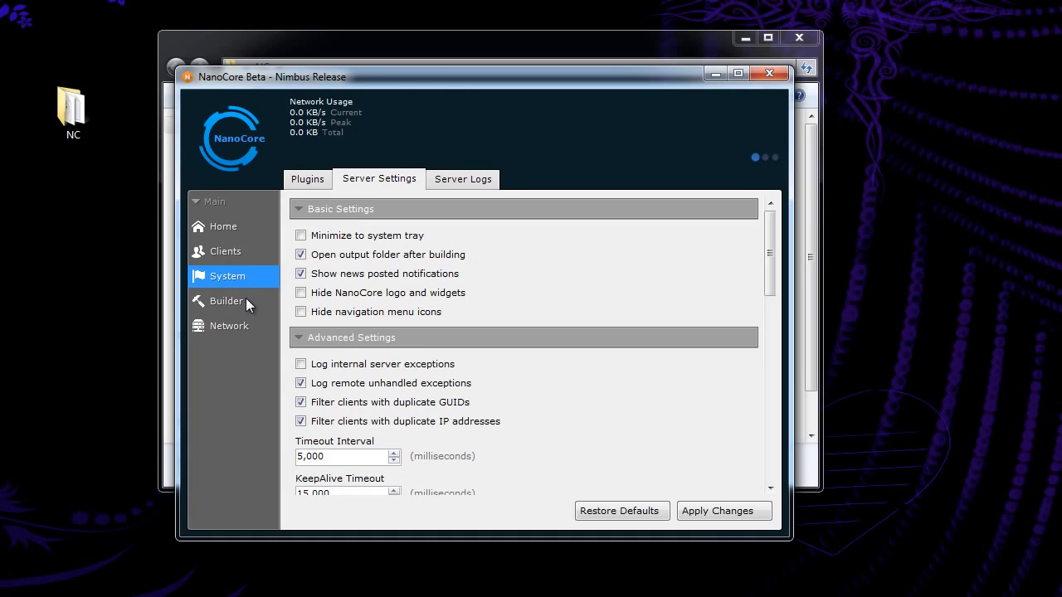
- Open Builder Basic Settings and check primary host 127.0.0.1, empty backup host, port 9033
click(226, 301)
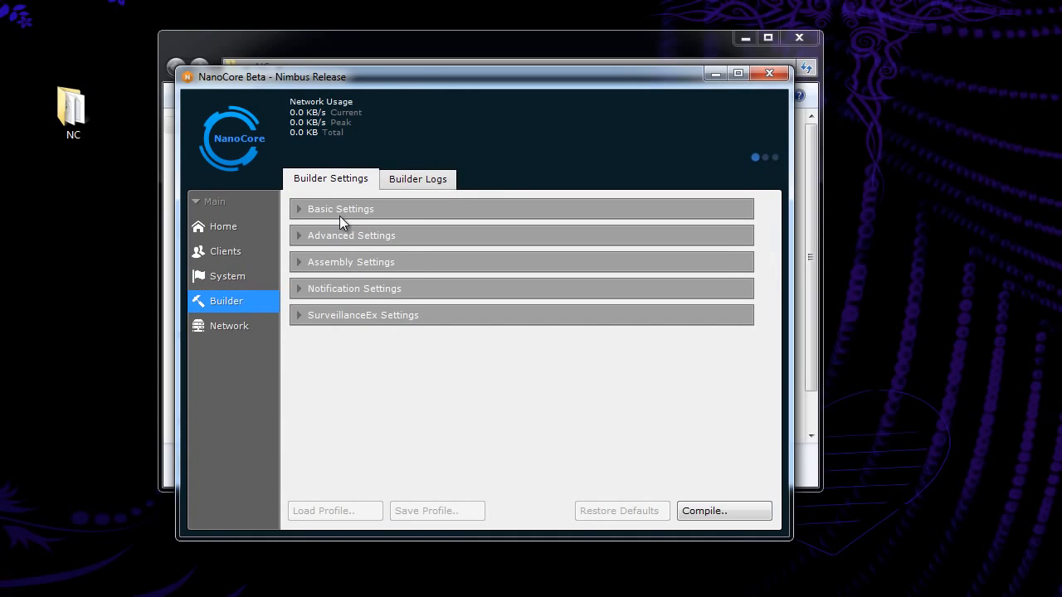
mouse_move(346, 229)
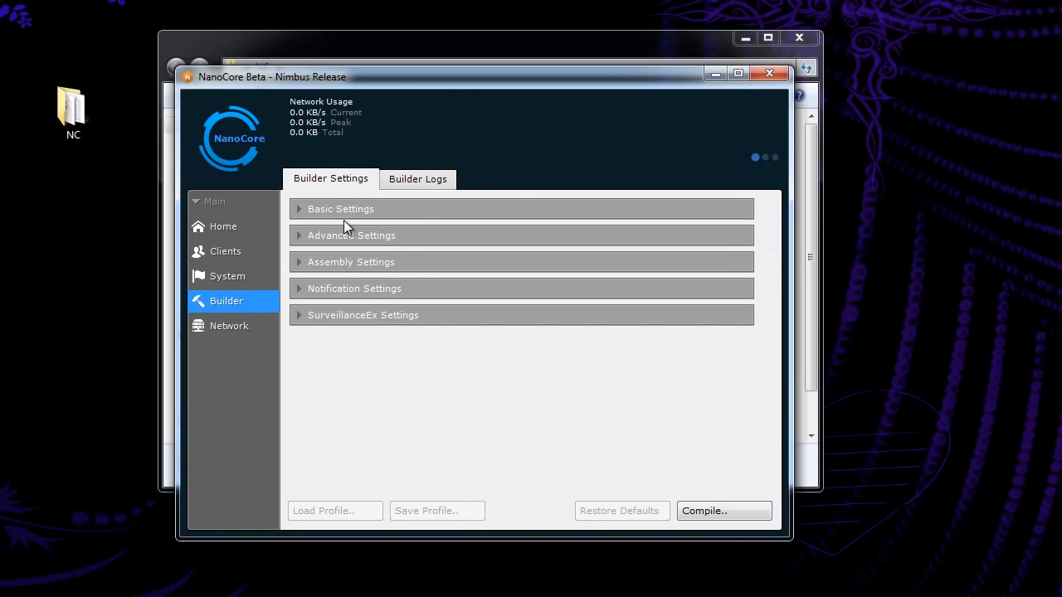
mouse_move(349, 240)
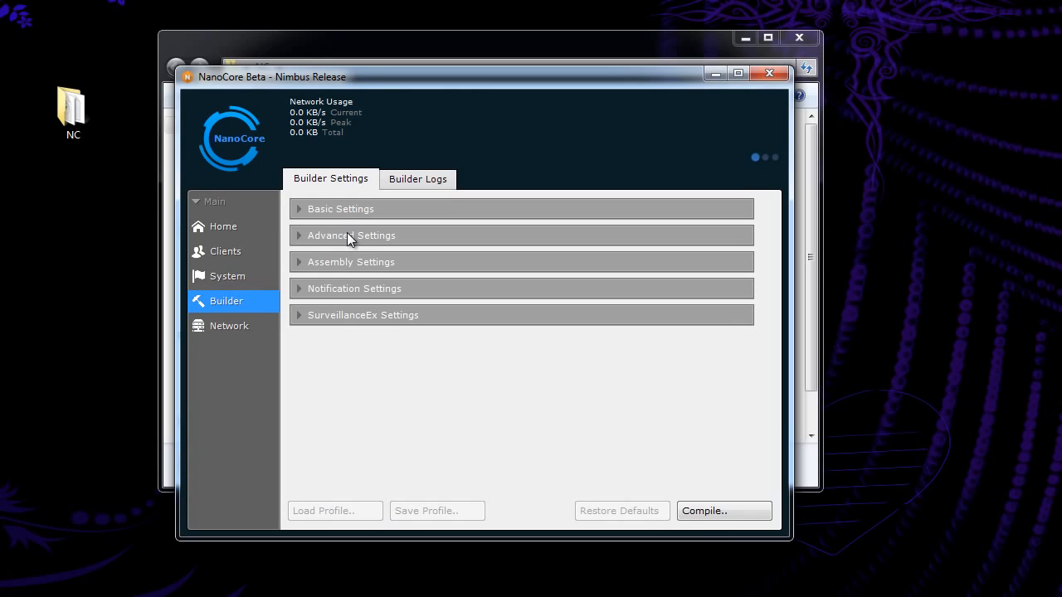
mouse_move(369, 221)
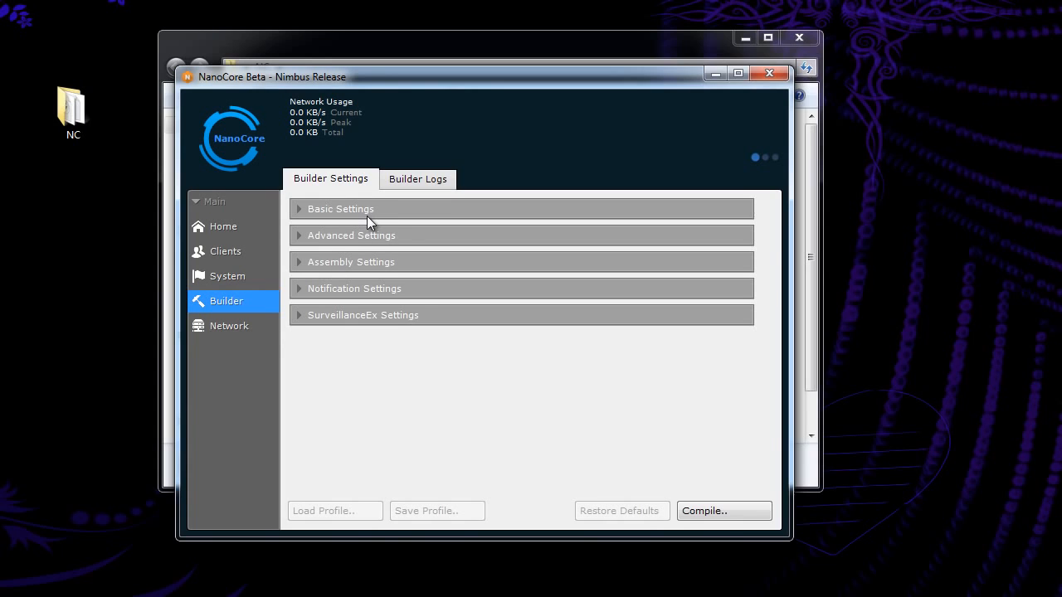
click(340, 208)
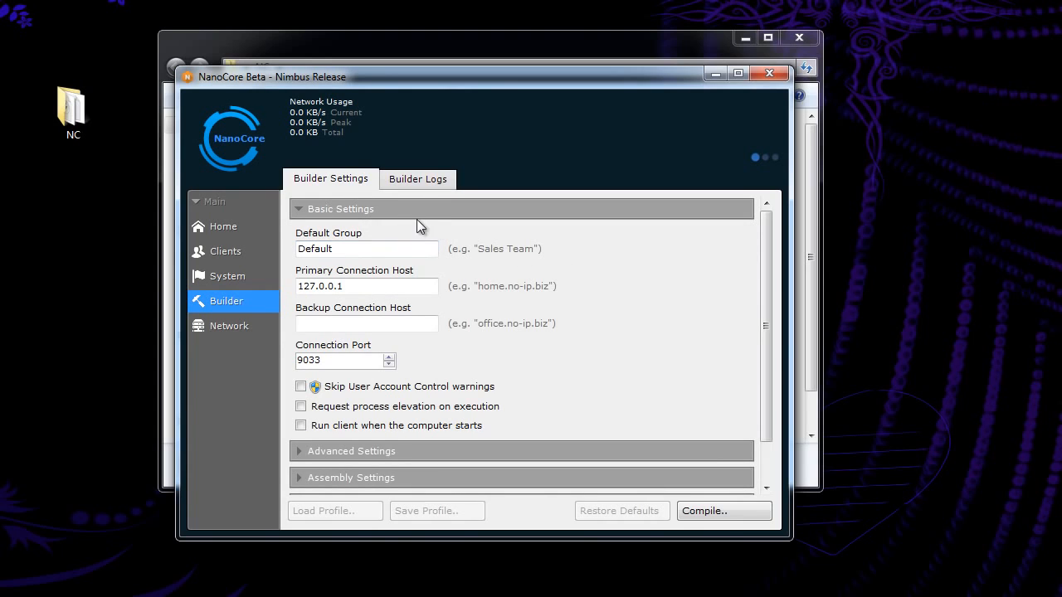
mouse_move(529, 257)
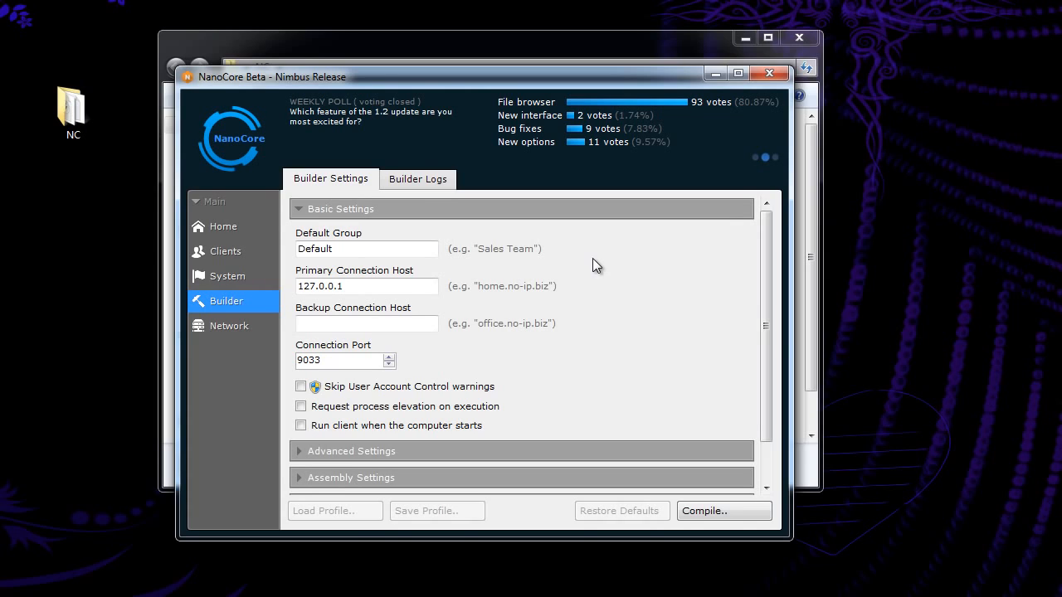
mouse_move(563, 266)
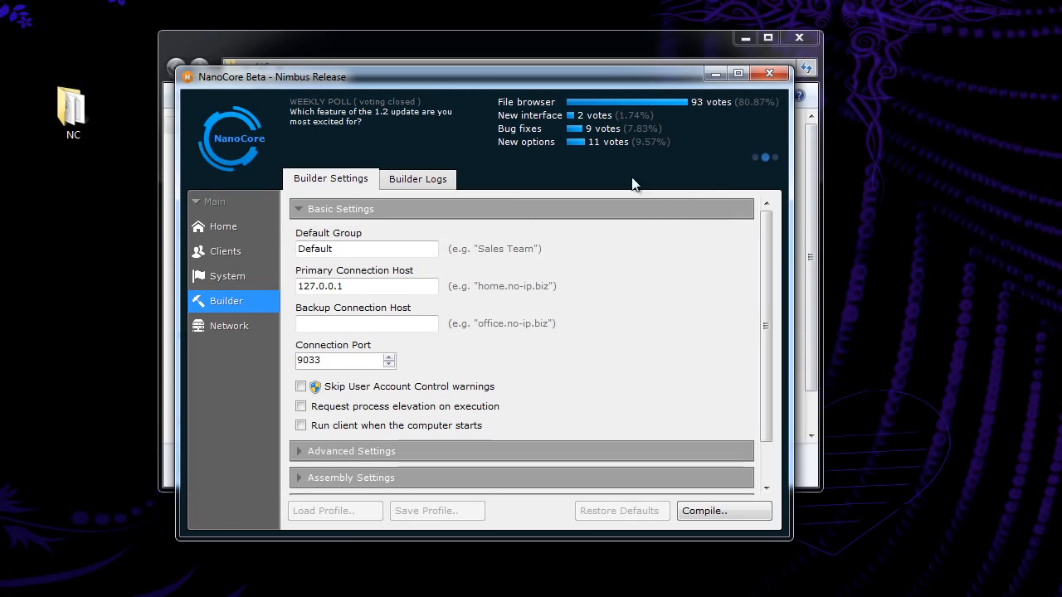
mouse_move(425, 500)
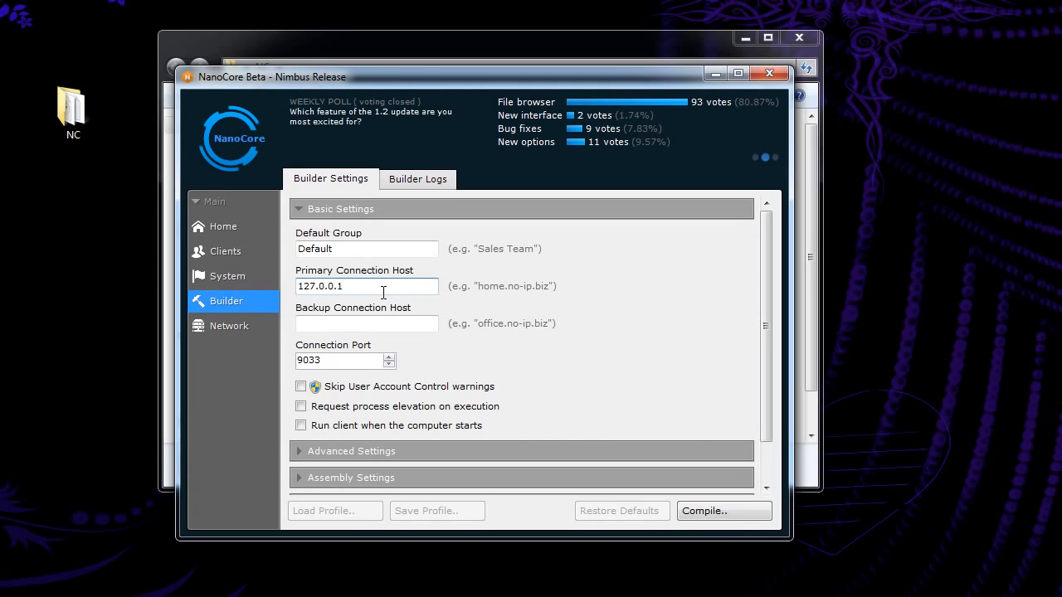
mouse_move(477, 288)
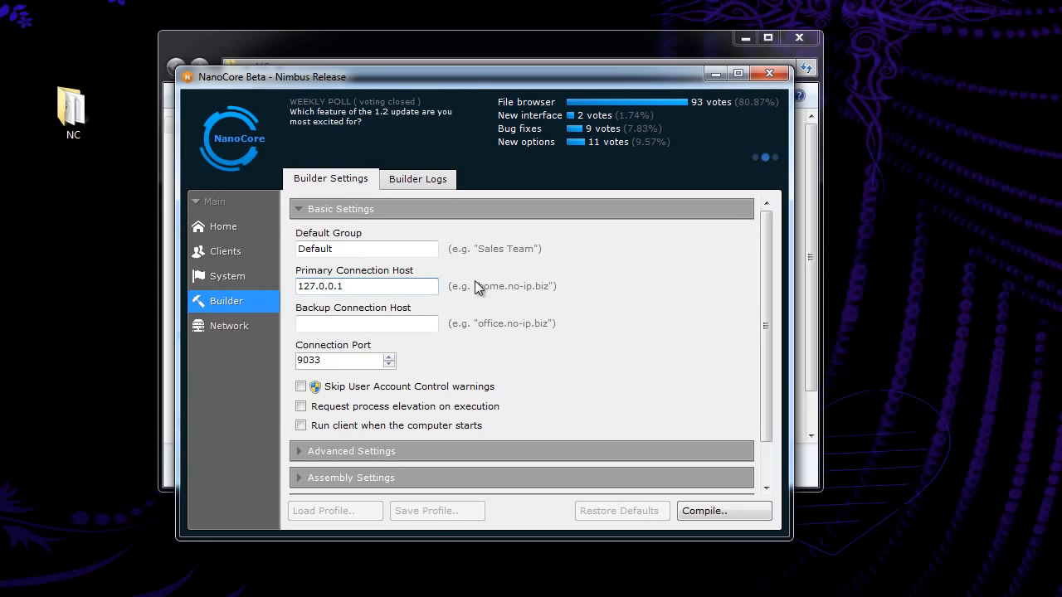
click(366, 286)
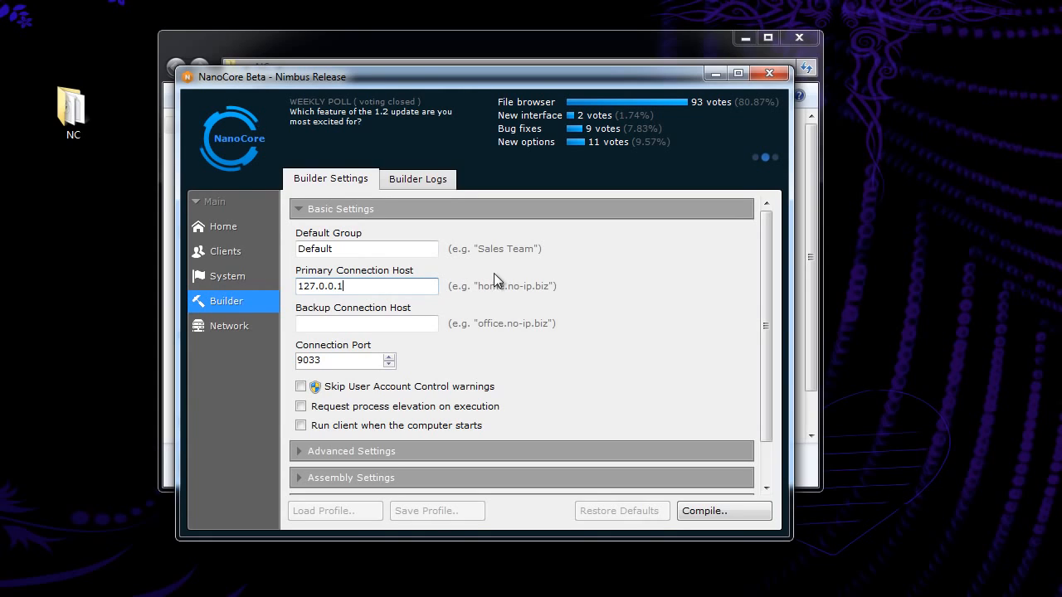
mouse_move(564, 299)
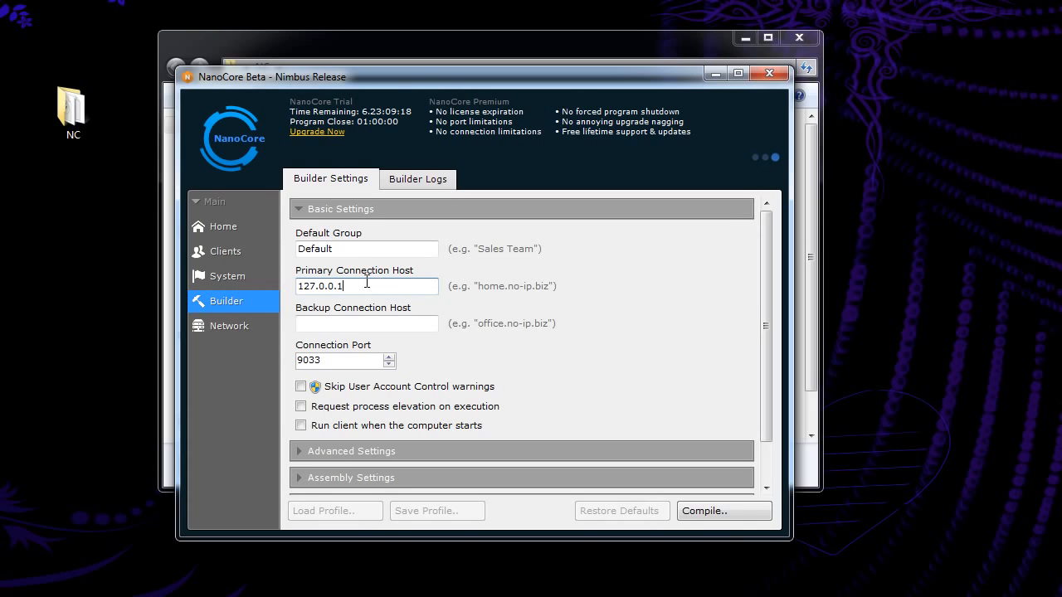
mouse_move(540, 313)
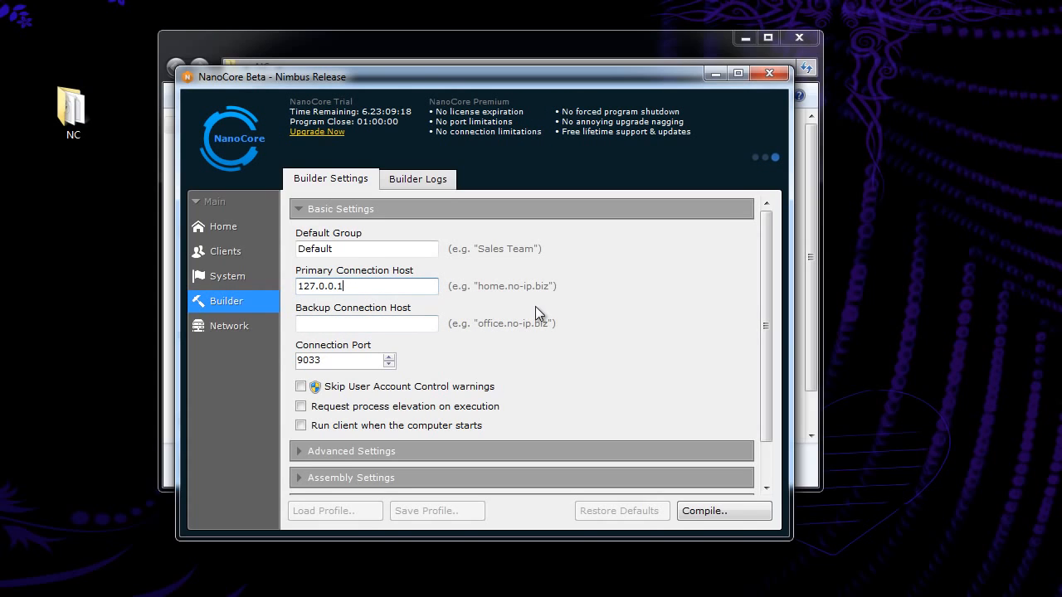
click(366, 324)
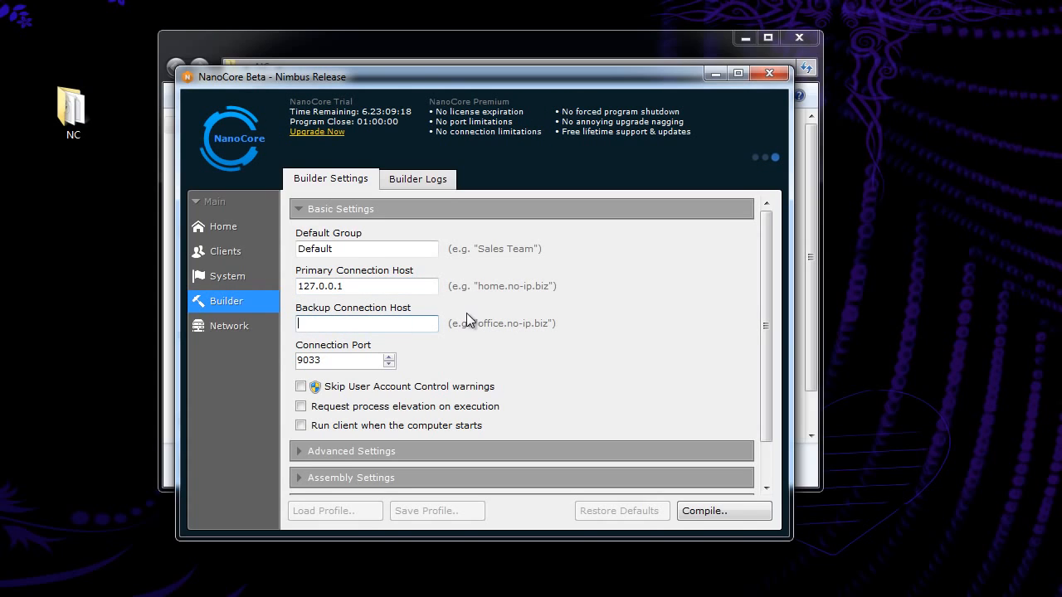
mouse_move(356, 300)
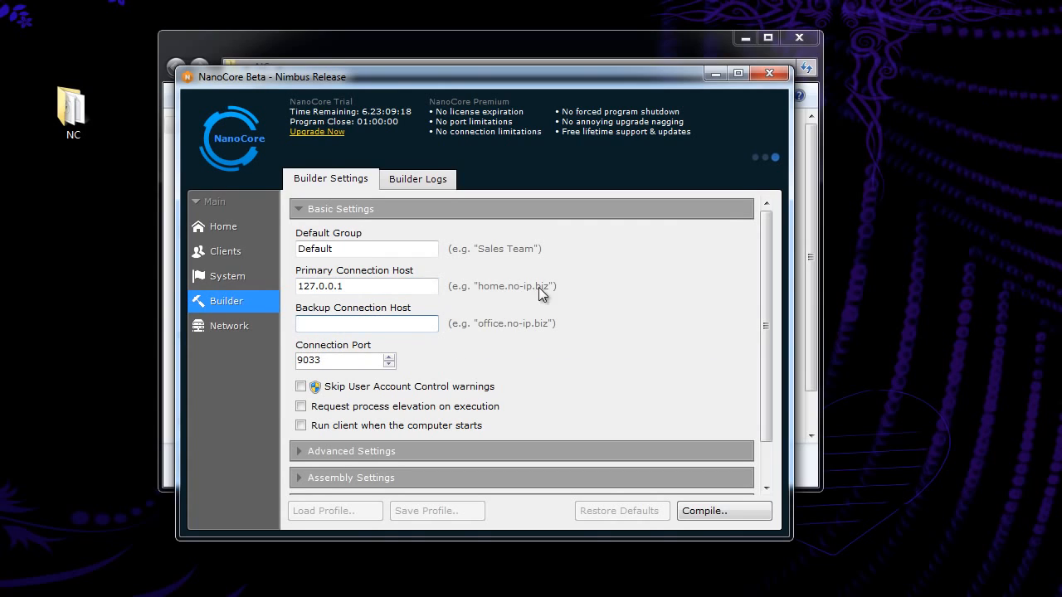
mouse_move(476, 312)
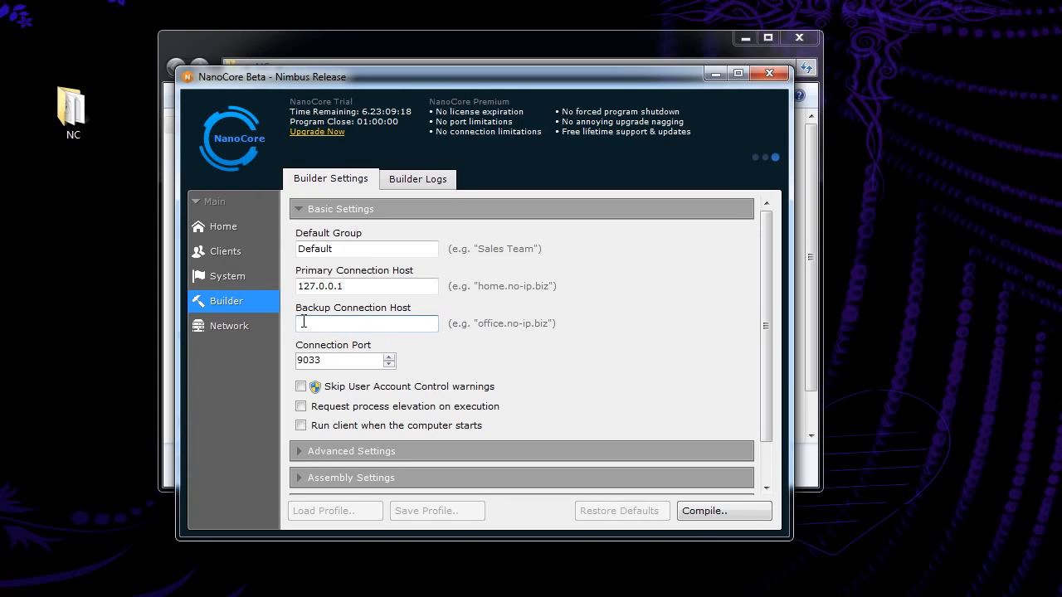
mouse_move(367, 323)
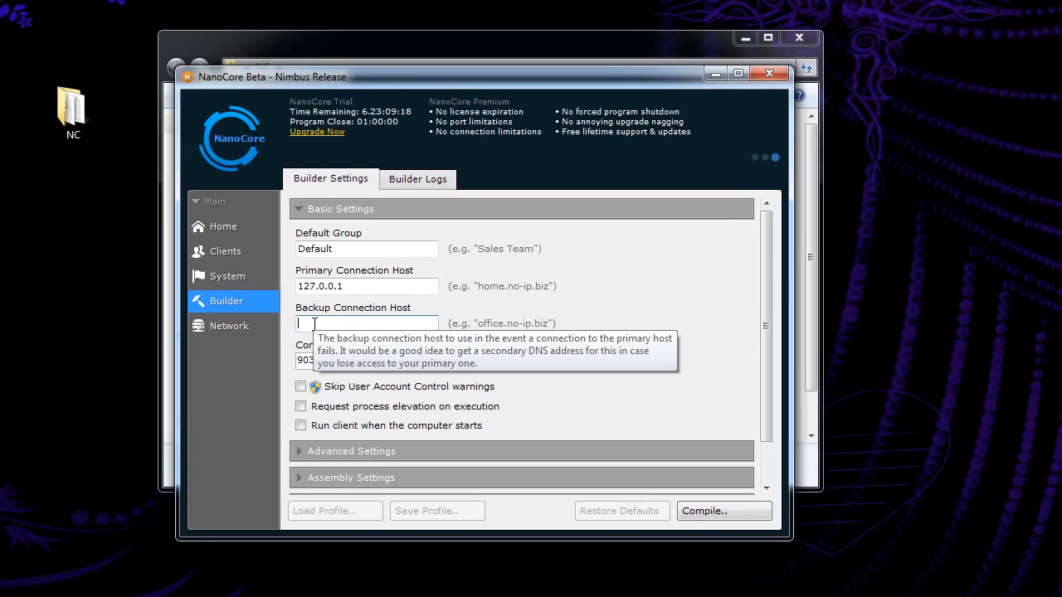
mouse_move(424, 314)
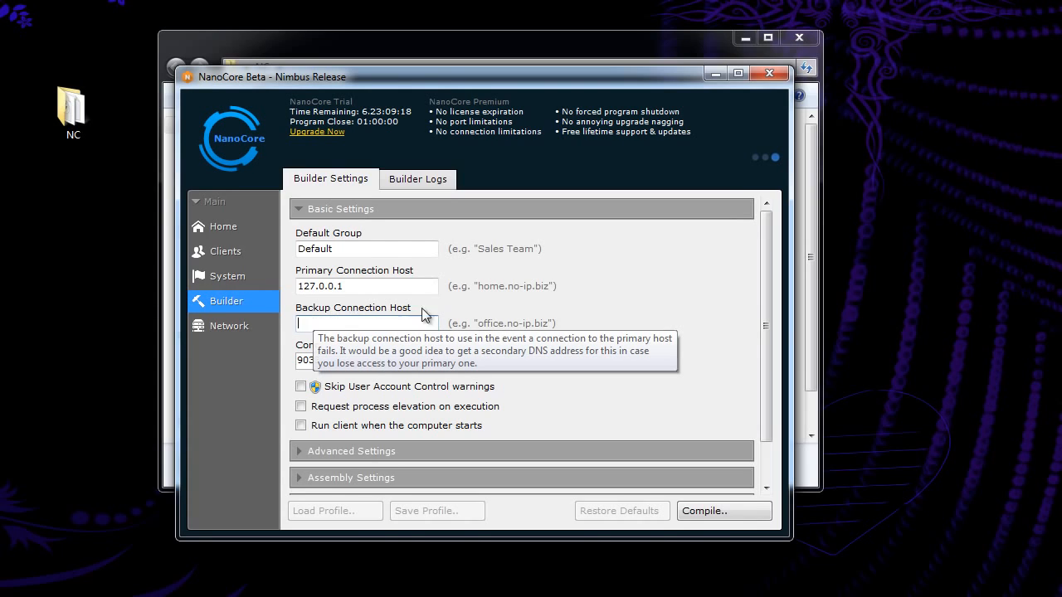
mouse_move(478, 358)
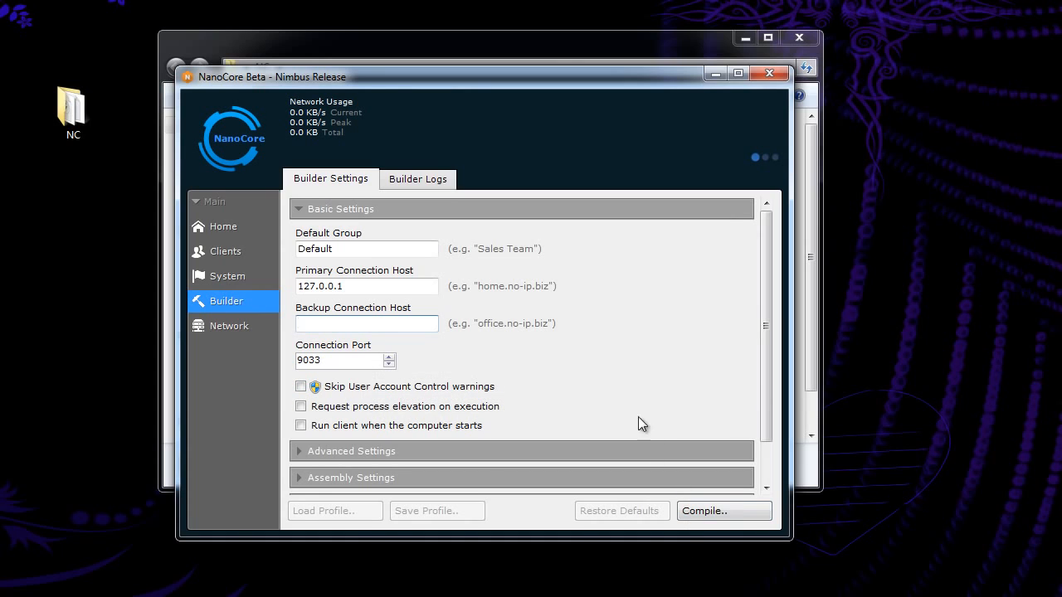
click(366, 323)
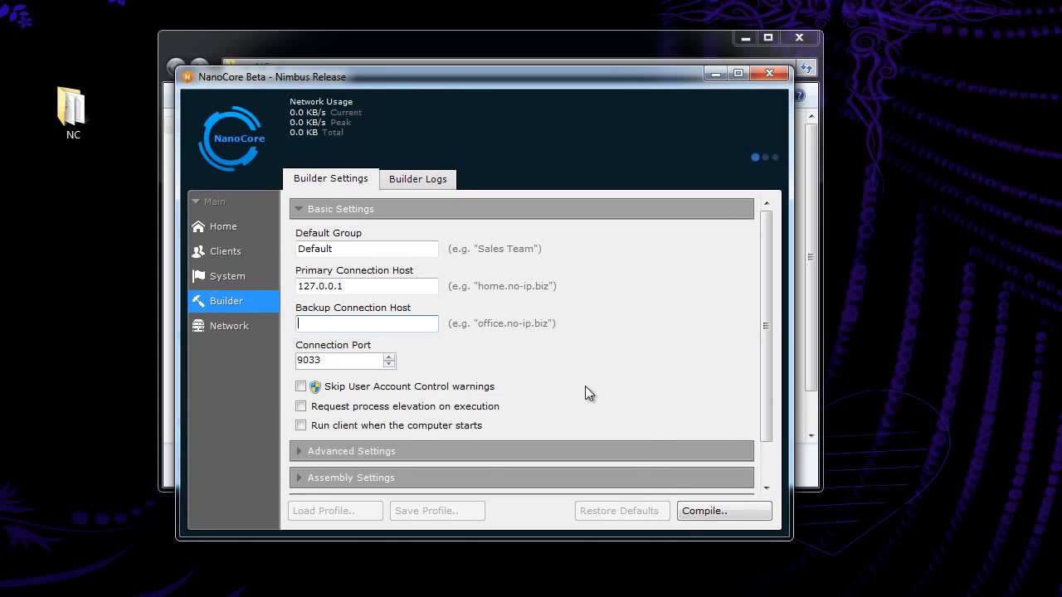
mouse_move(622, 336)
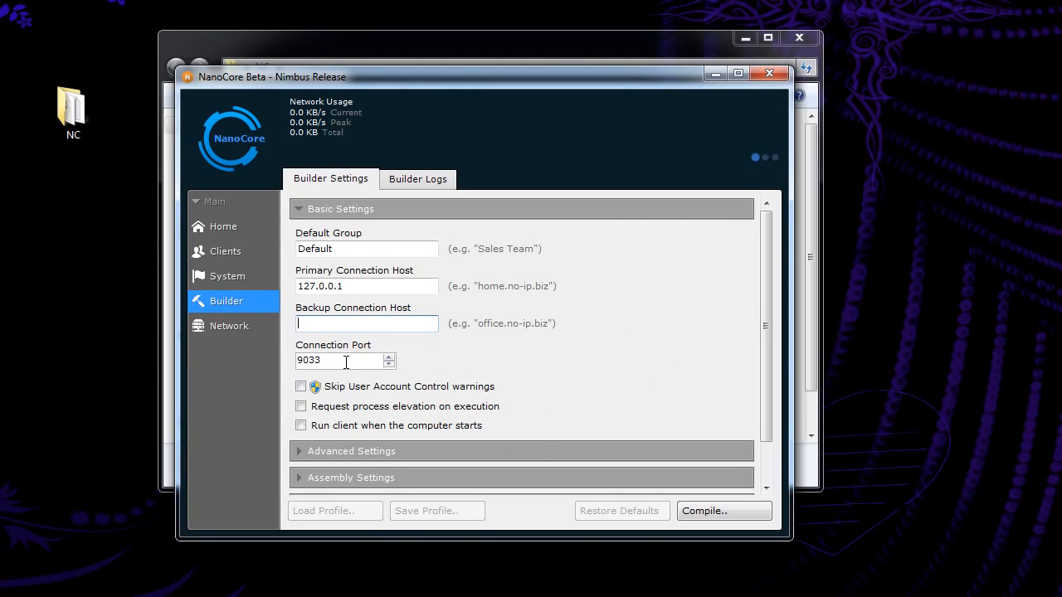
mouse_move(340, 360)
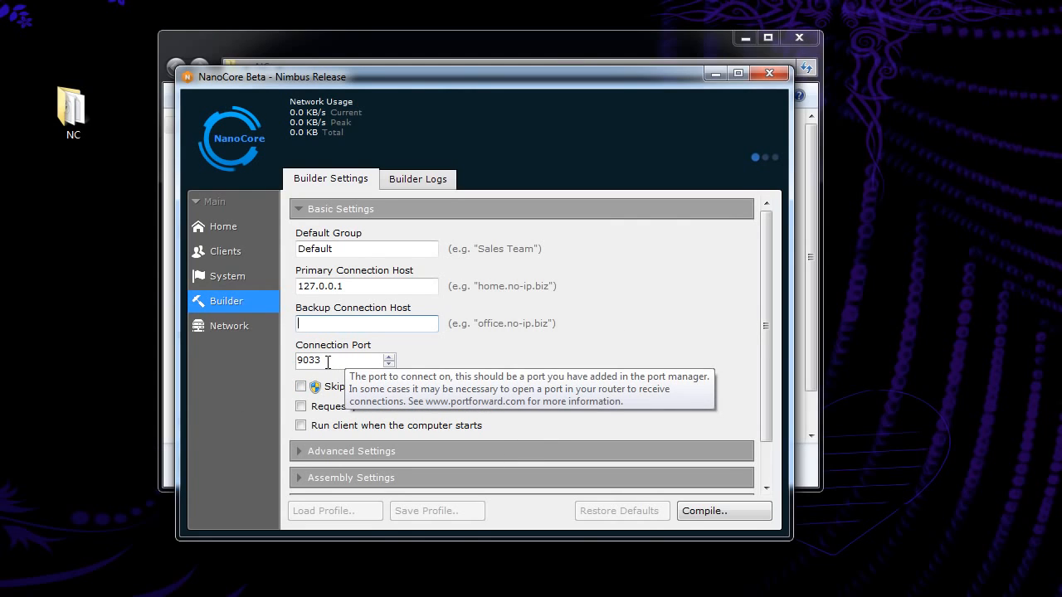
mouse_move(486, 366)
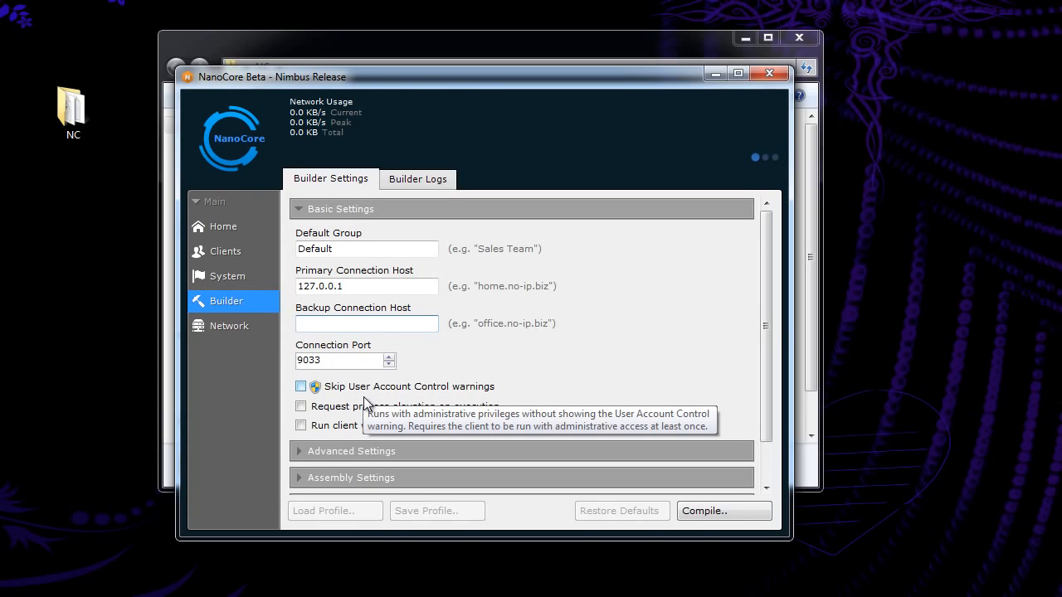
mouse_move(550, 383)
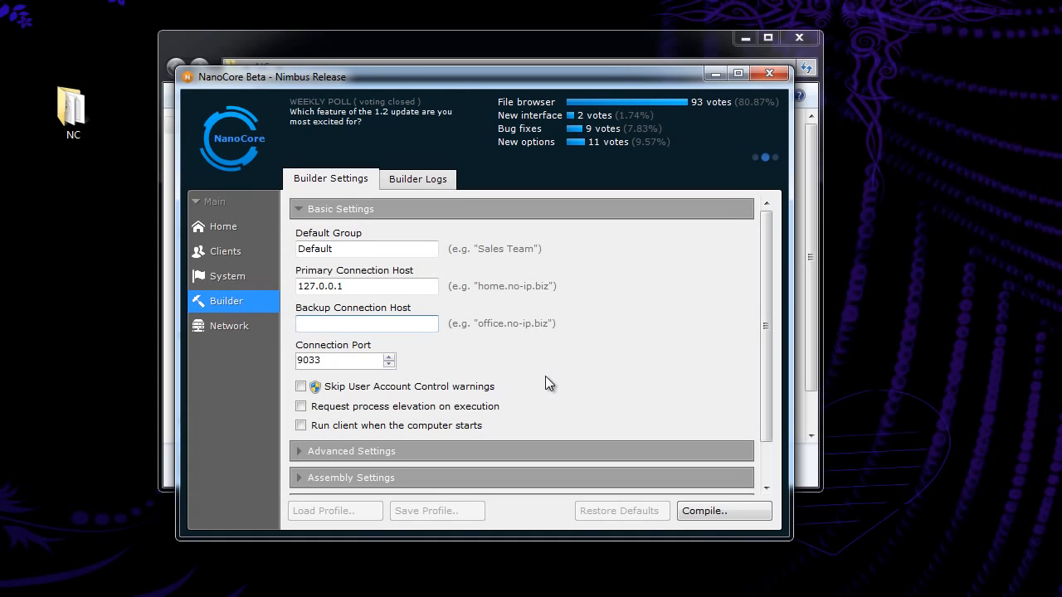
mouse_move(463, 384)
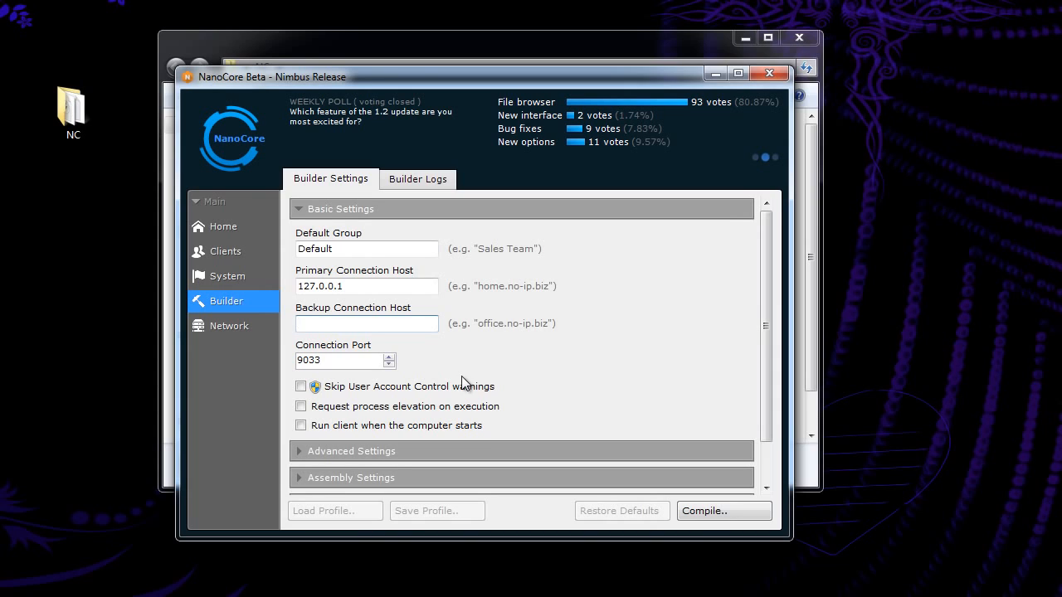
click(340, 208)
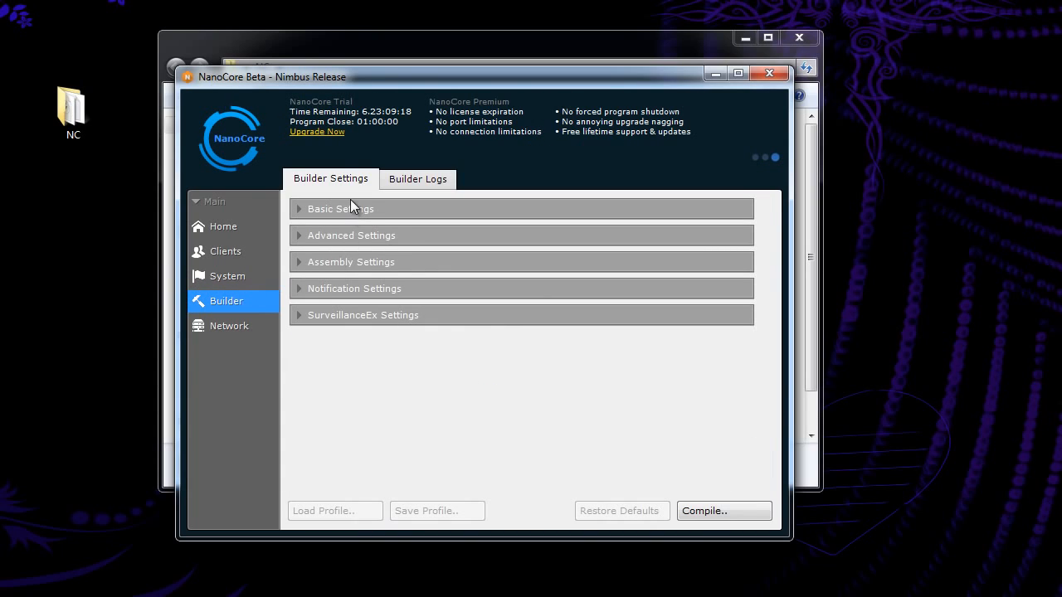
click(339, 208)
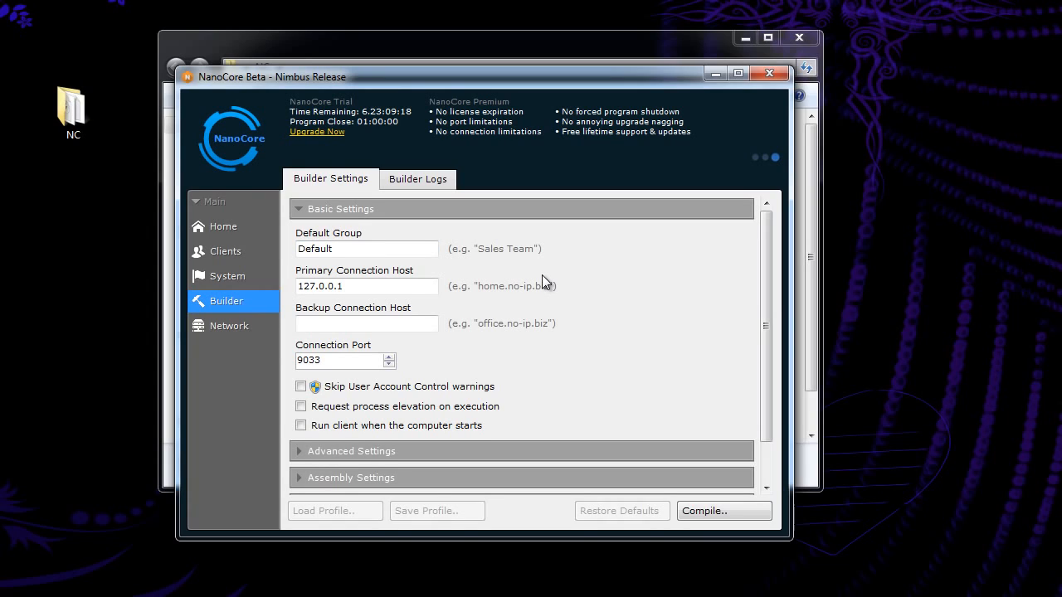
mouse_move(363, 274)
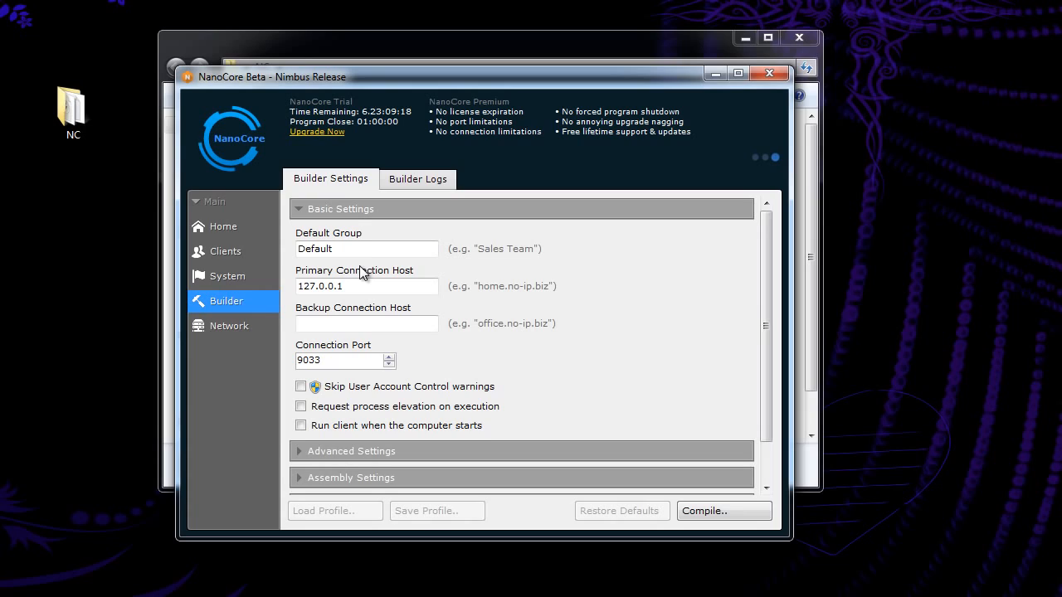
mouse_move(392, 264)
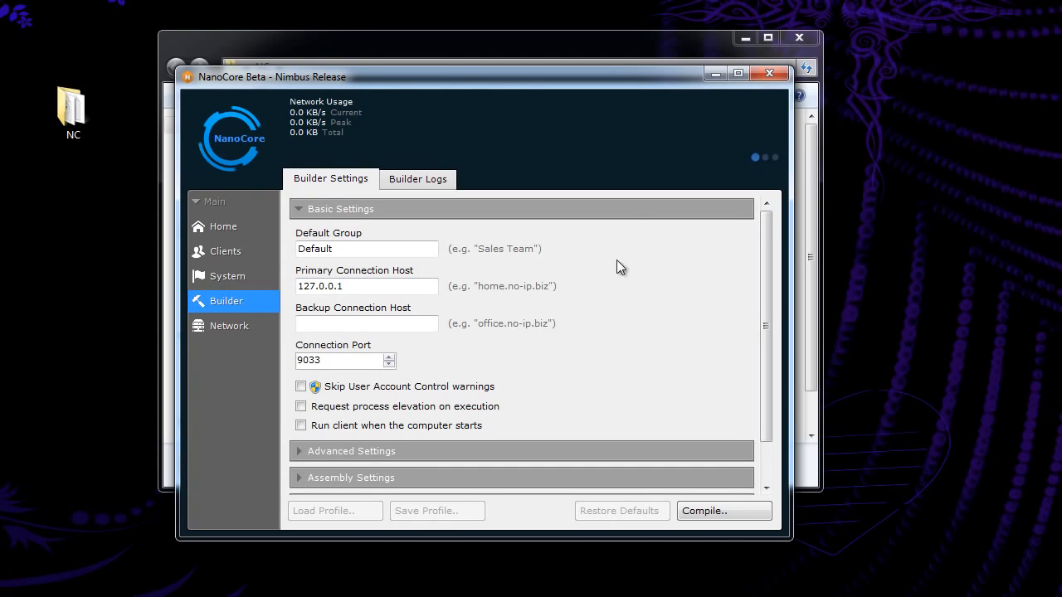
mouse_move(336, 353)
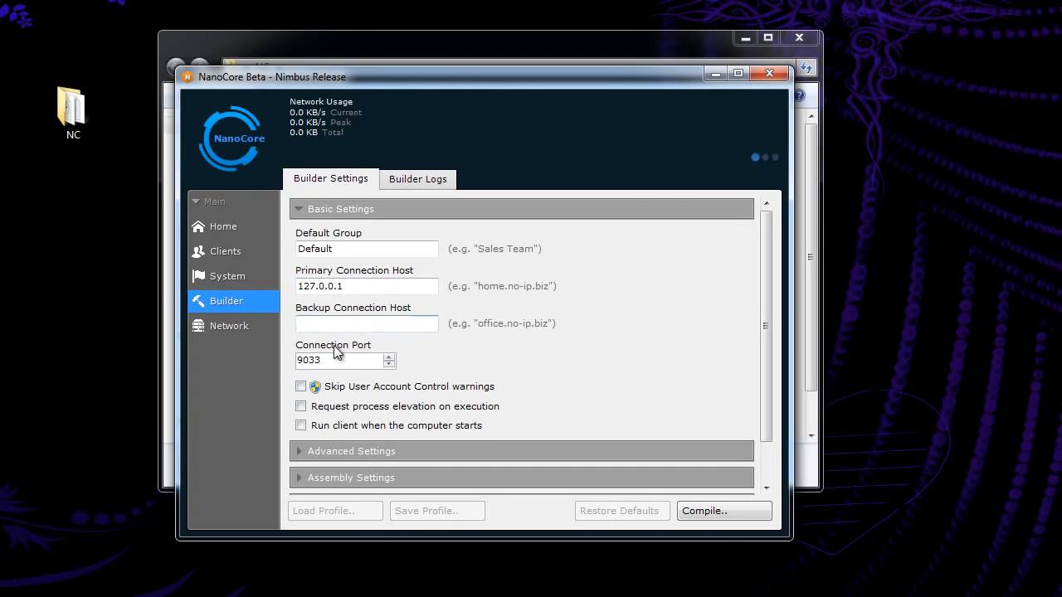
mouse_move(729, 485)
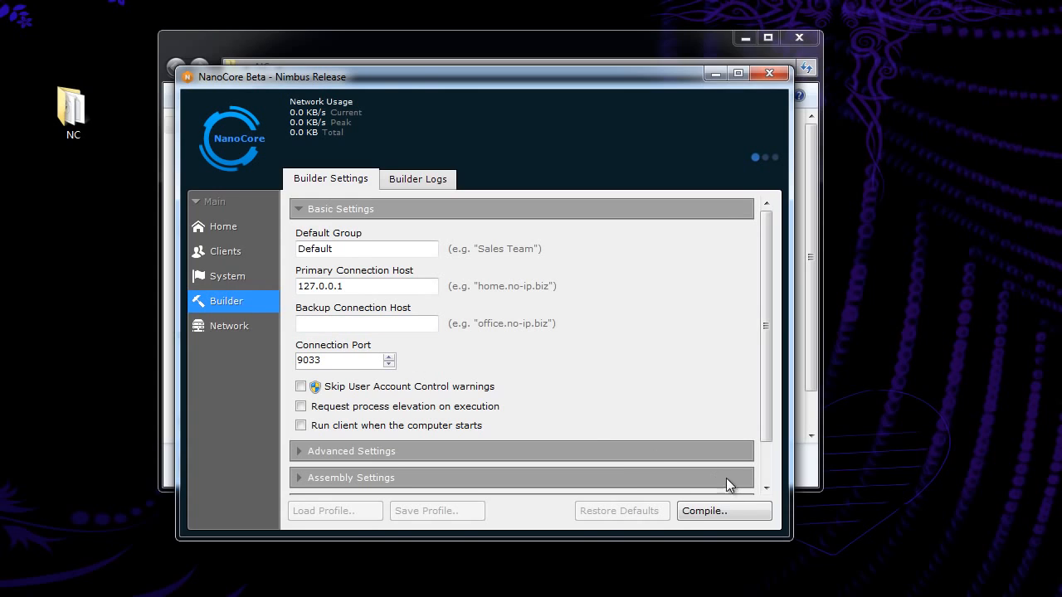
mouse_move(668, 467)
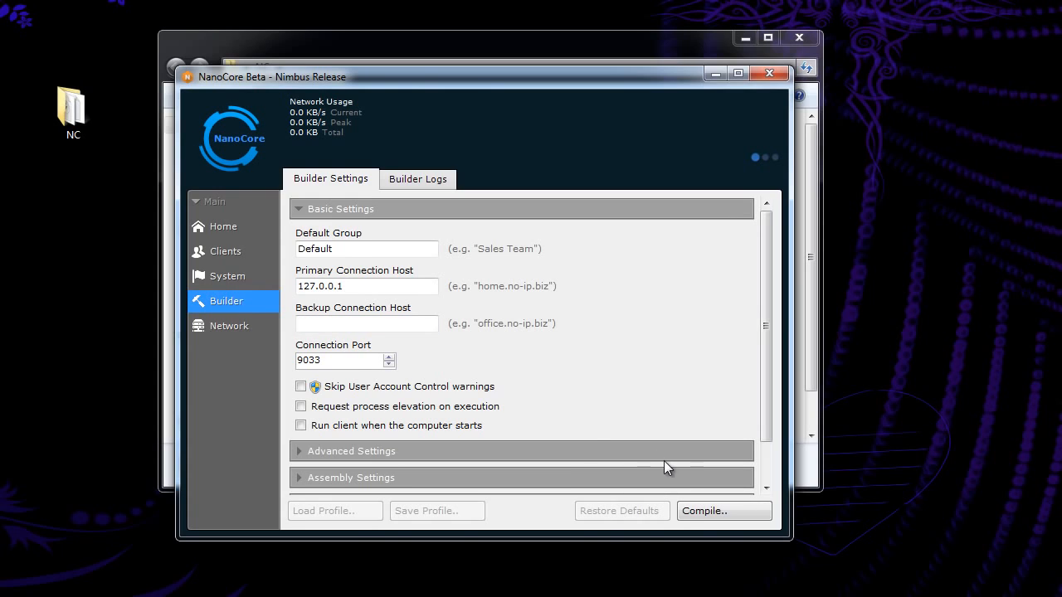
mouse_move(557, 406)
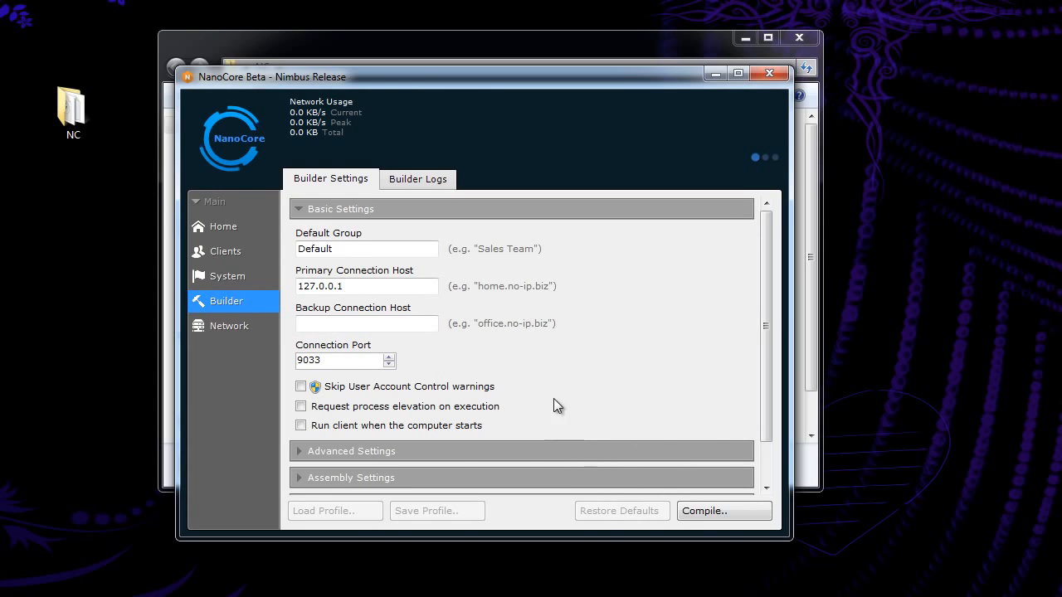
click(382, 286)
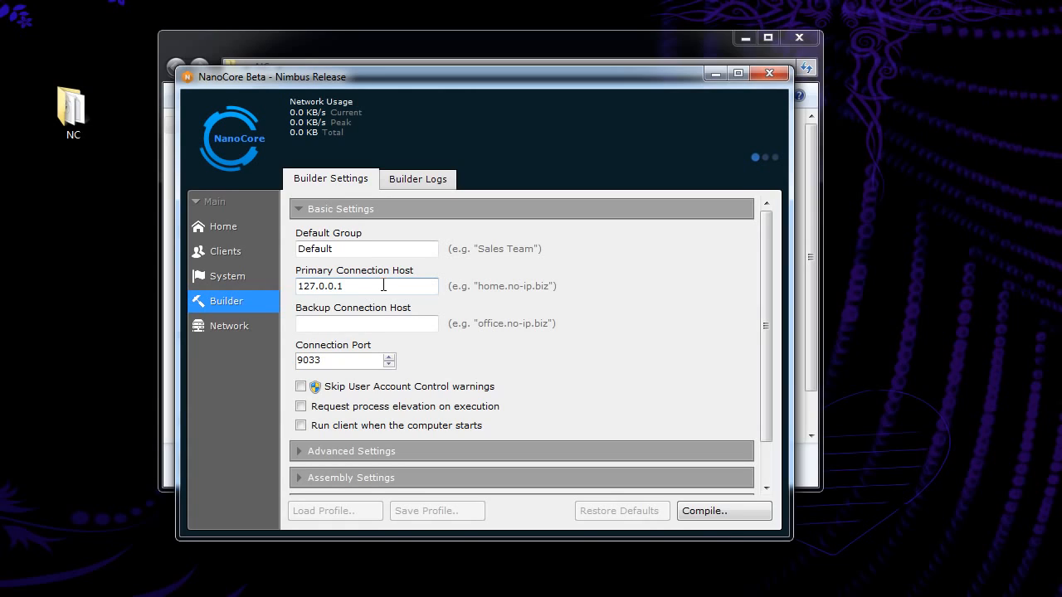
mouse_move(324, 286)
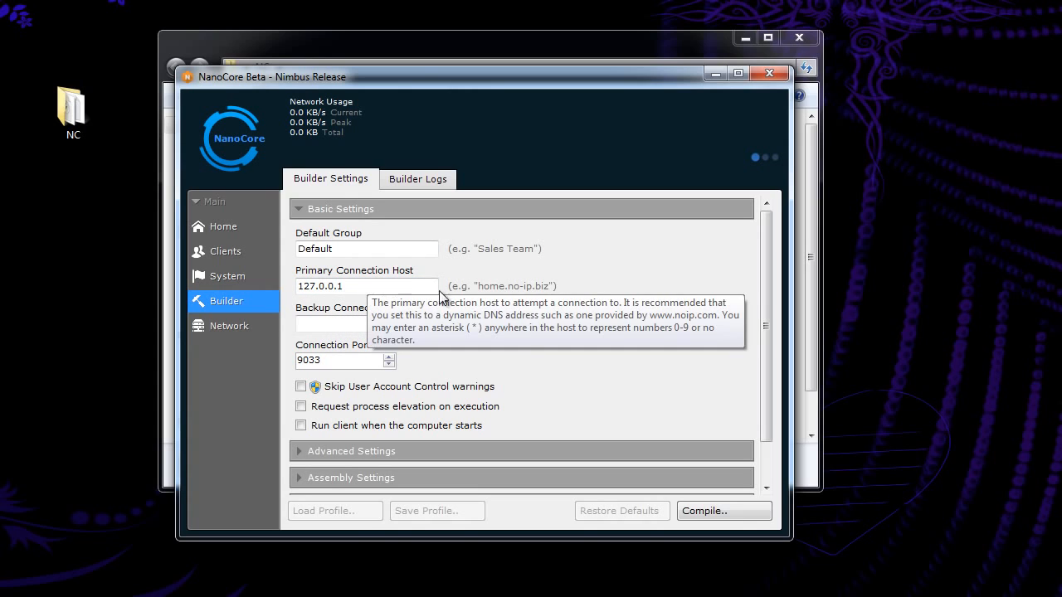
mouse_move(646, 372)
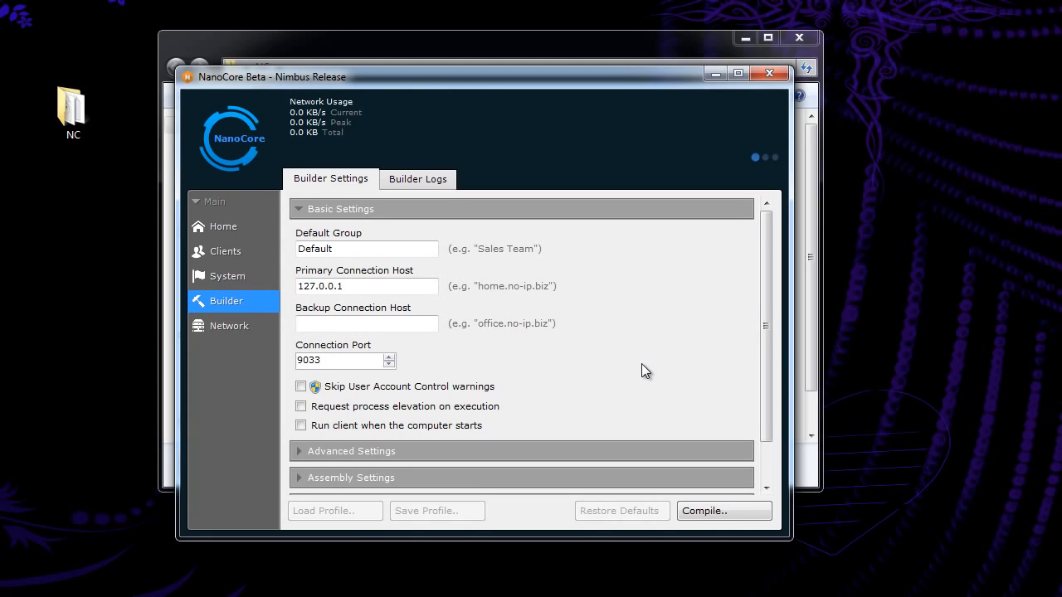
mouse_move(588, 366)
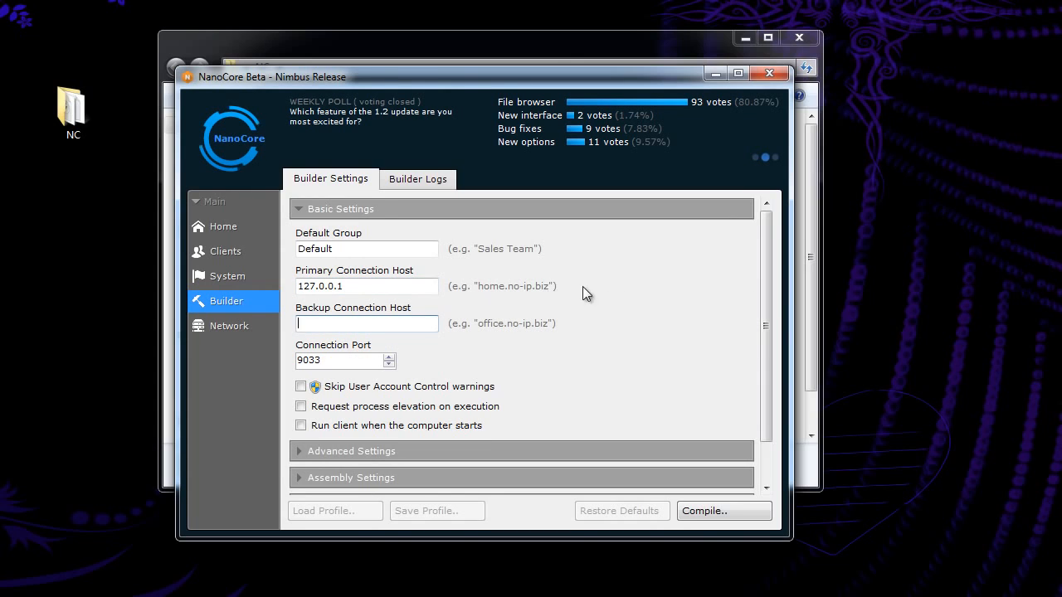
mouse_move(545, 334)
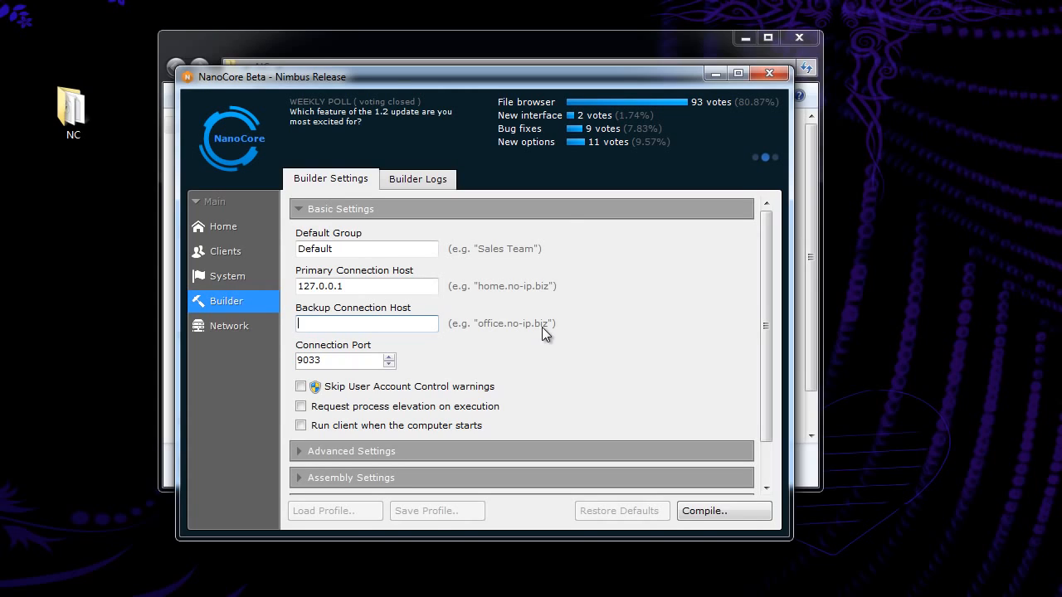
mouse_move(495, 340)
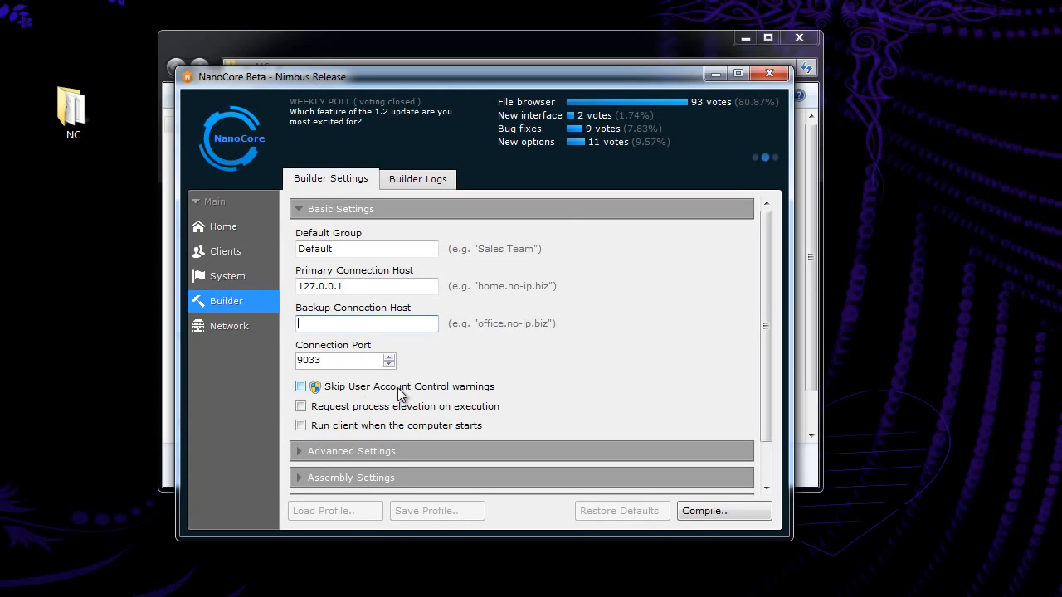
mouse_move(344, 360)
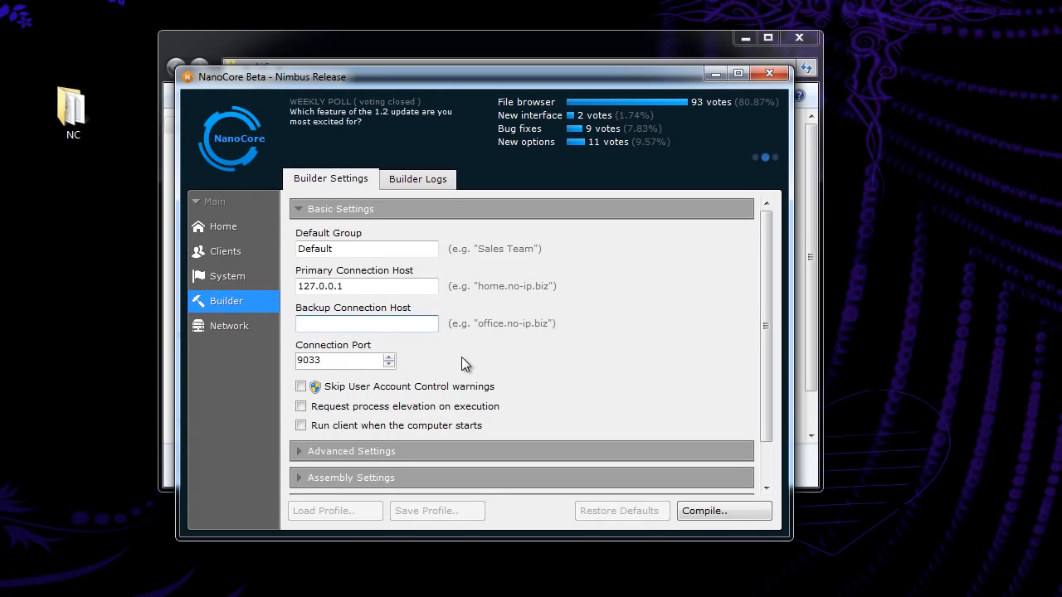
click(366, 324)
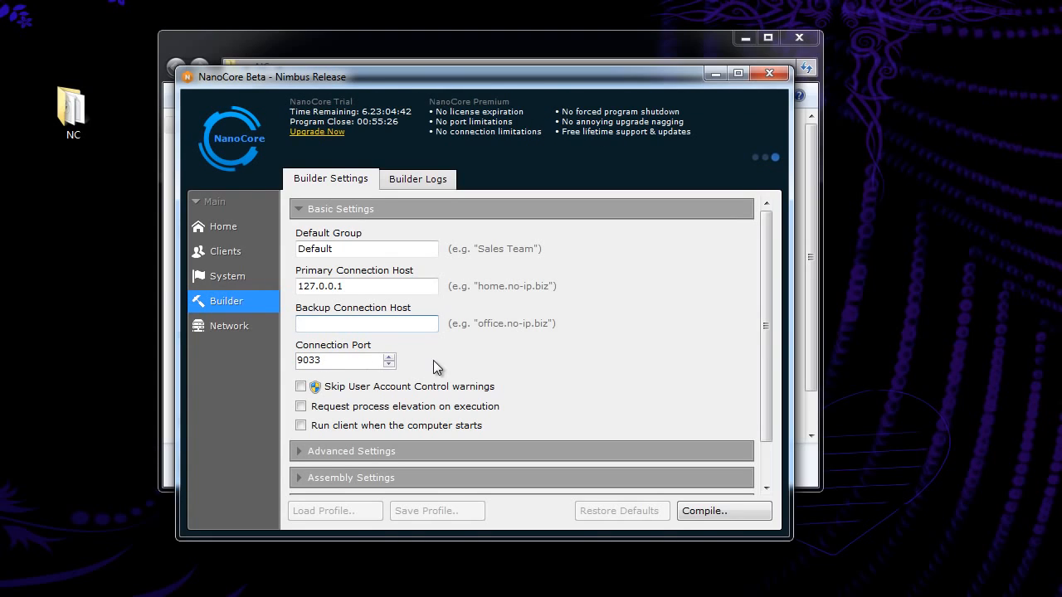
mouse_move(711, 408)
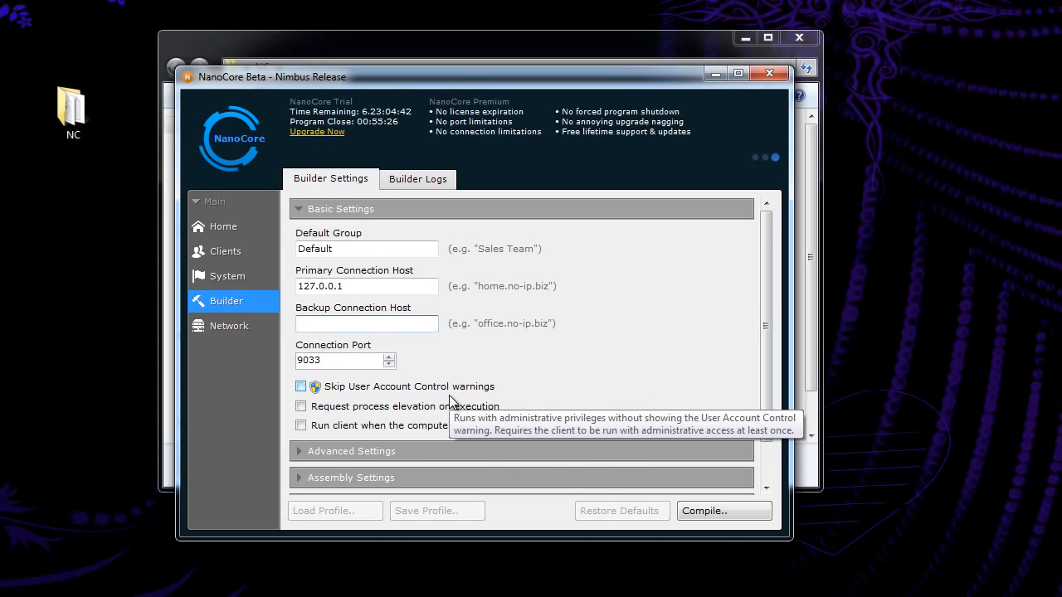
mouse_move(515, 379)
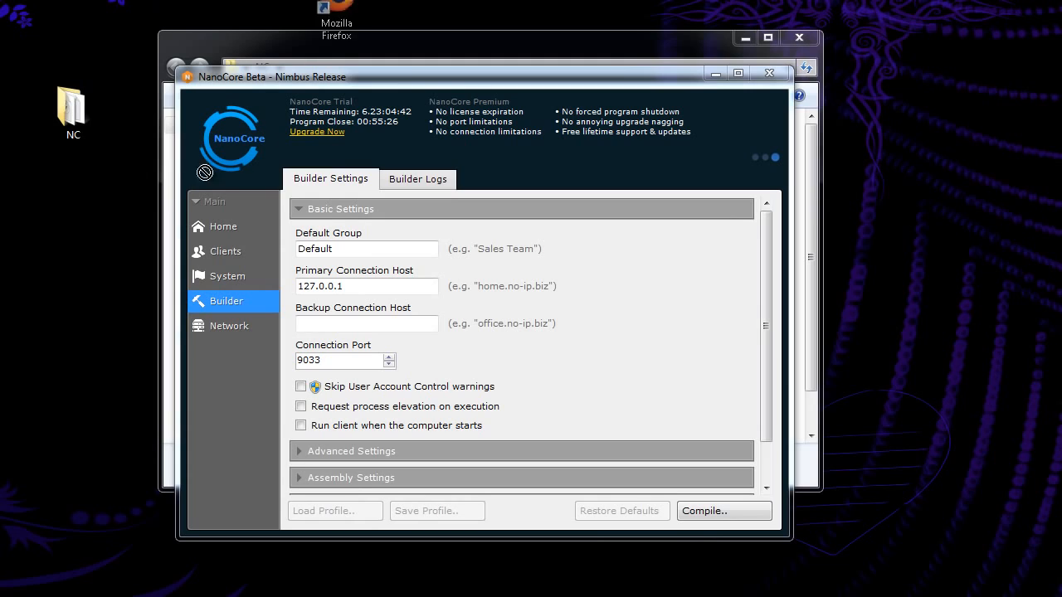
- Open Mozilla Firefox from its desktop shortcut's context menu
right_click(73, 291)
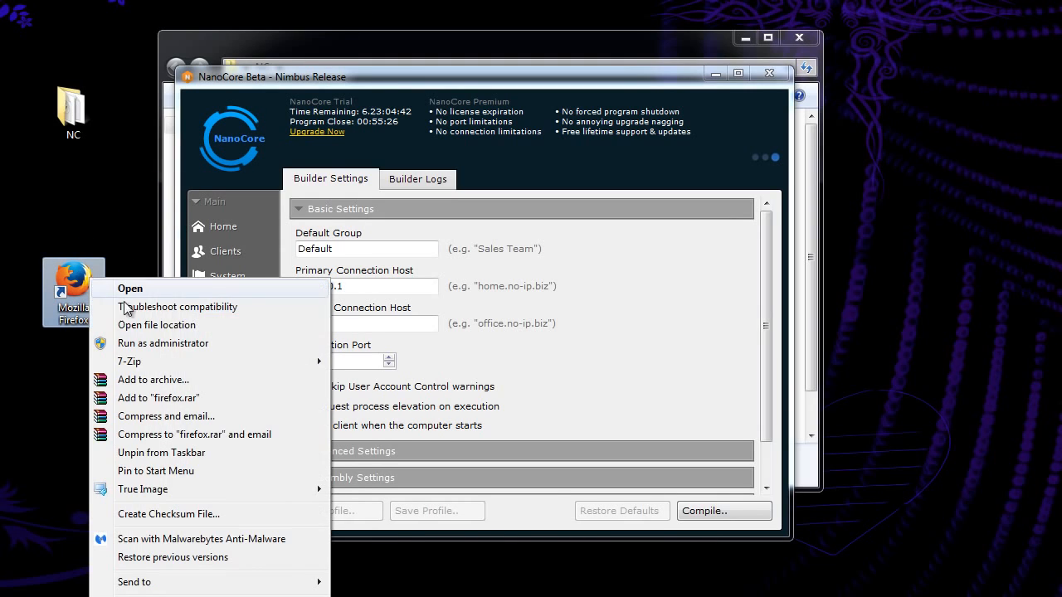
click(227, 300)
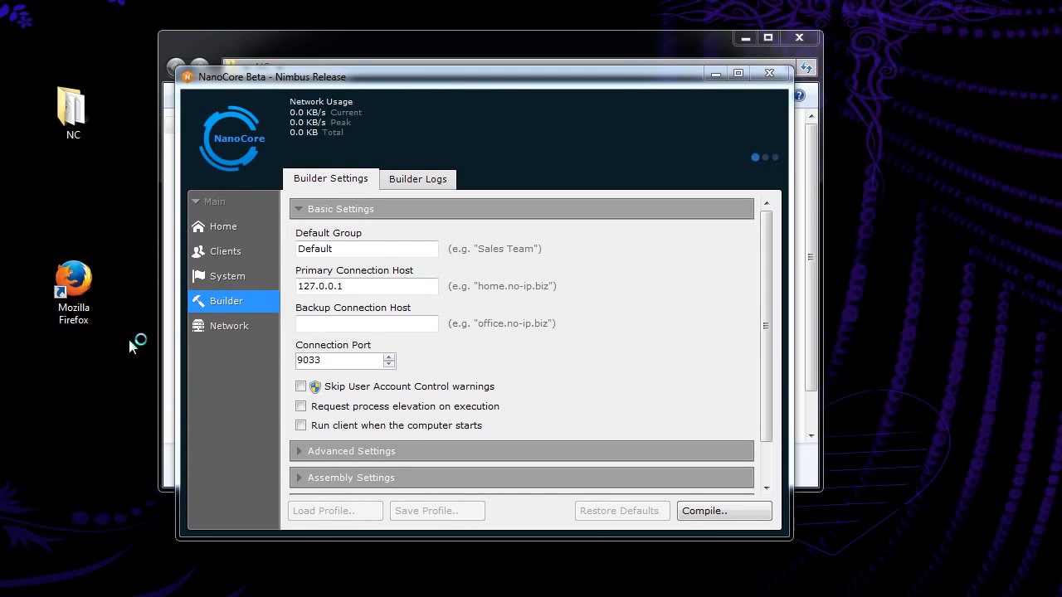
mouse_move(828, 254)
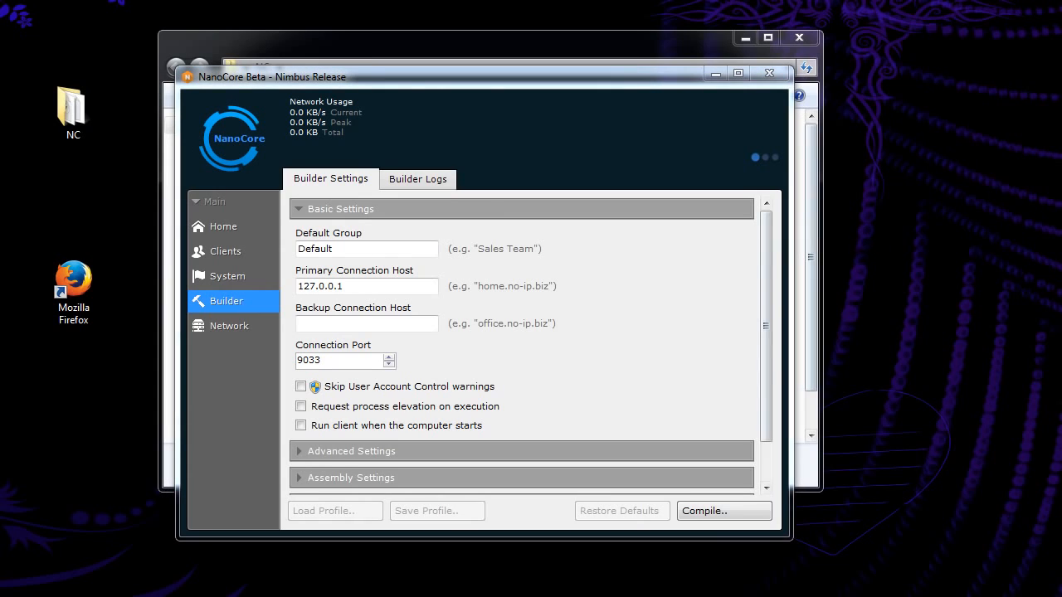
- Return to the NanoCore builder and enable Skip User Account Control warnings
click(301, 385)
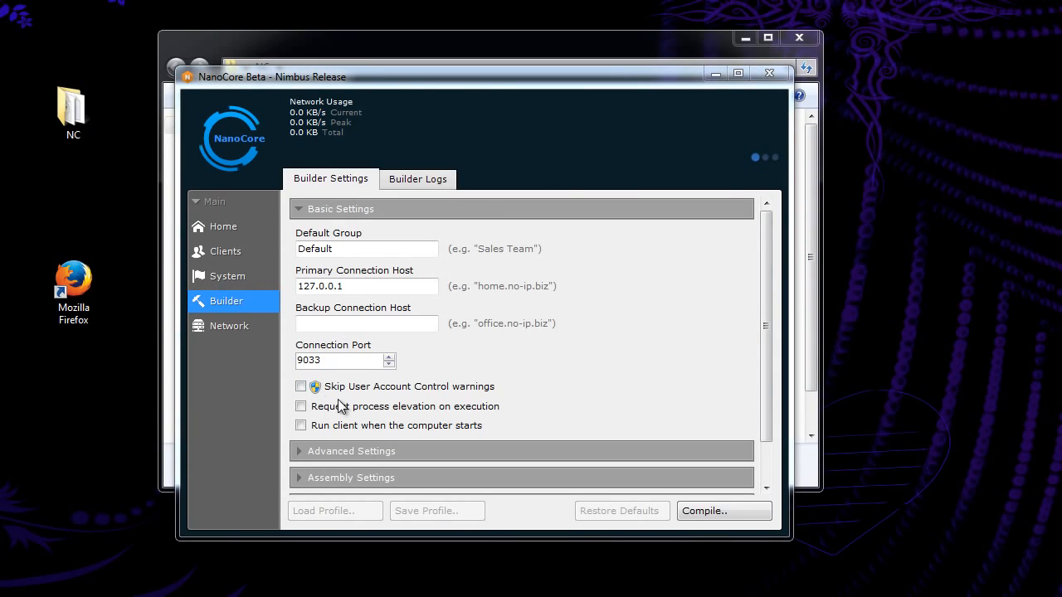
mouse_move(118, 46)
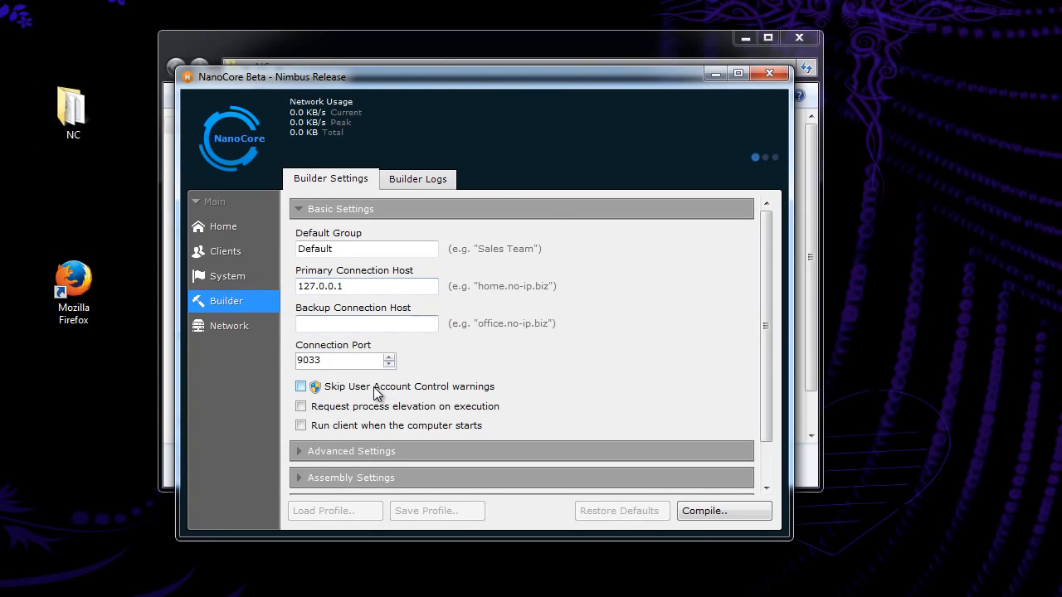
click(300, 407)
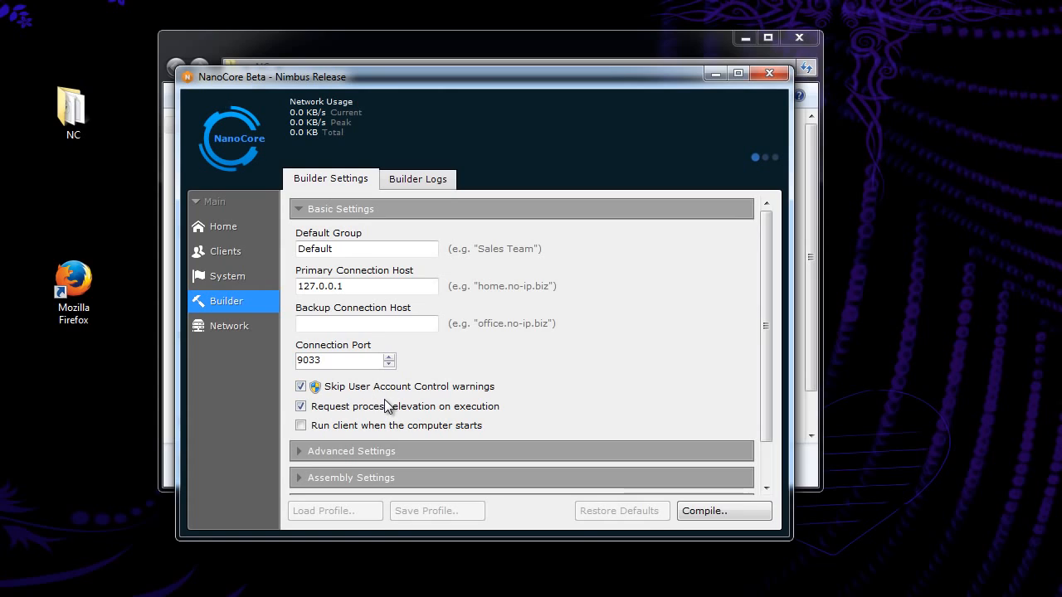
mouse_move(382, 402)
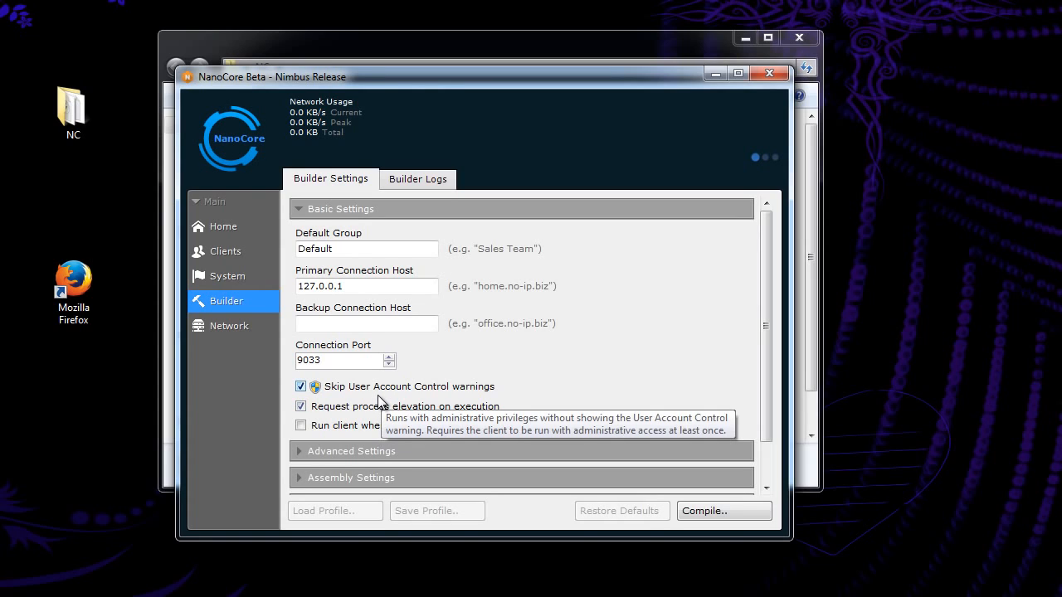
mouse_move(388, 406)
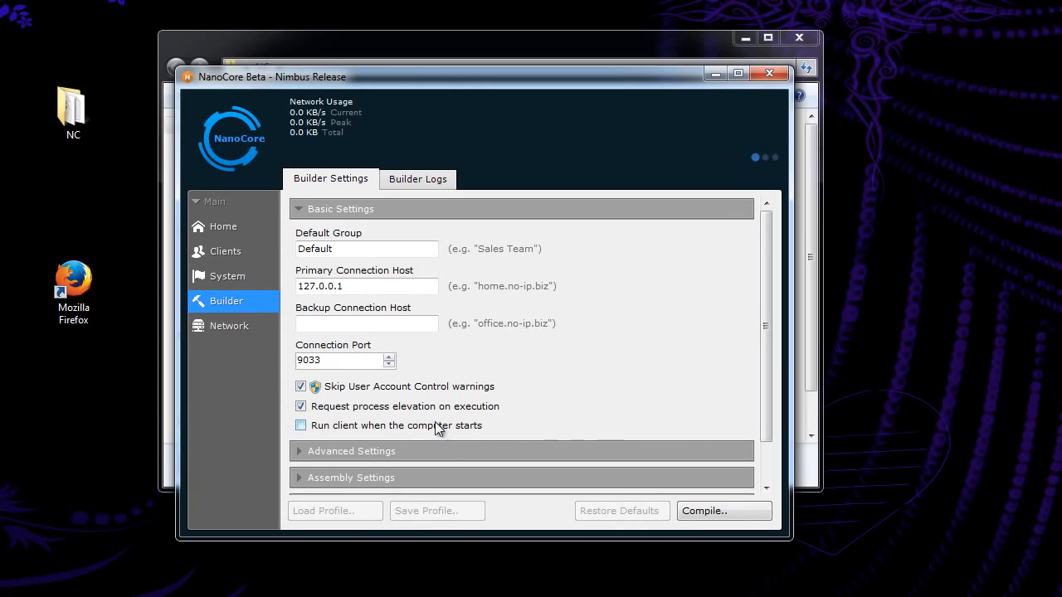
mouse_move(428, 426)
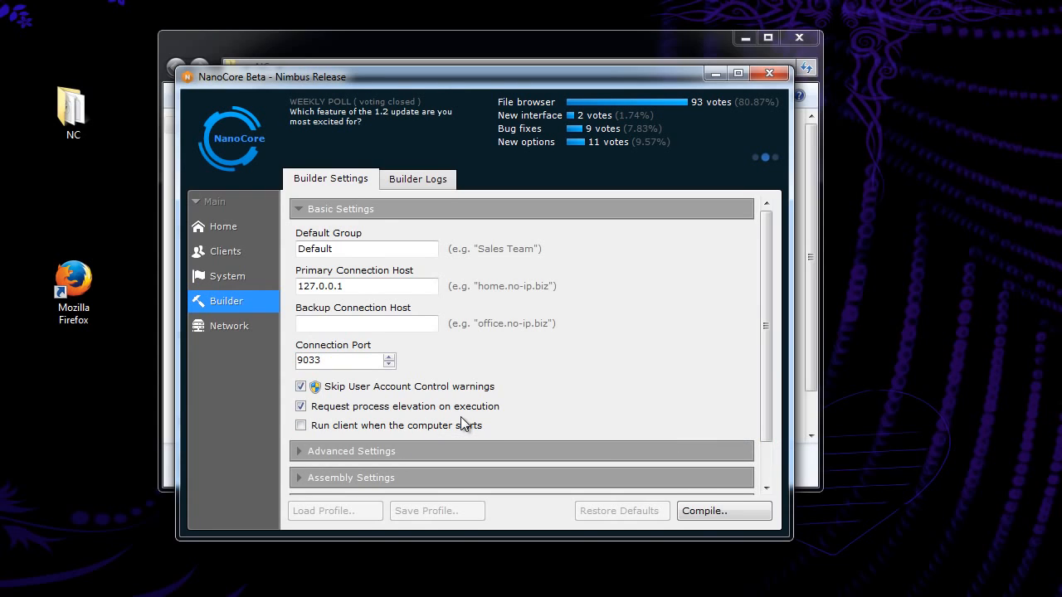
- Expand Advanced Settings and enable LAN server search and restart on unhandled exceptions
scroll(down, 3)
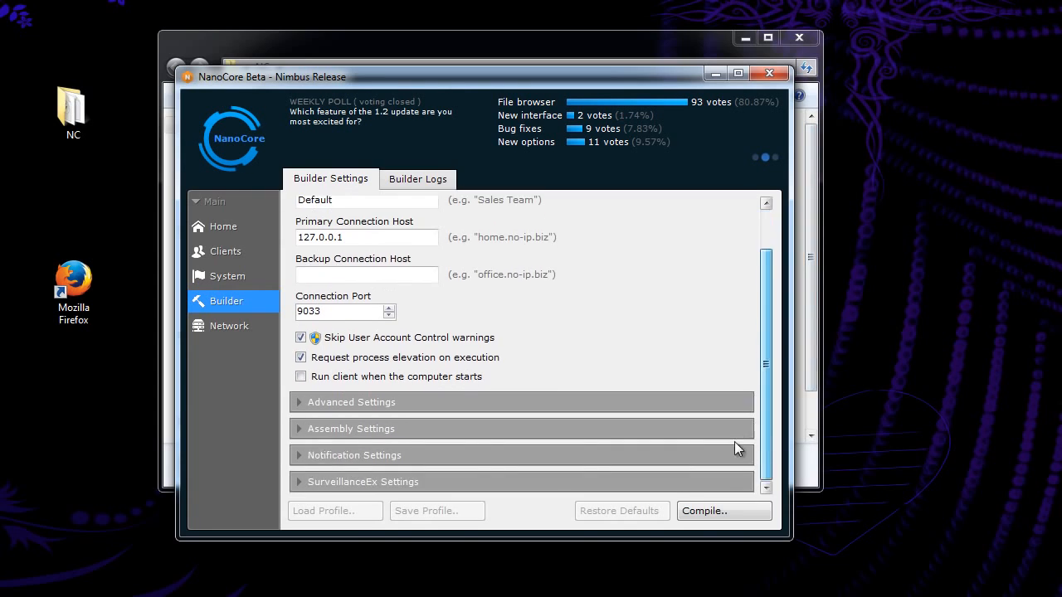
click(351, 402)
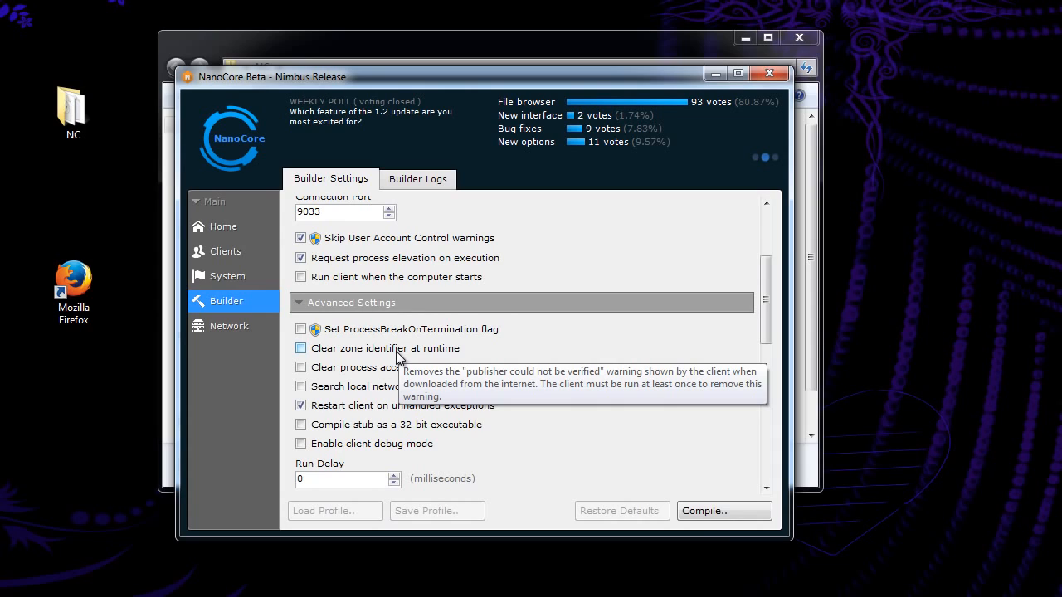
mouse_move(384, 387)
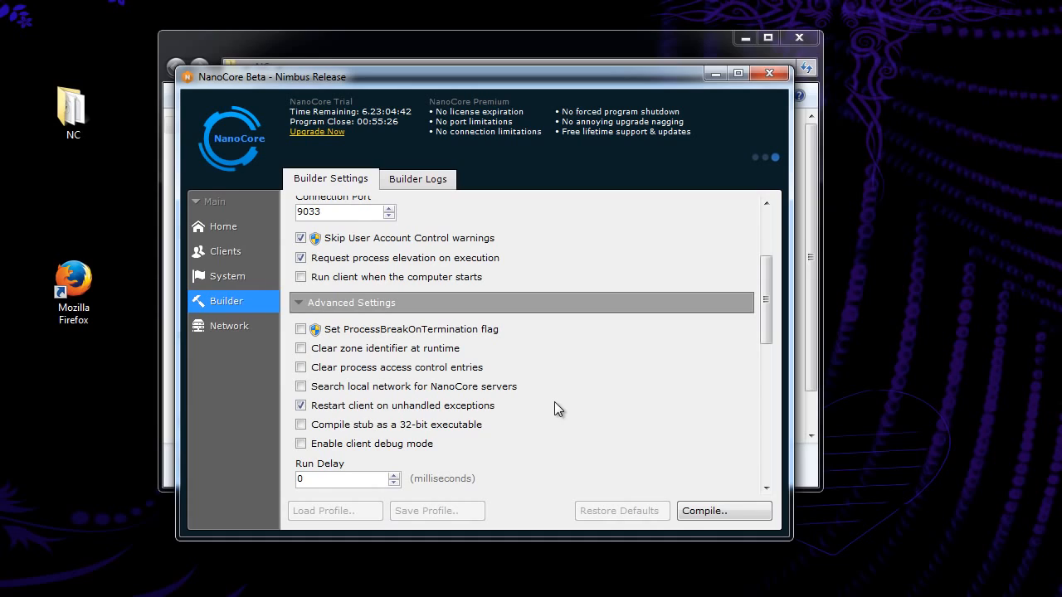
mouse_move(565, 400)
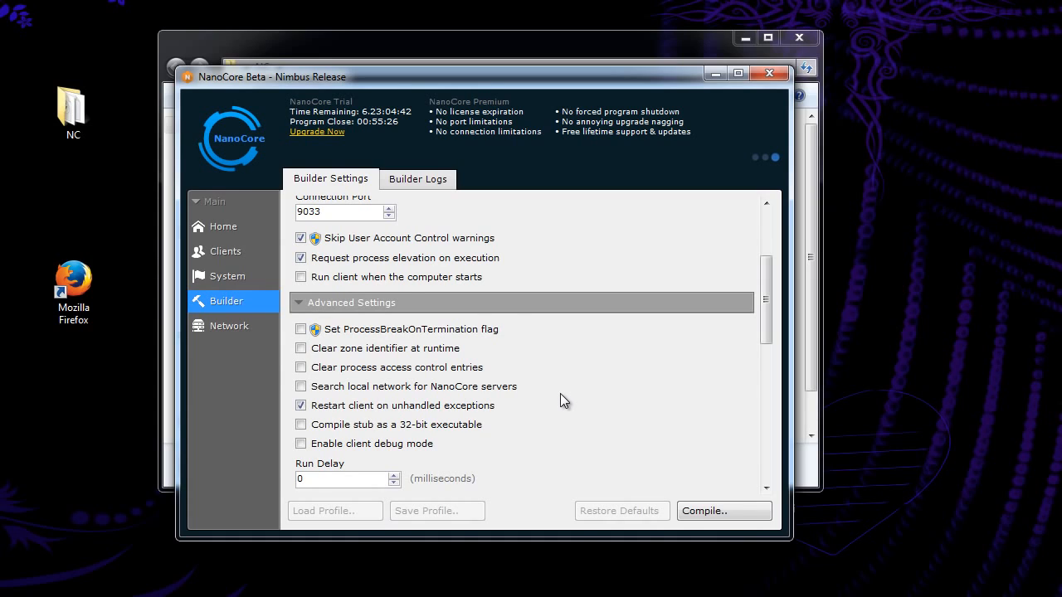
click(301, 386)
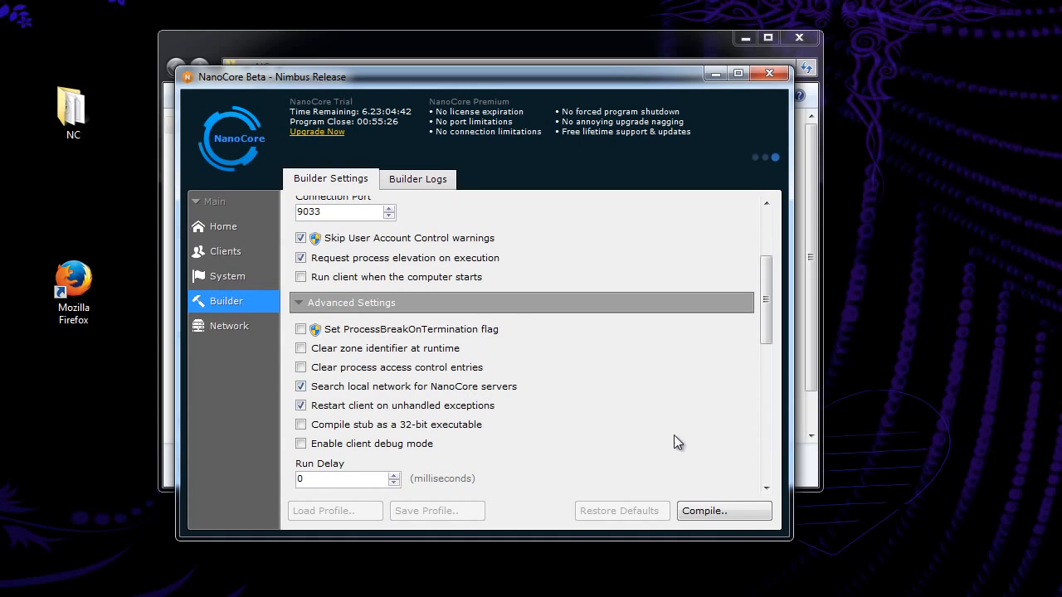
mouse_move(661, 425)
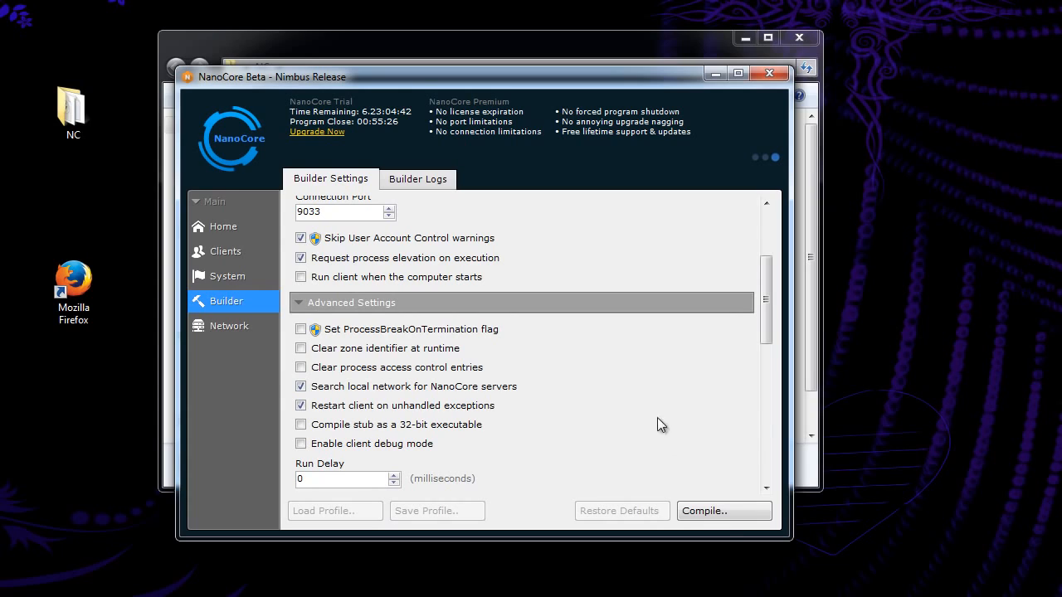
click(300, 405)
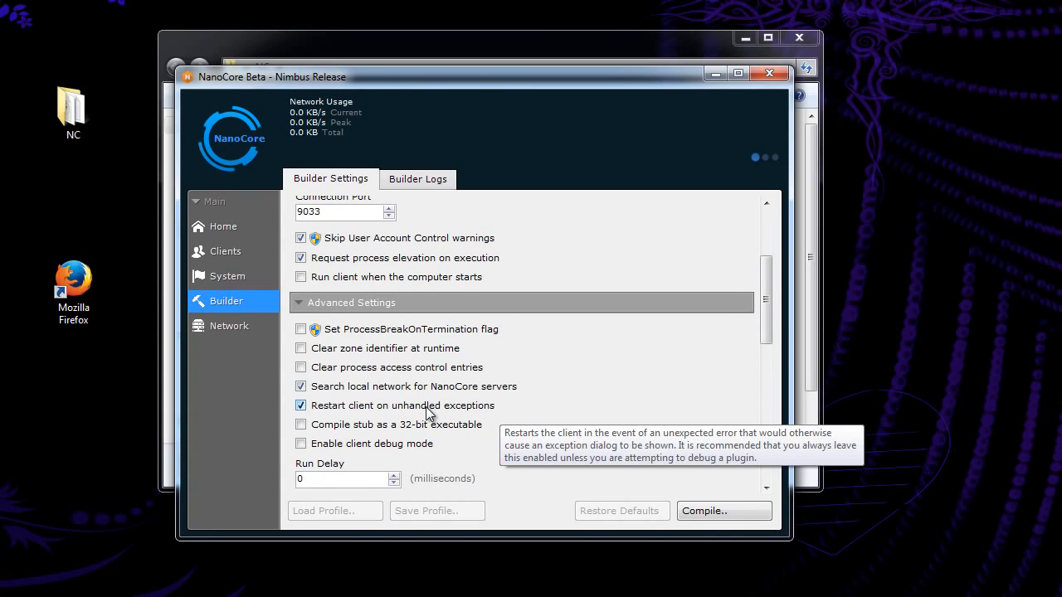
mouse_move(352, 414)
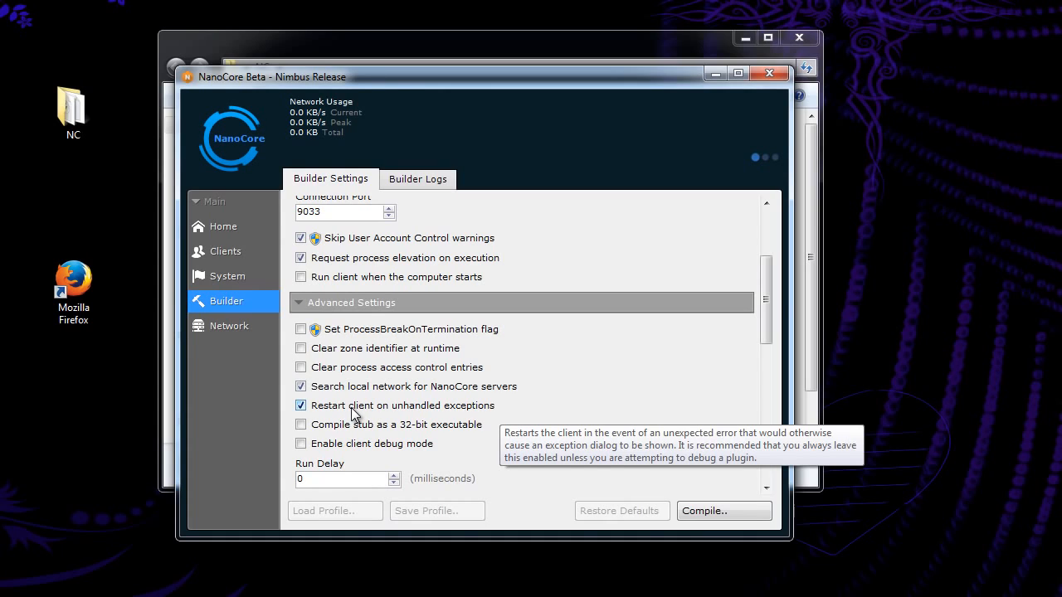
mouse_move(634, 424)
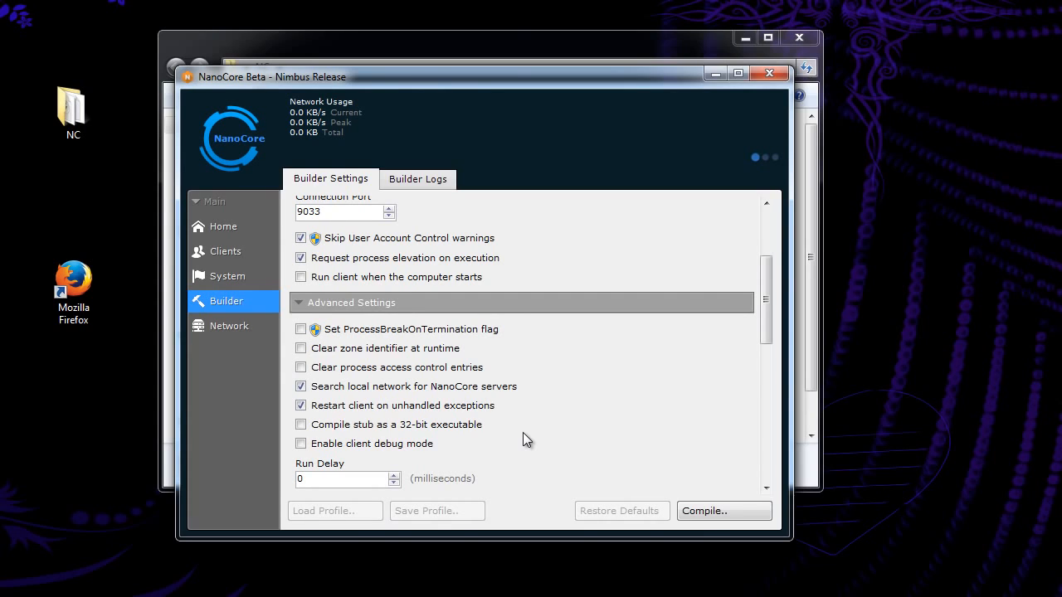
mouse_move(369, 431)
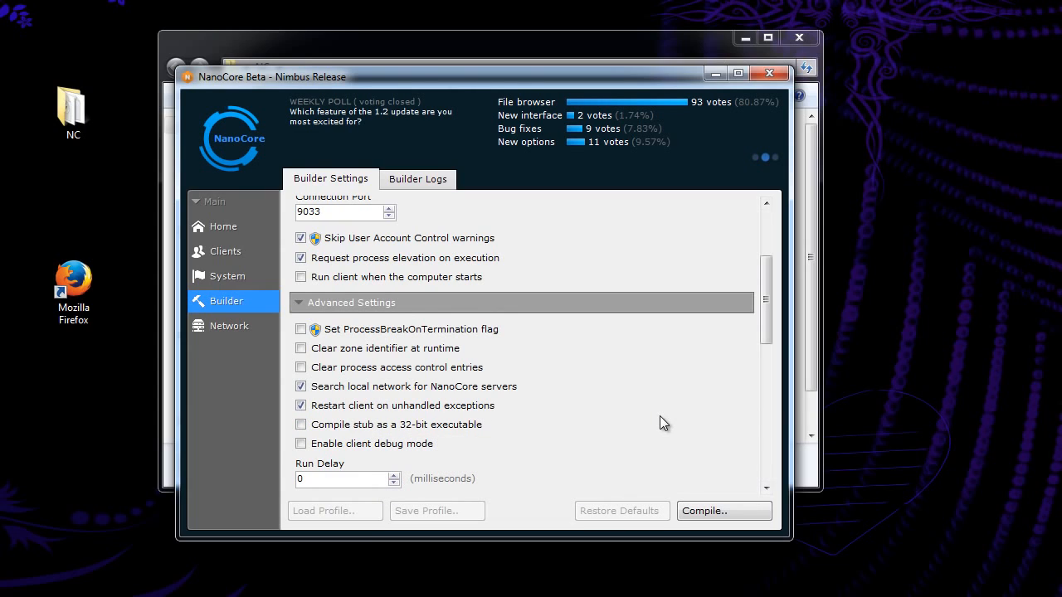
mouse_move(639, 432)
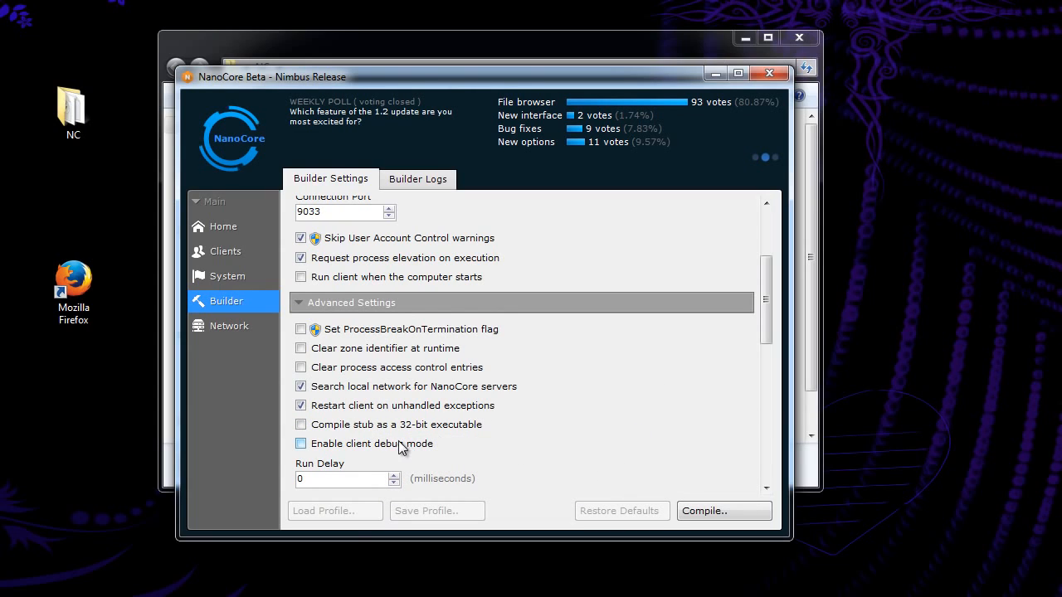
click(301, 444)
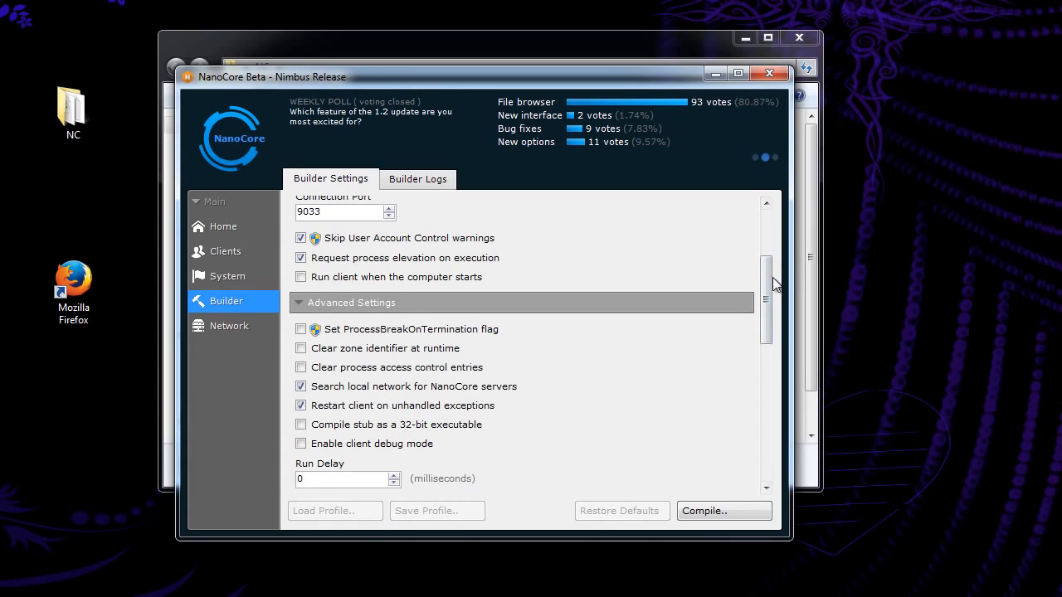
scroll(down, 3)
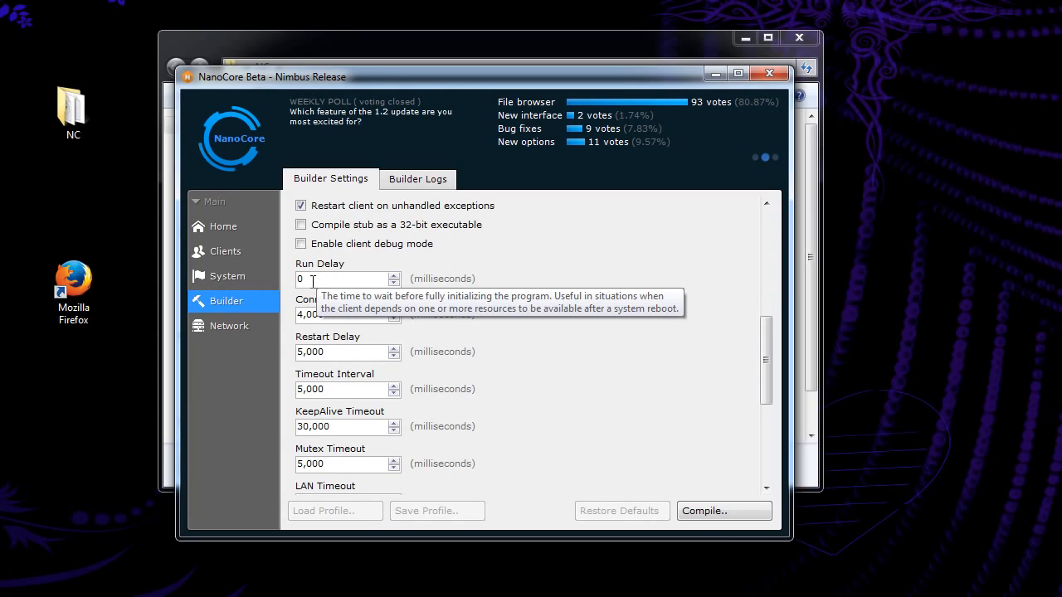
mouse_move(678, 307)
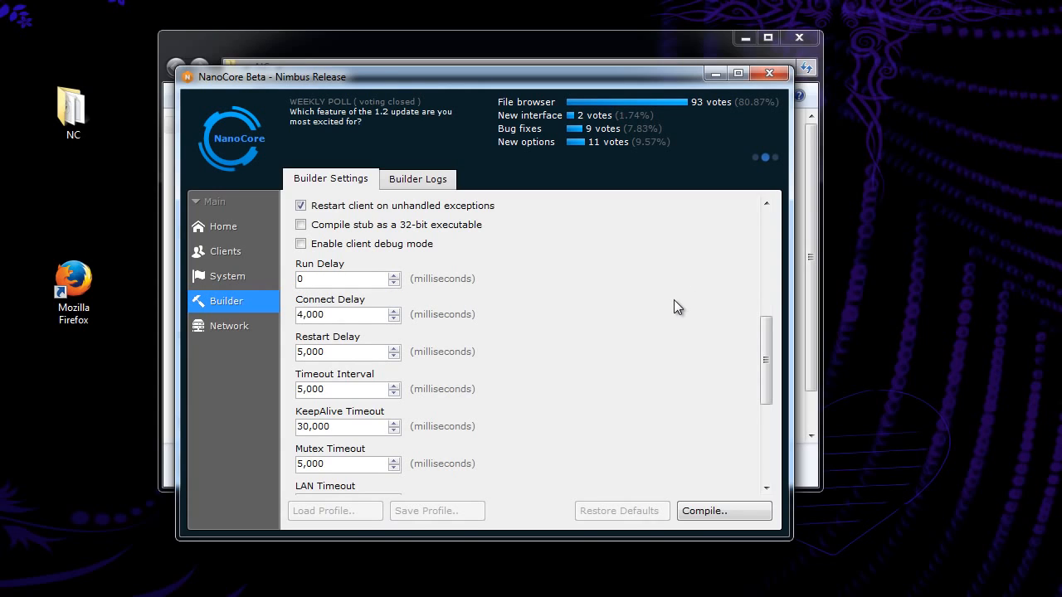
mouse_move(130, 425)
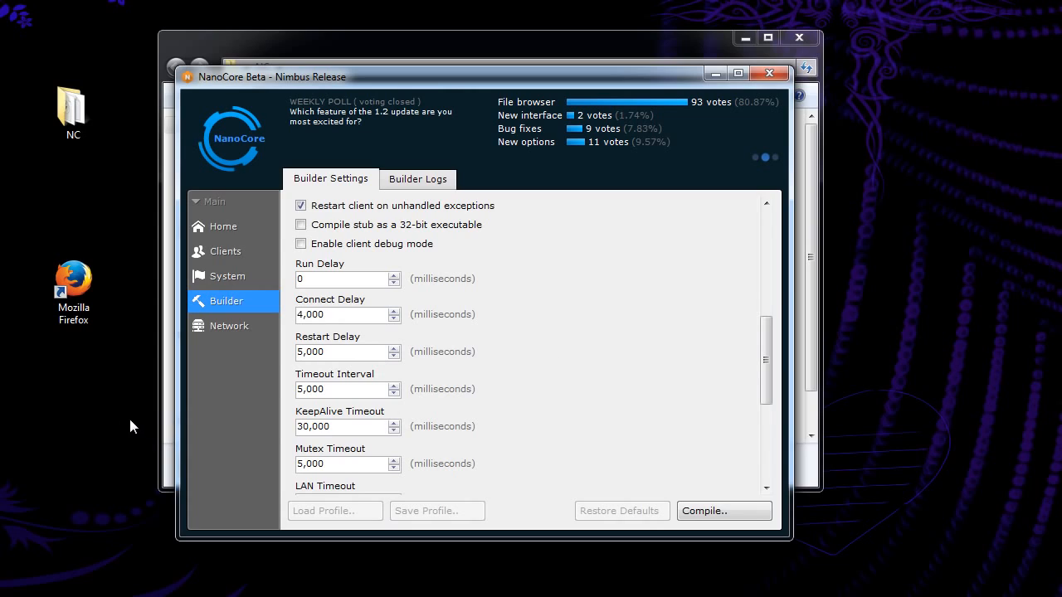
mouse_move(717, 382)
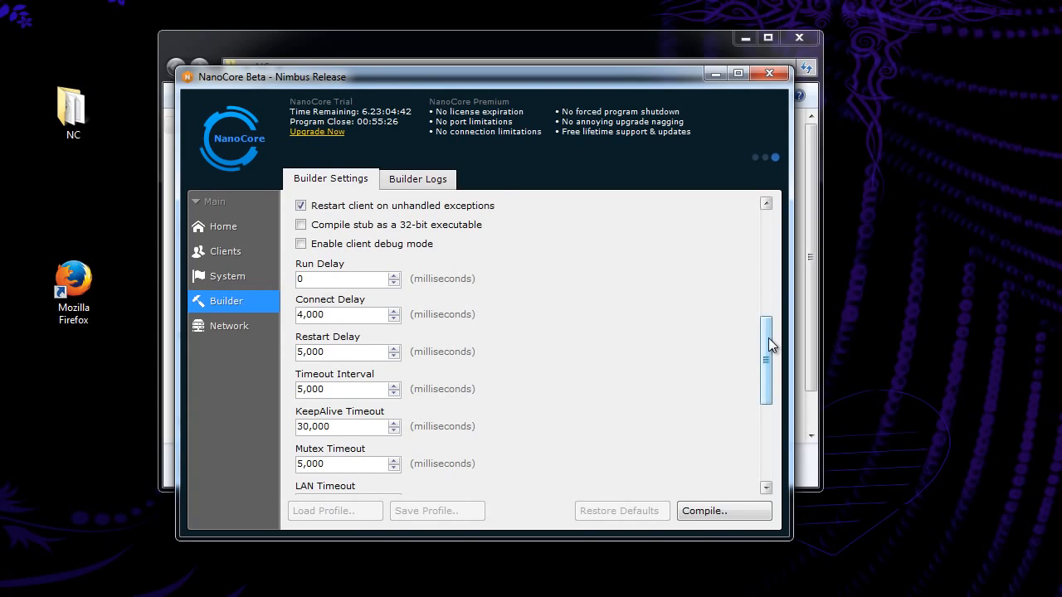
scroll(down, 3)
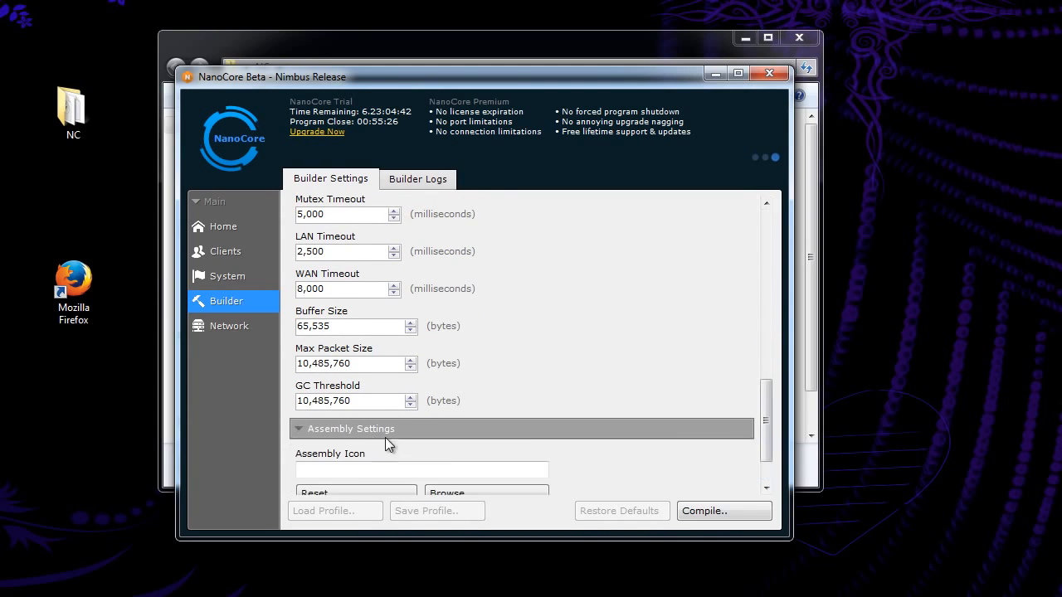
scroll(down, 3)
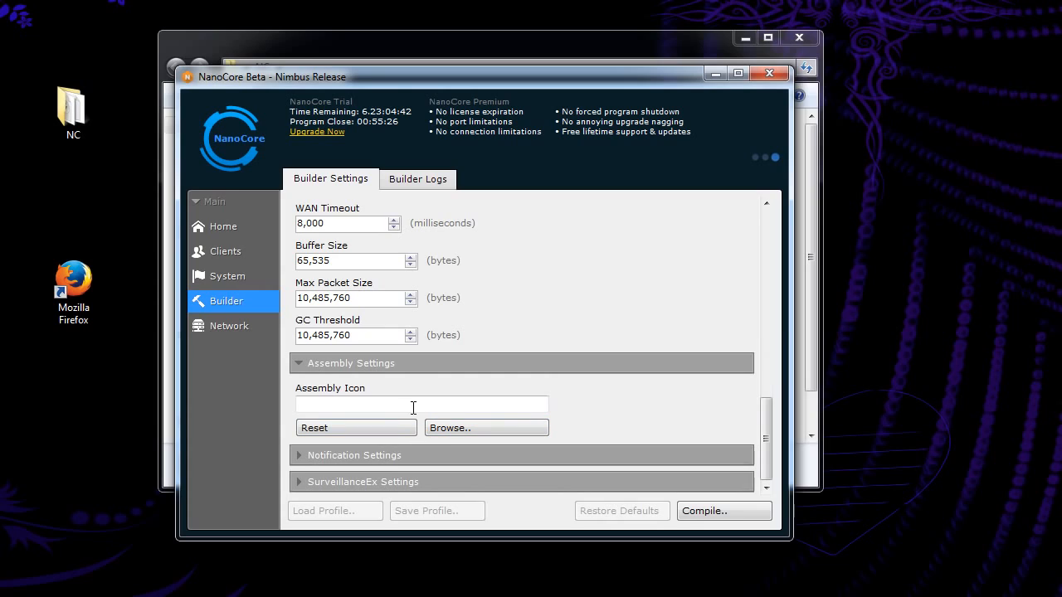
mouse_move(443, 401)
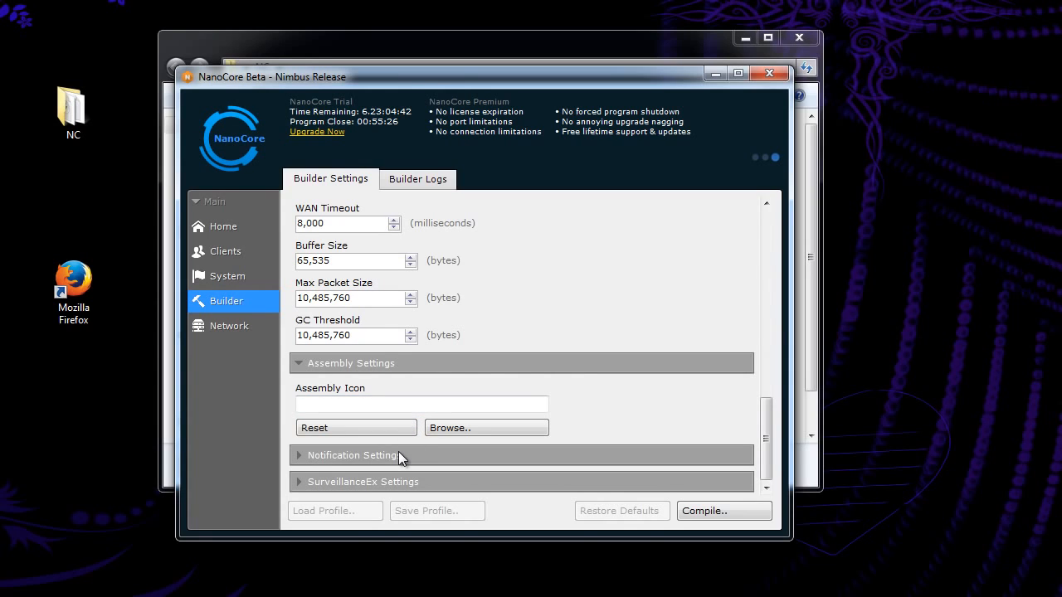
- Enable the installation dialog and title it 'HA your infected!'
scroll(down, 3)
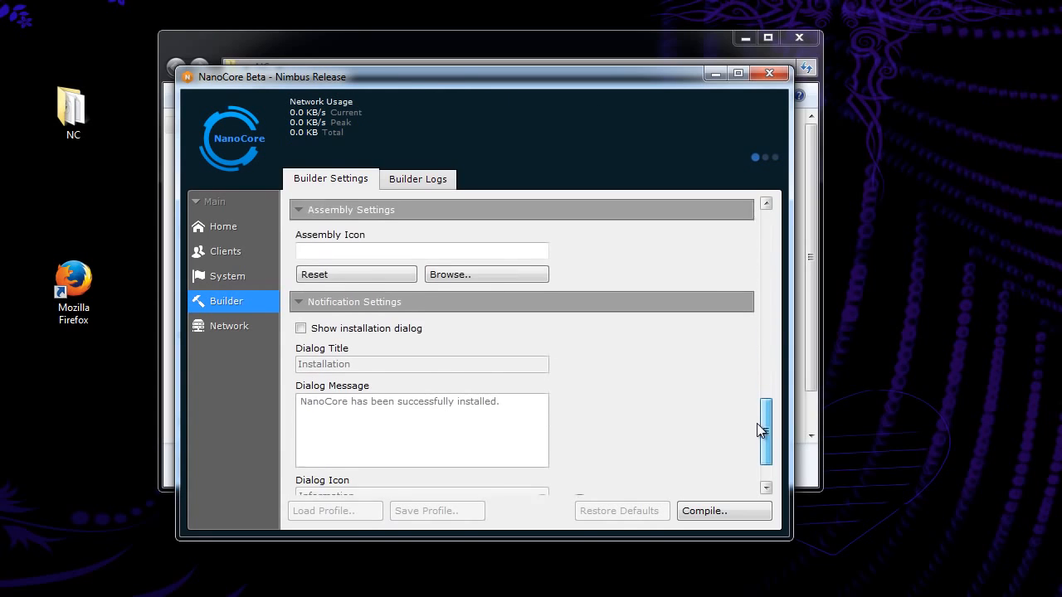
scroll(down, 3)
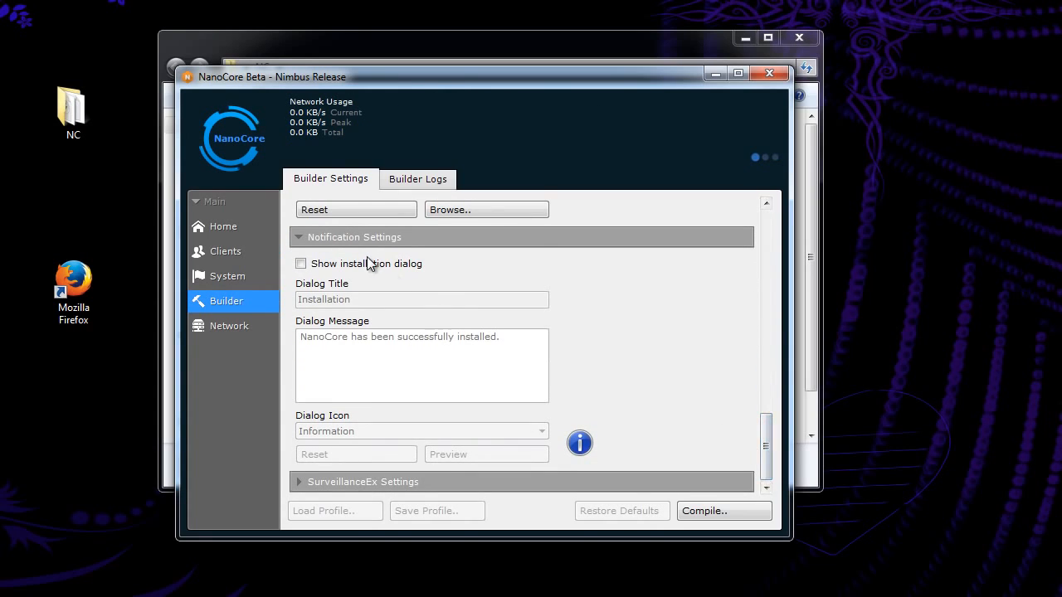
mouse_move(582, 429)
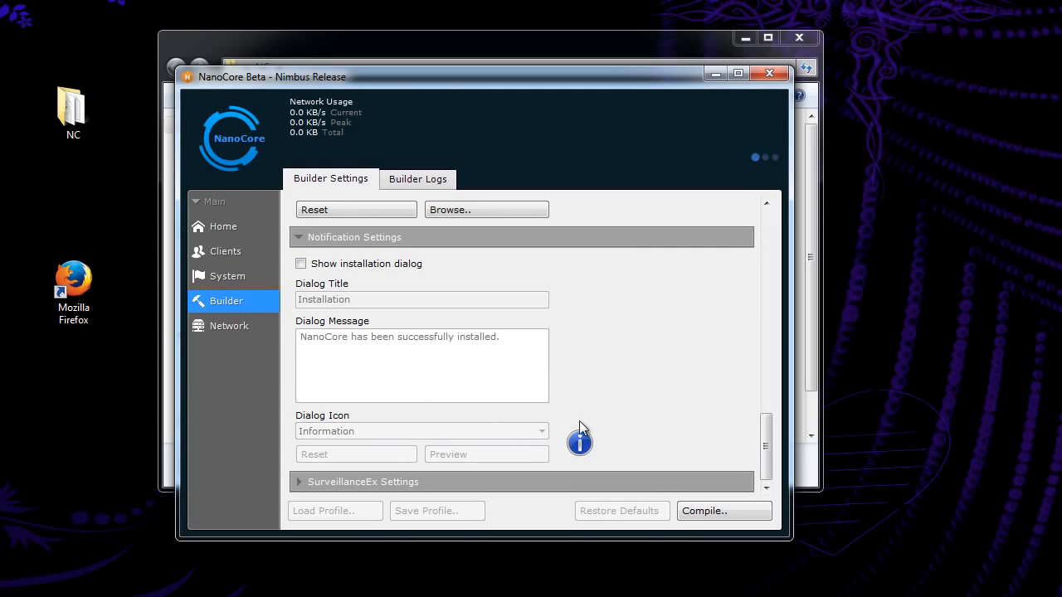
mouse_move(392, 332)
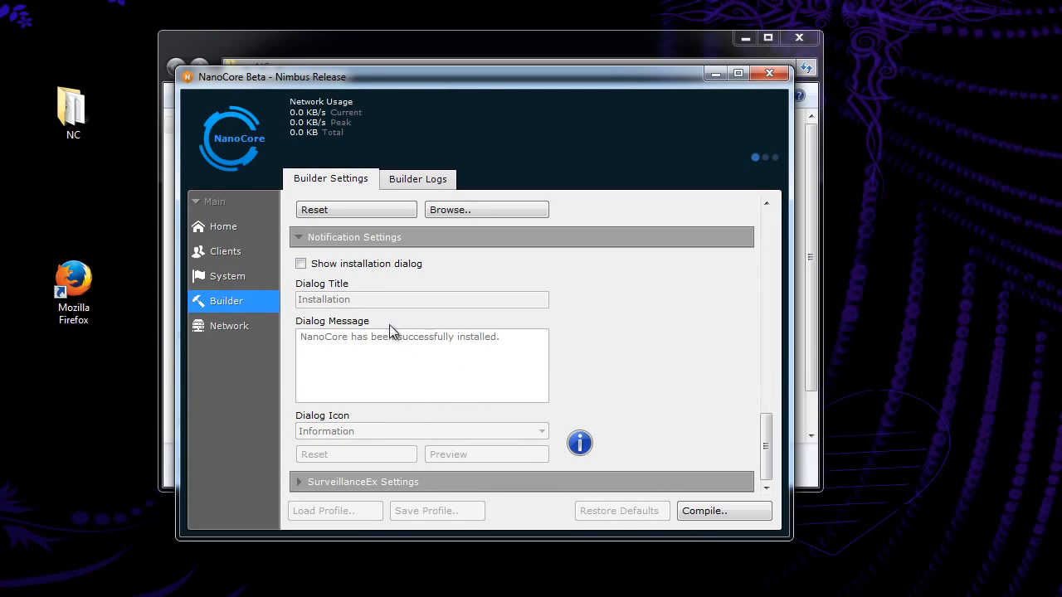
mouse_move(616, 421)
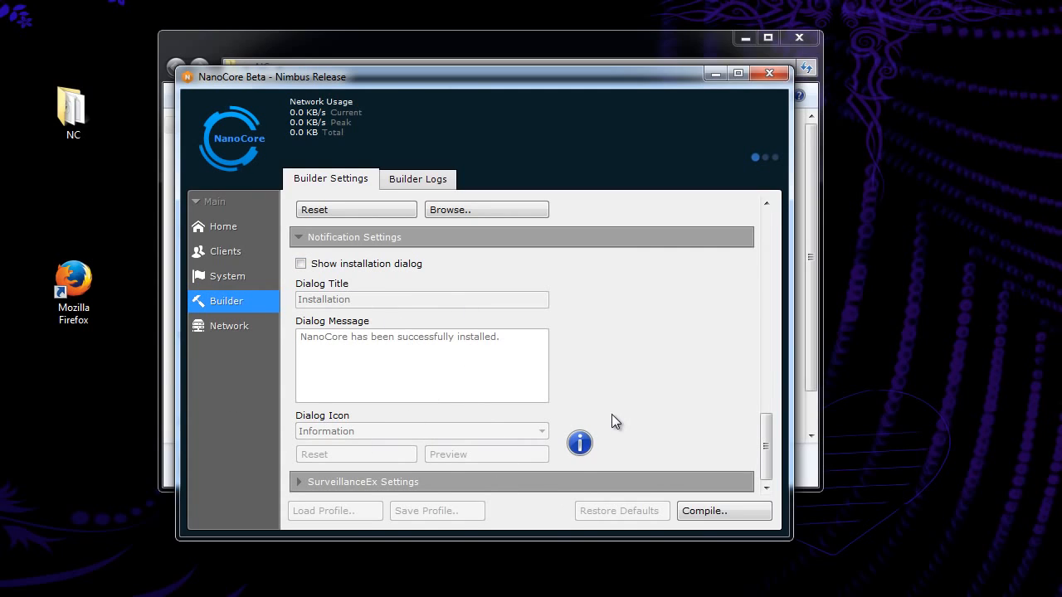
click(301, 263)
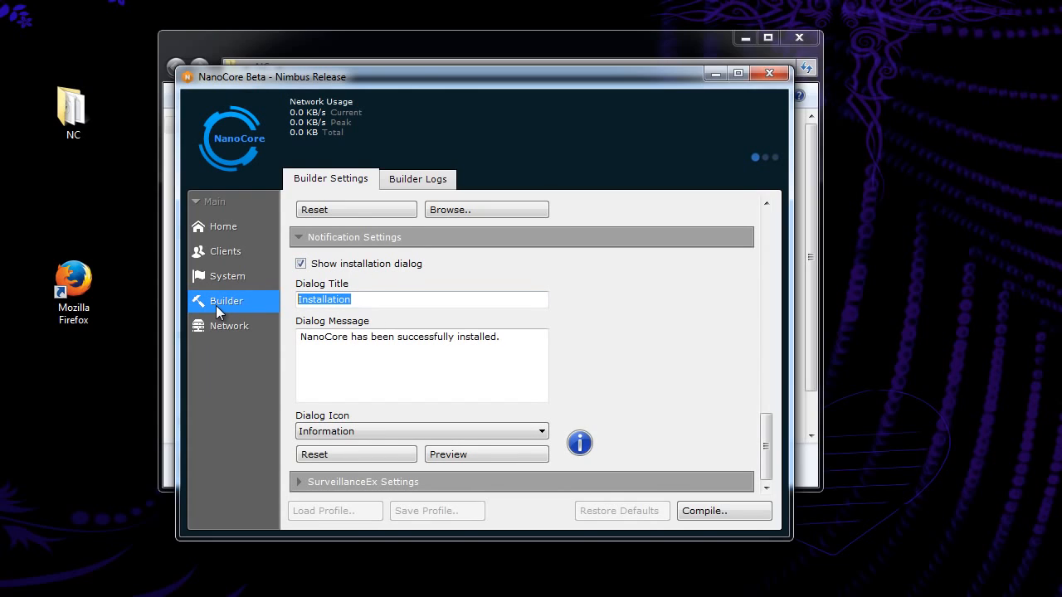
text(HA your infected!)
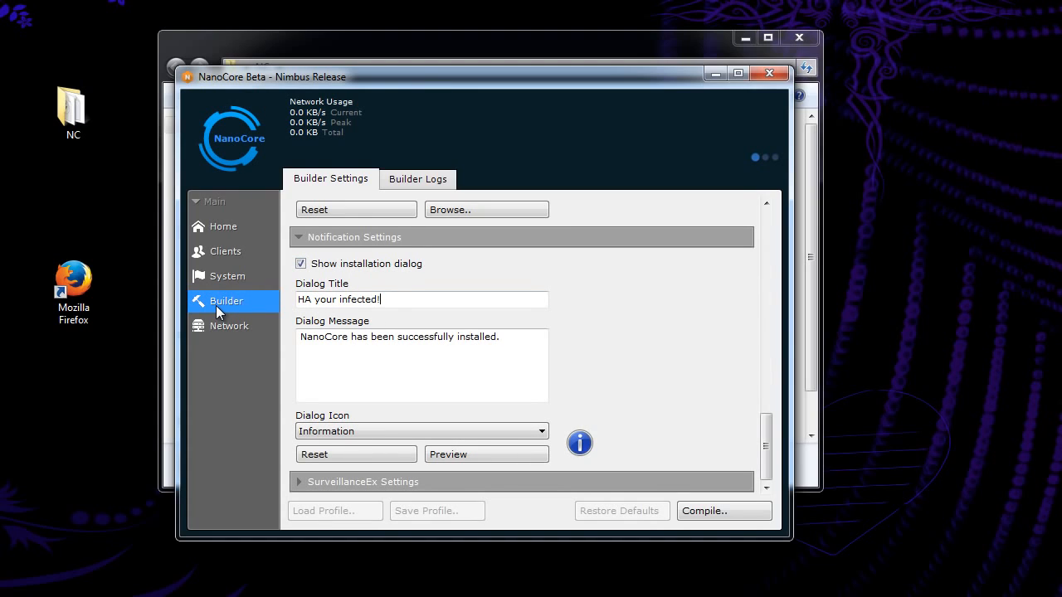
mouse_move(624, 338)
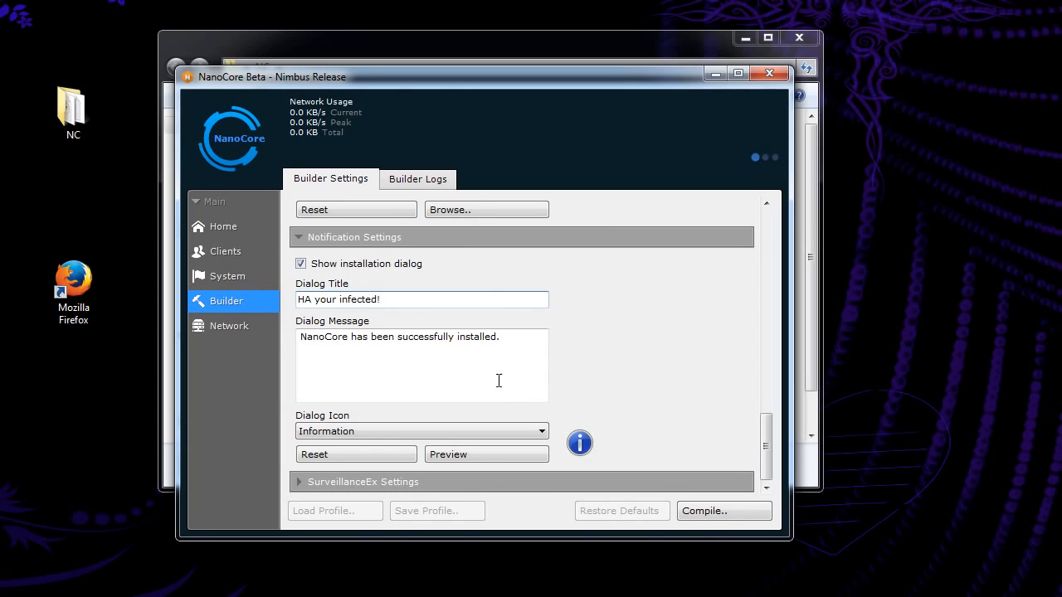
- Preview the installation dialog, close it, and keep the dialog option enabled
click(486, 454)
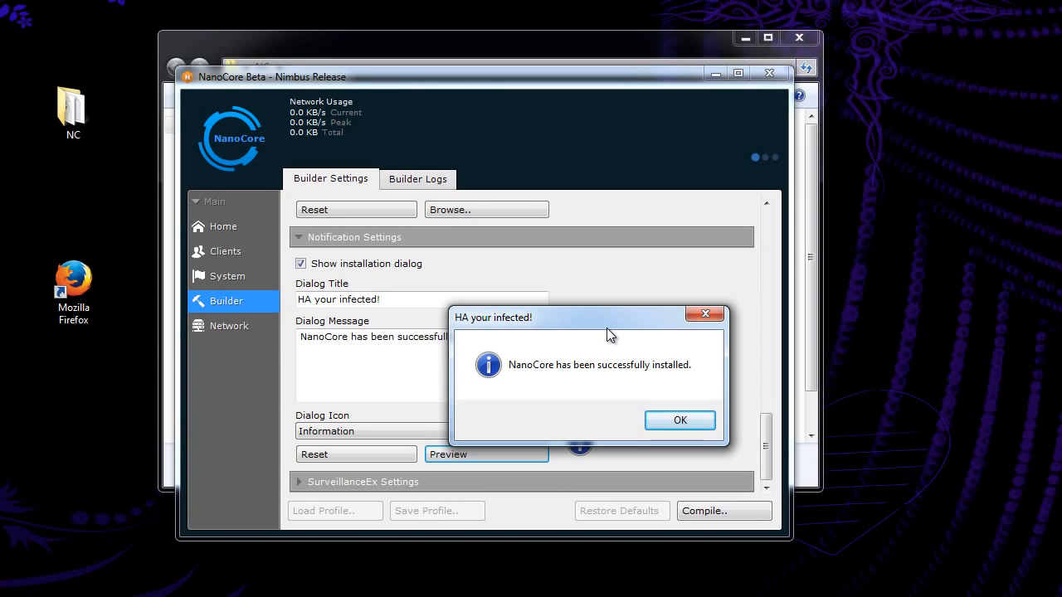
click(679, 420)
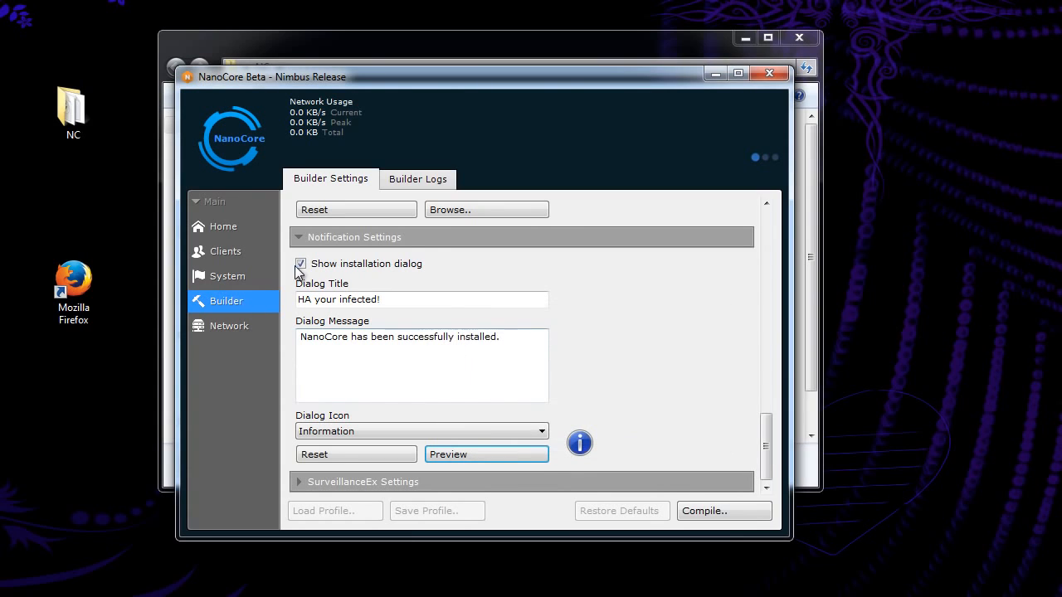
click(300, 264)
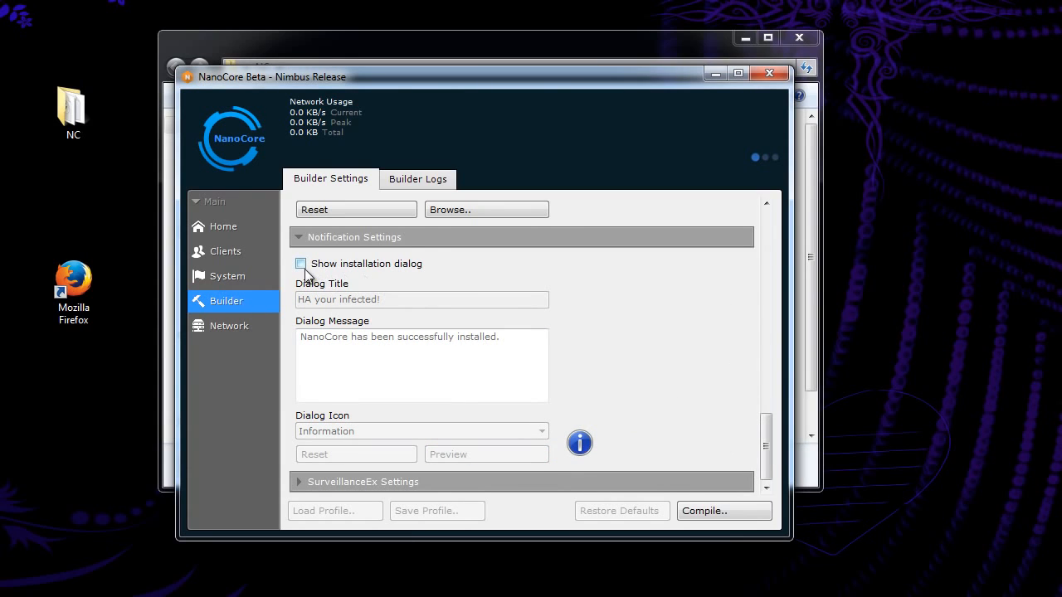
click(300, 263)
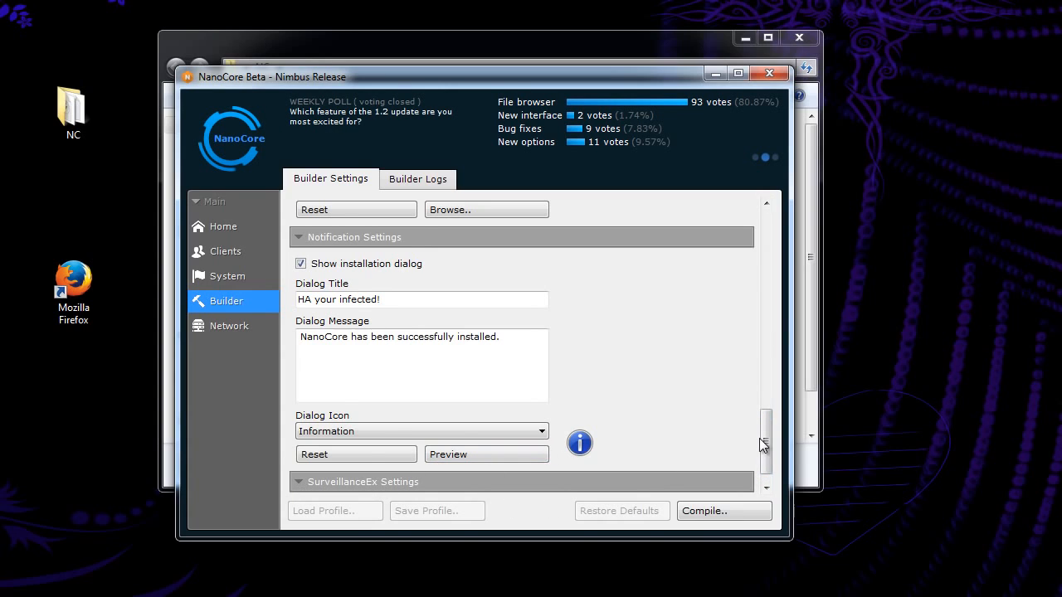
- Scroll to SurveillanceEx Settings and enable keyboard logging for the client
scroll(down, 3)
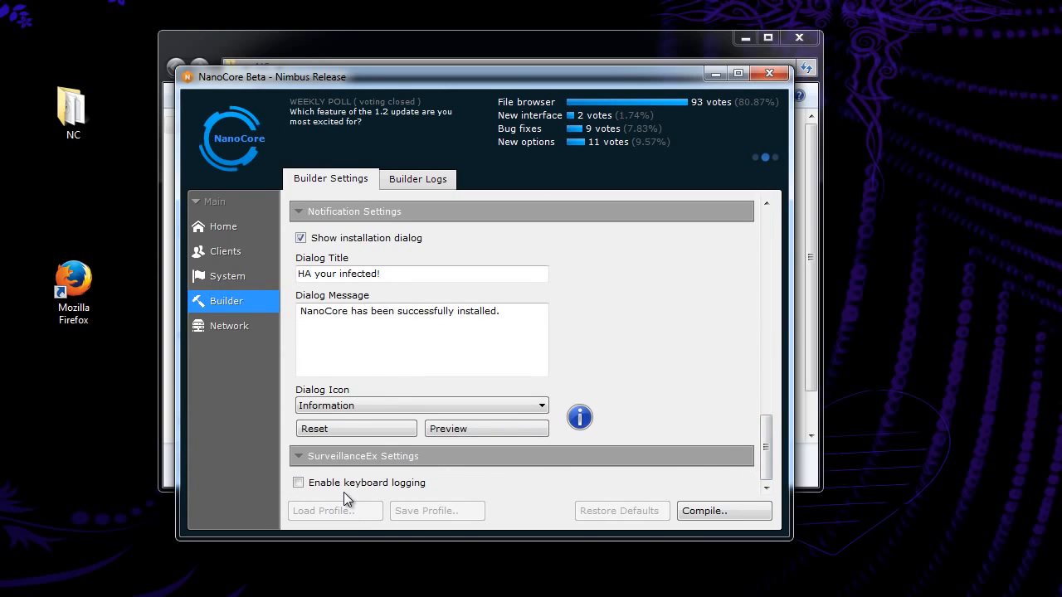
click(298, 483)
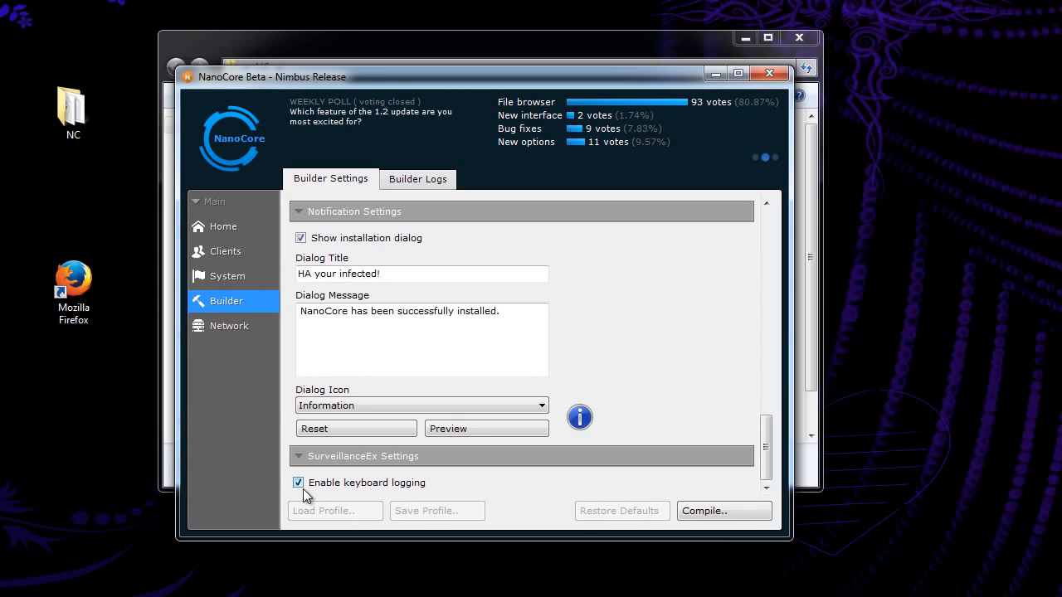
click(415, 274)
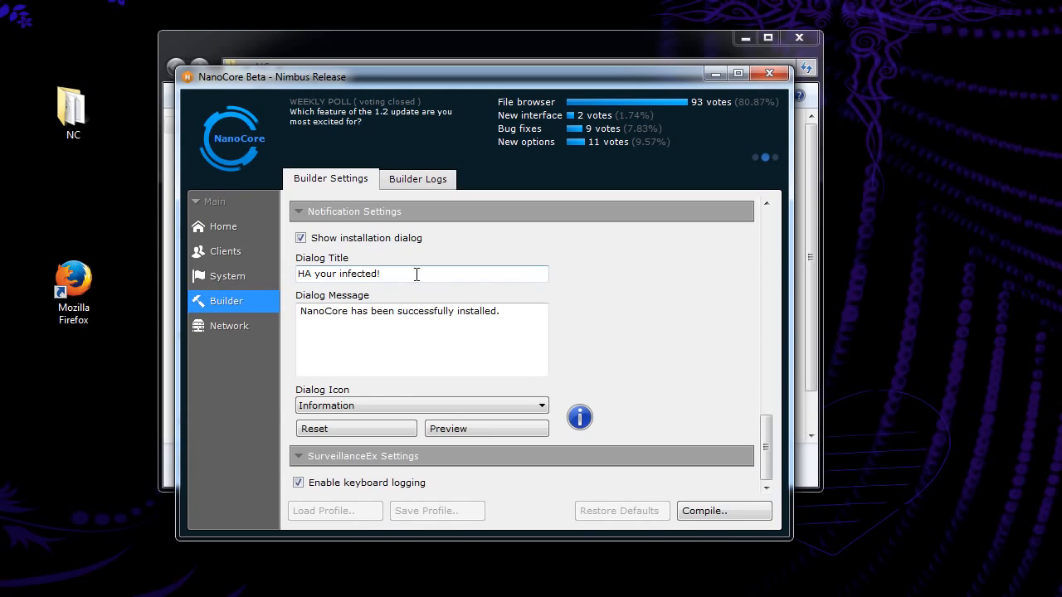
mouse_move(421, 195)
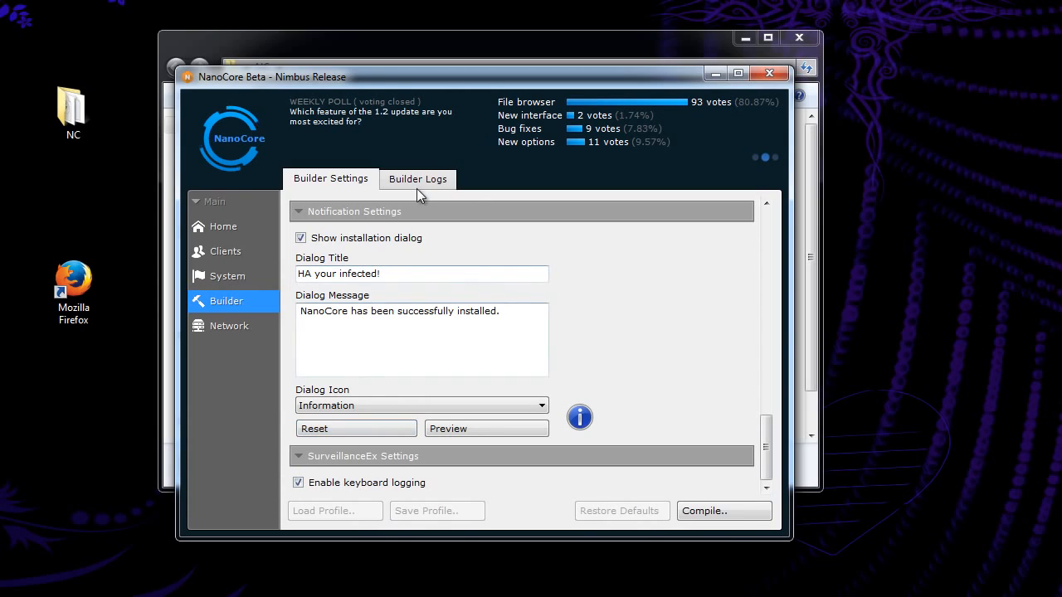
mouse_move(422, 189)
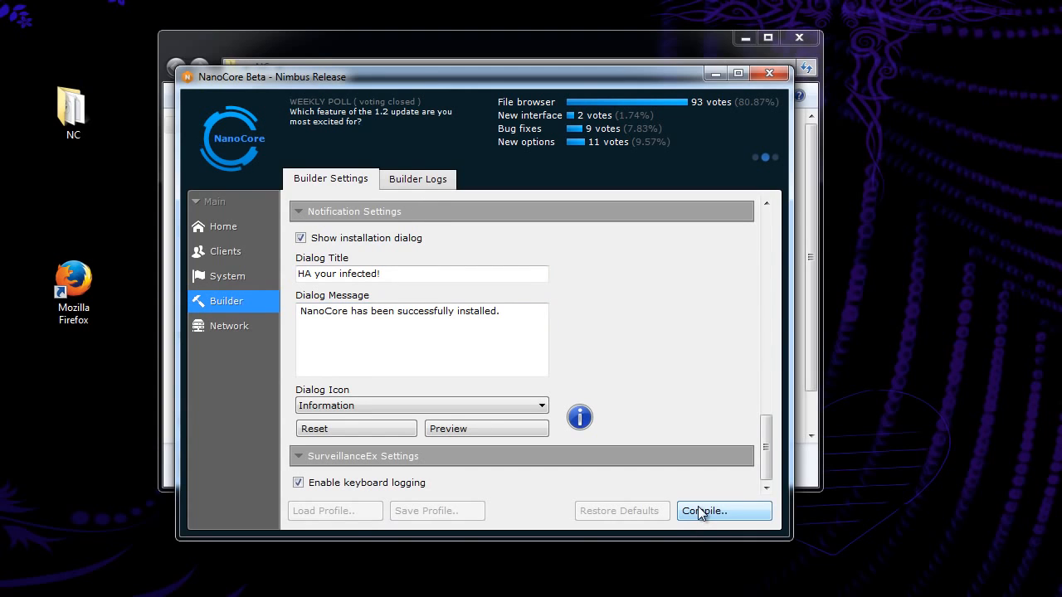
- Compile the client executable and save it as 'NanocoreVirus'
click(722, 510)
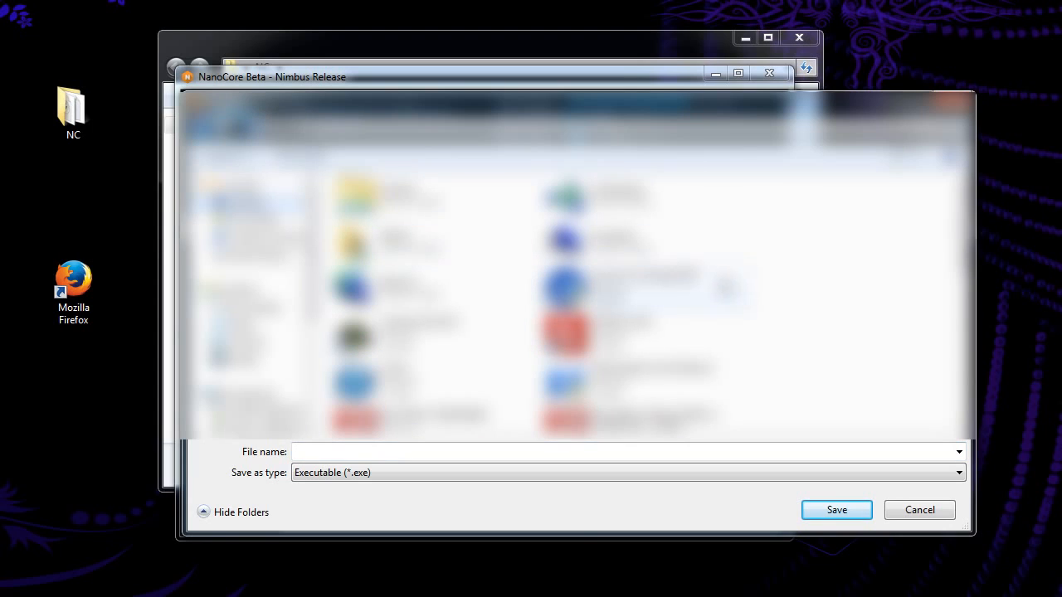
click(527, 452)
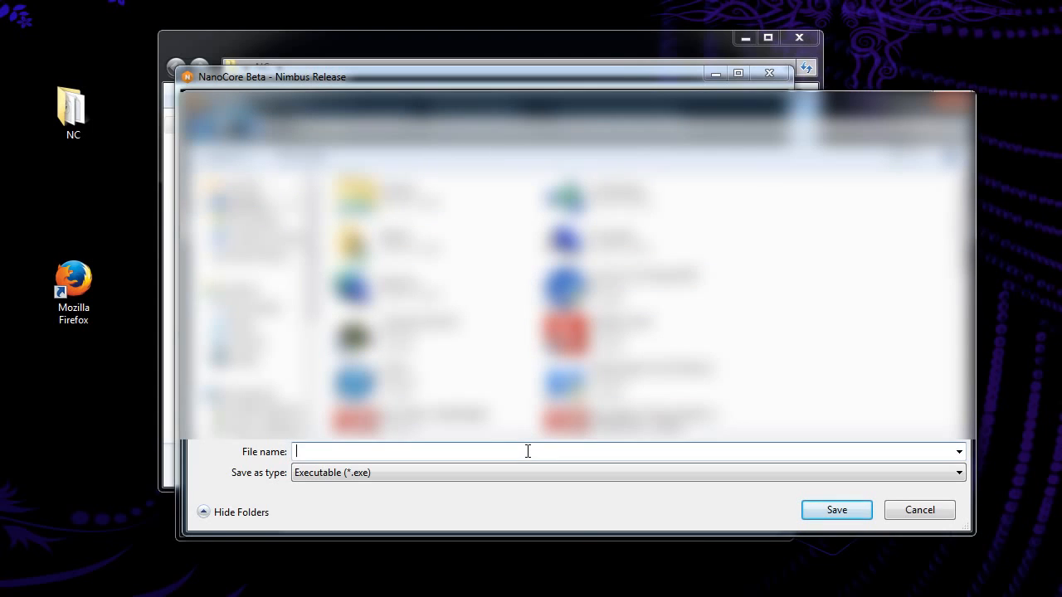
text(NanocoreV)
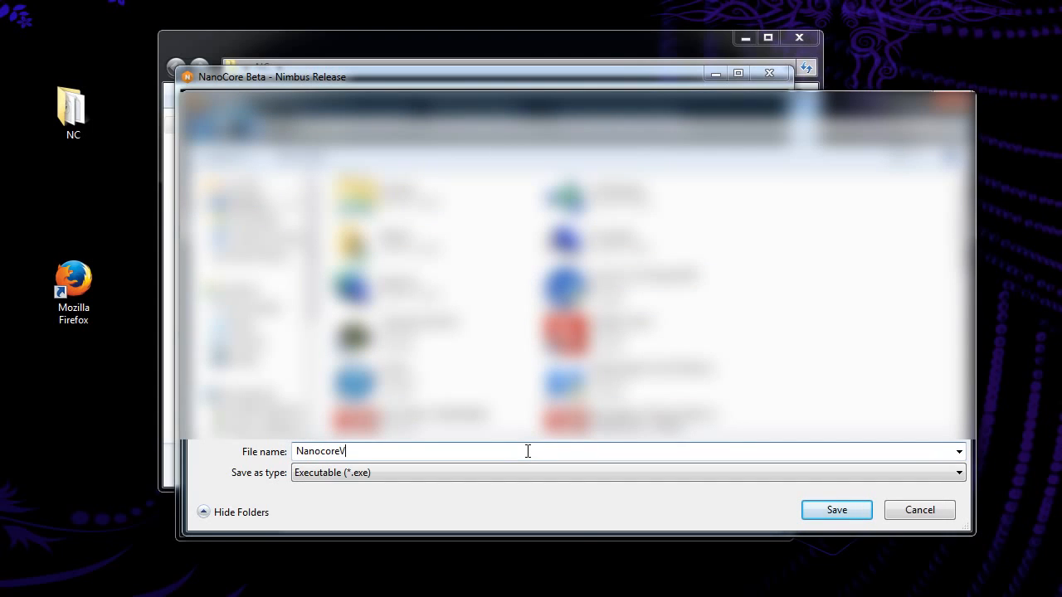
text(irus)
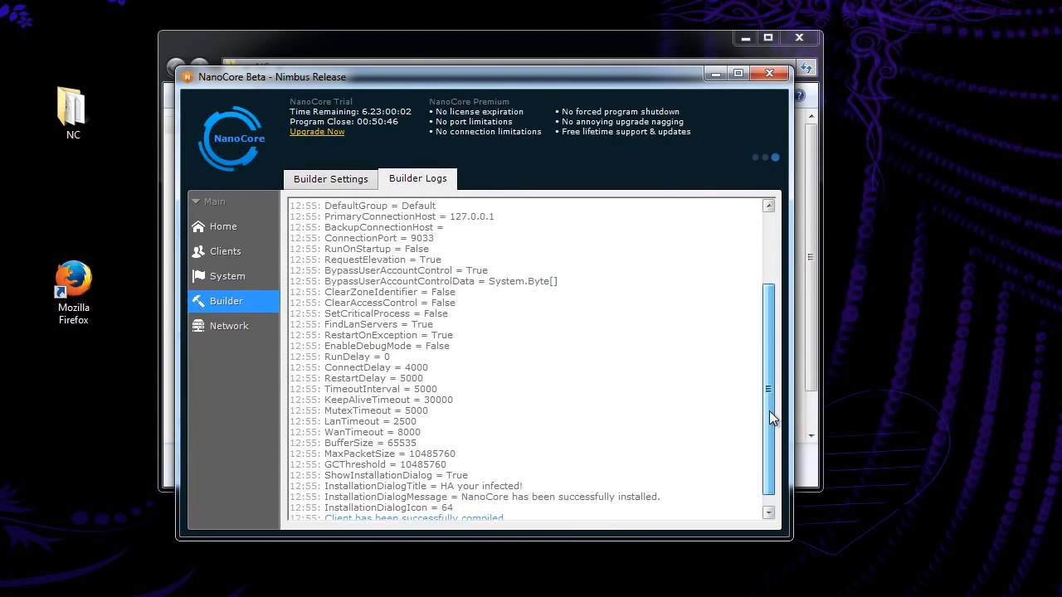
- Open the Network section's Port Manager, which lists no ports yet
scroll(down, 3)
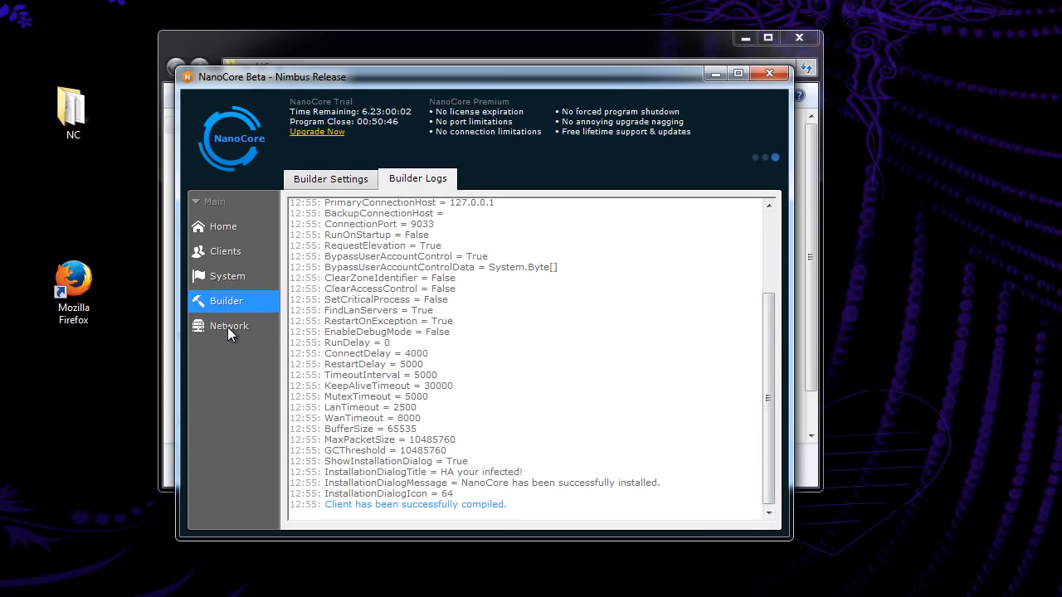
click(229, 325)
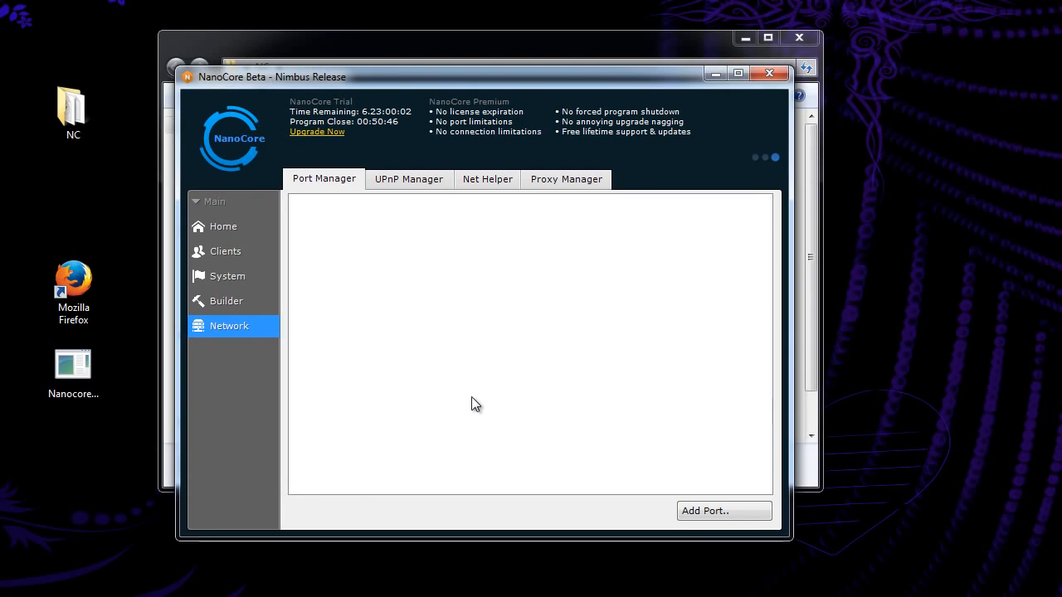
mouse_move(485, 363)
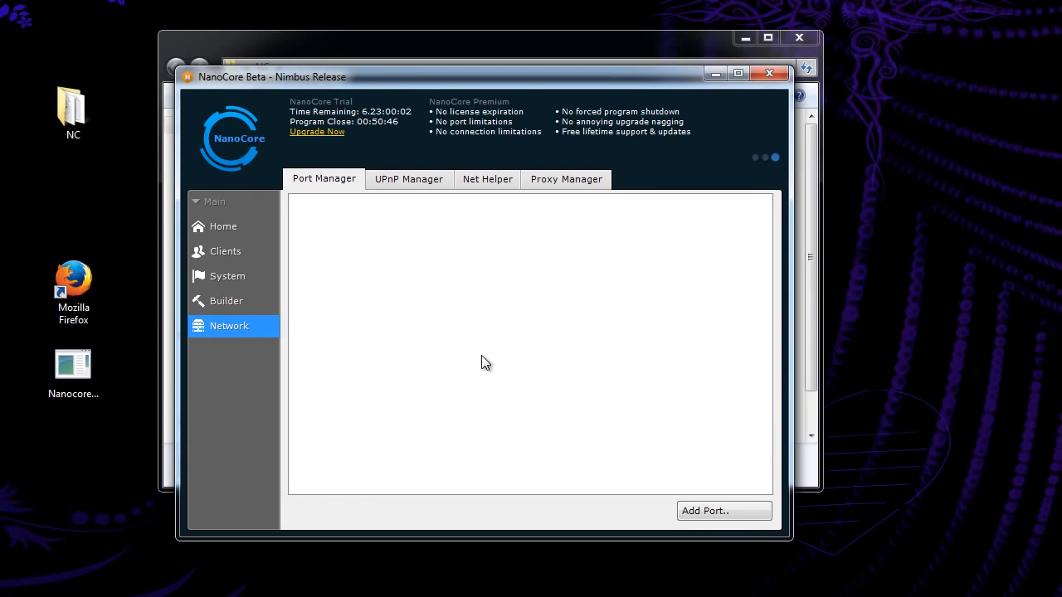
- Add listening port 9033, then start a new UPnP port mapping
click(723, 510)
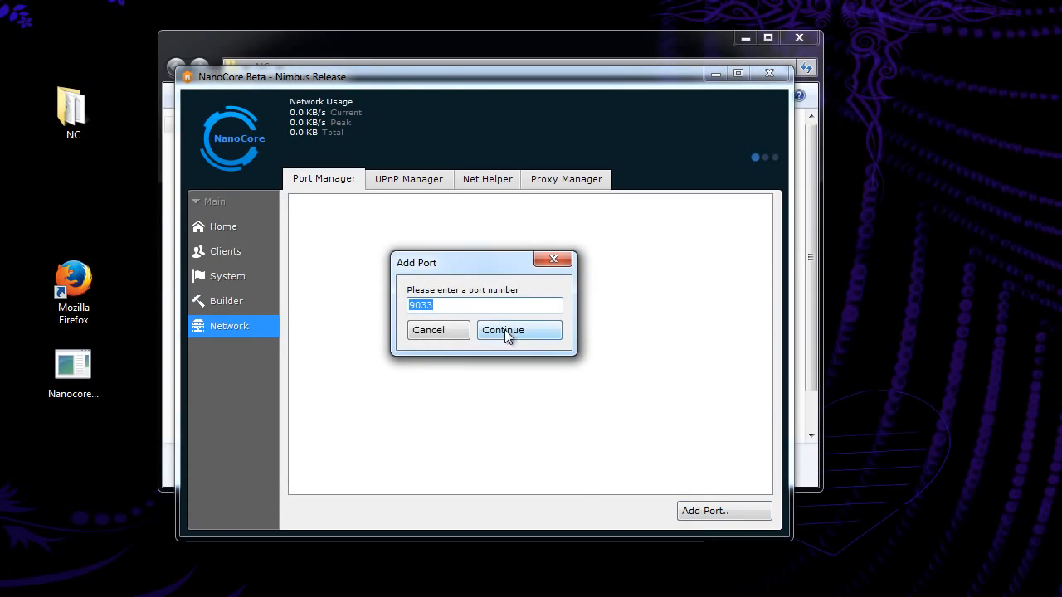
click(453, 305)
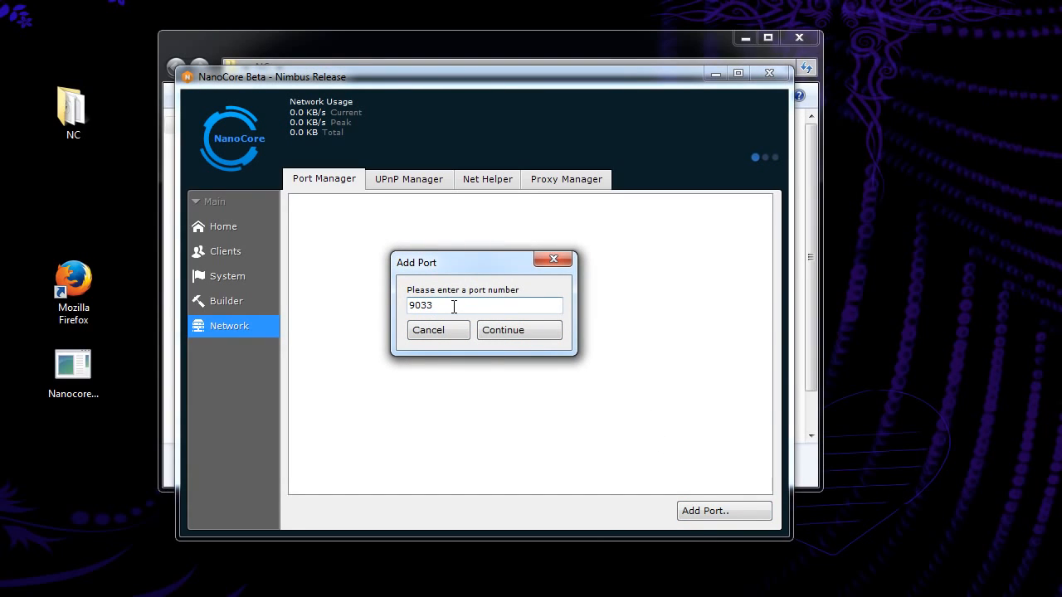
mouse_move(519, 329)
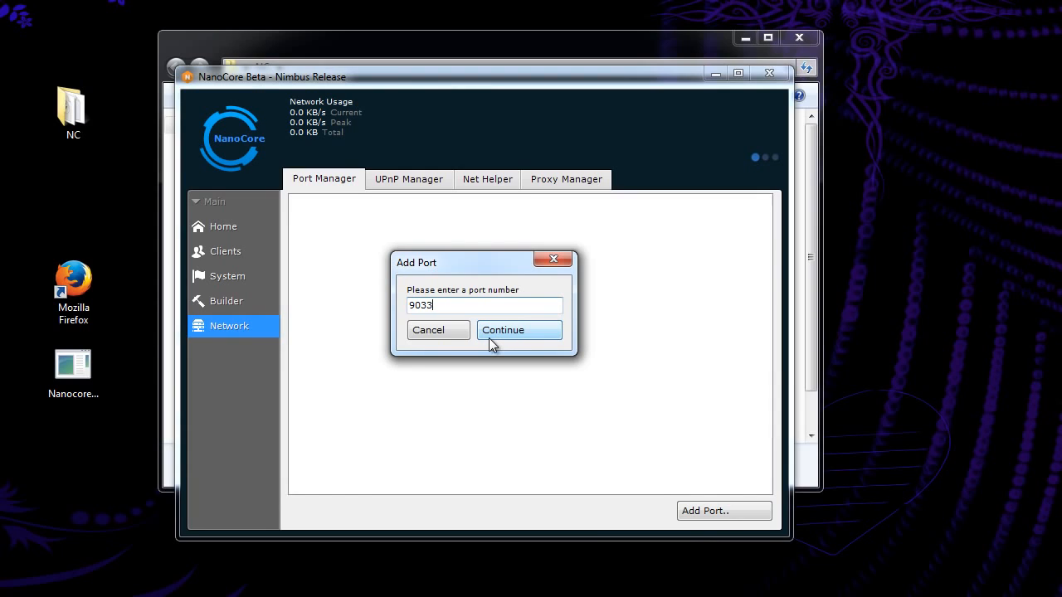
click(519, 331)
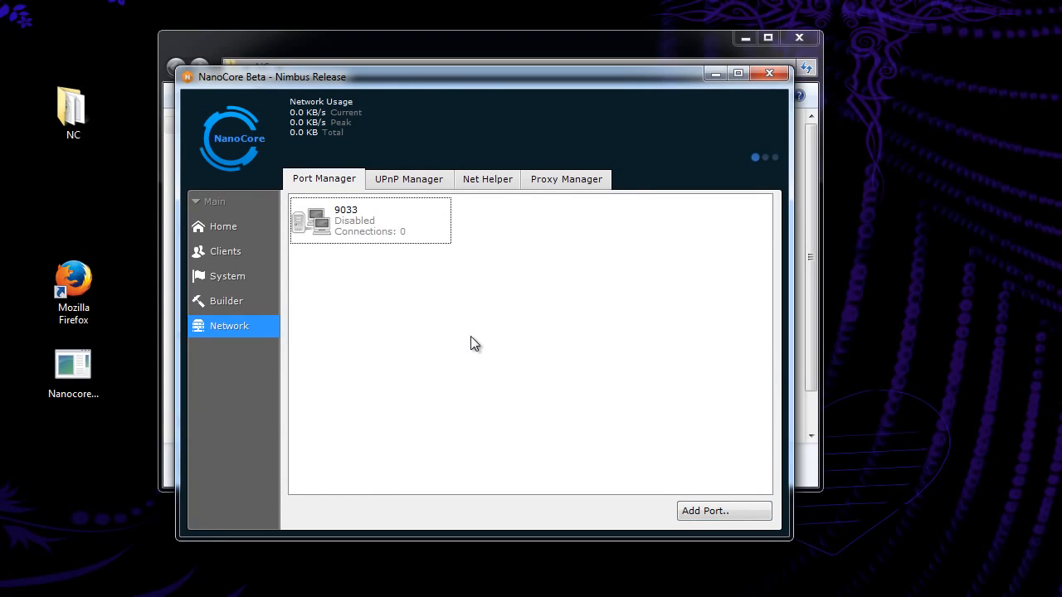
mouse_move(437, 351)
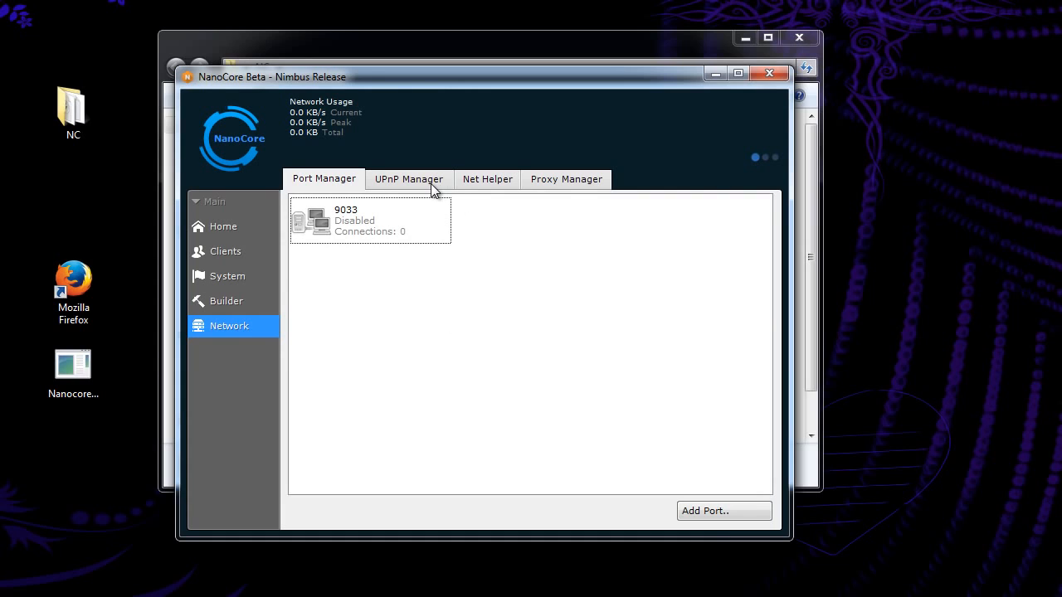
click(408, 179)
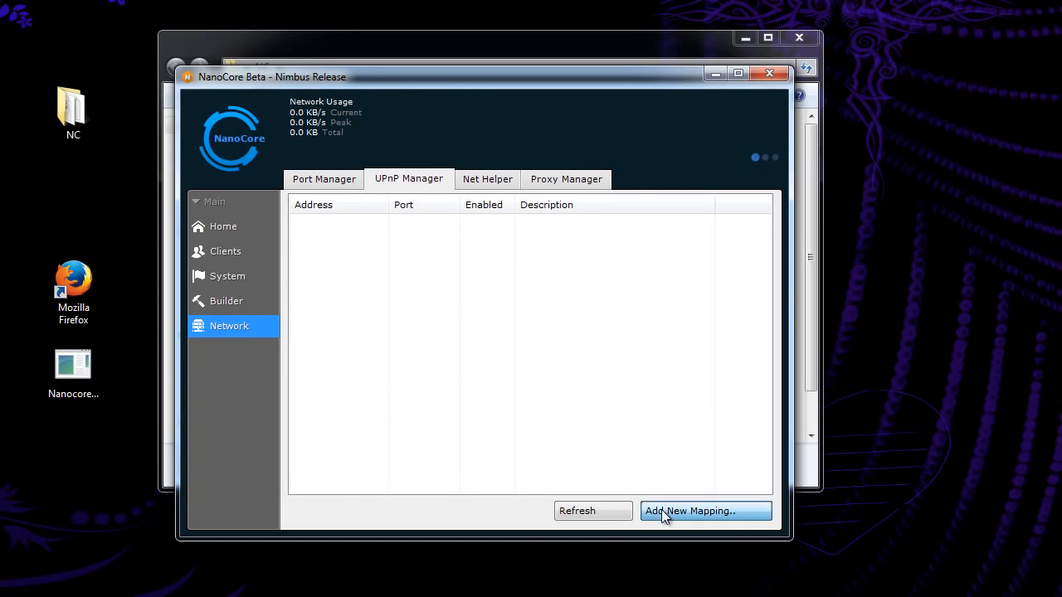
click(705, 510)
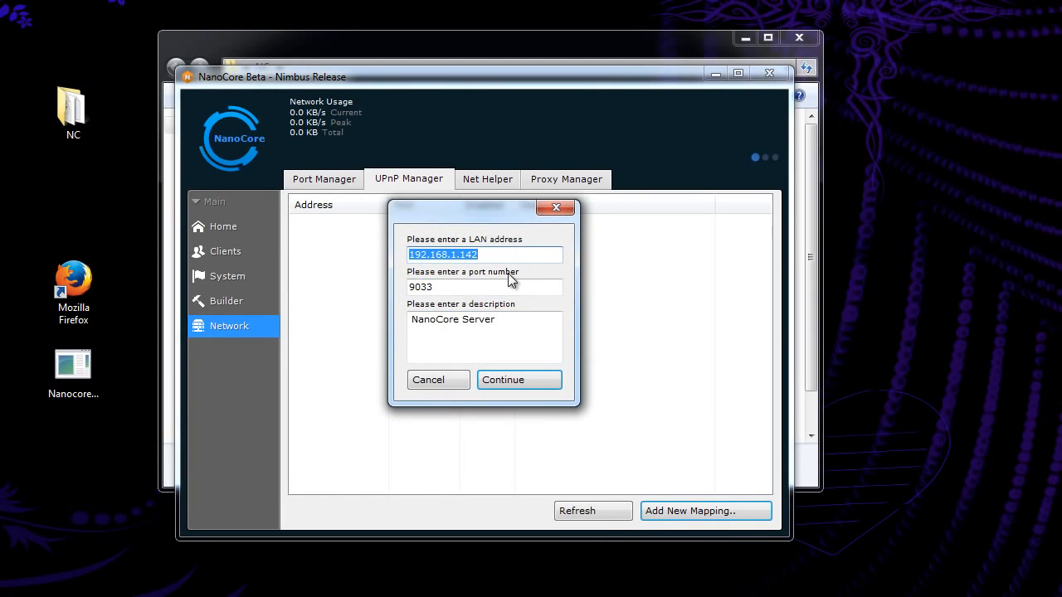
mouse_move(490, 303)
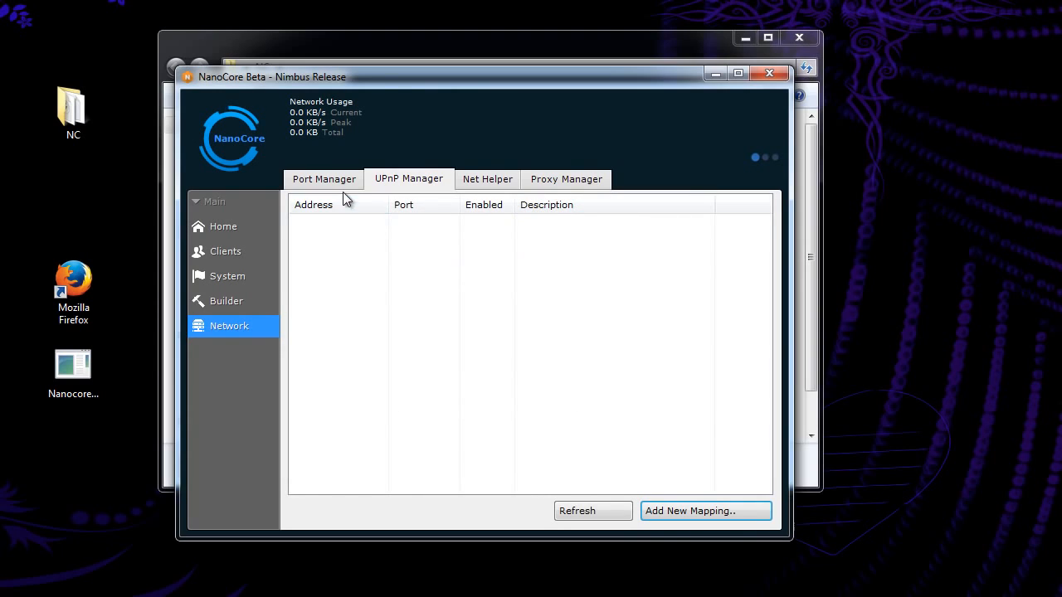
mouse_move(351, 195)
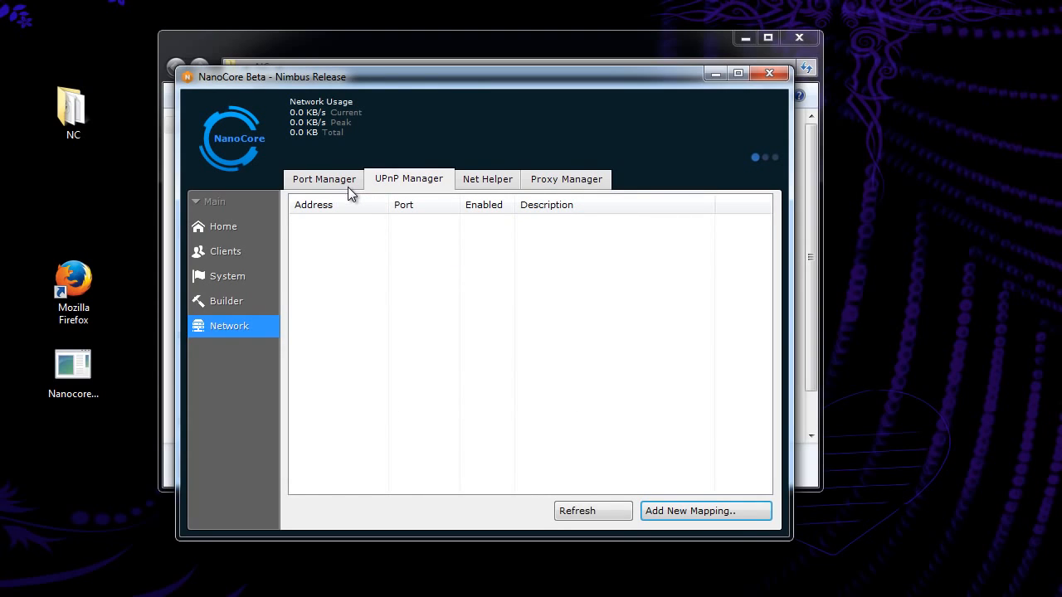
- Confirm port 9033 is listening after a brief look at Net Helper
click(324, 179)
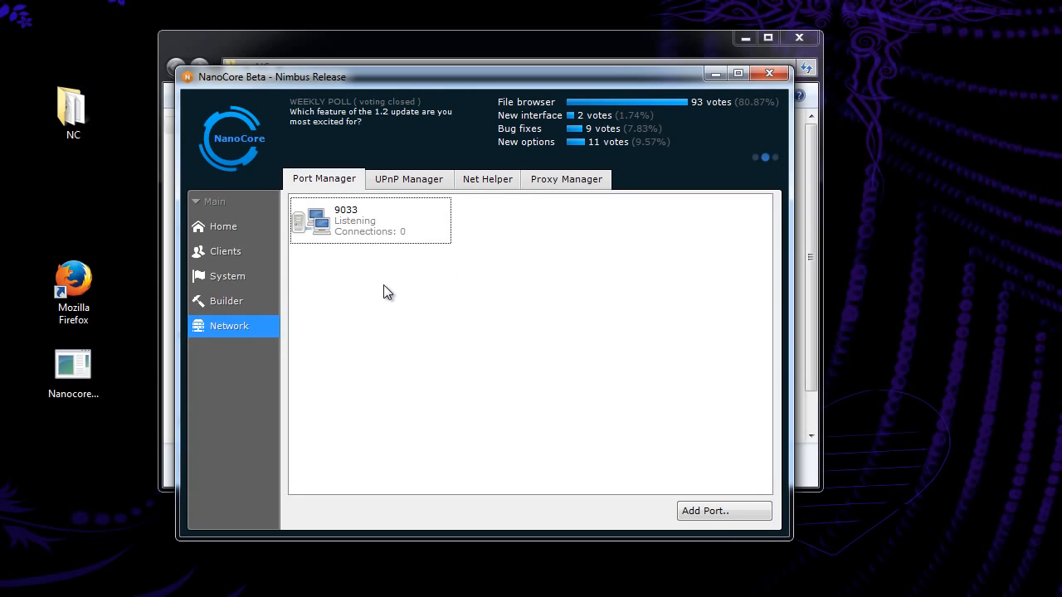
mouse_move(484, 198)
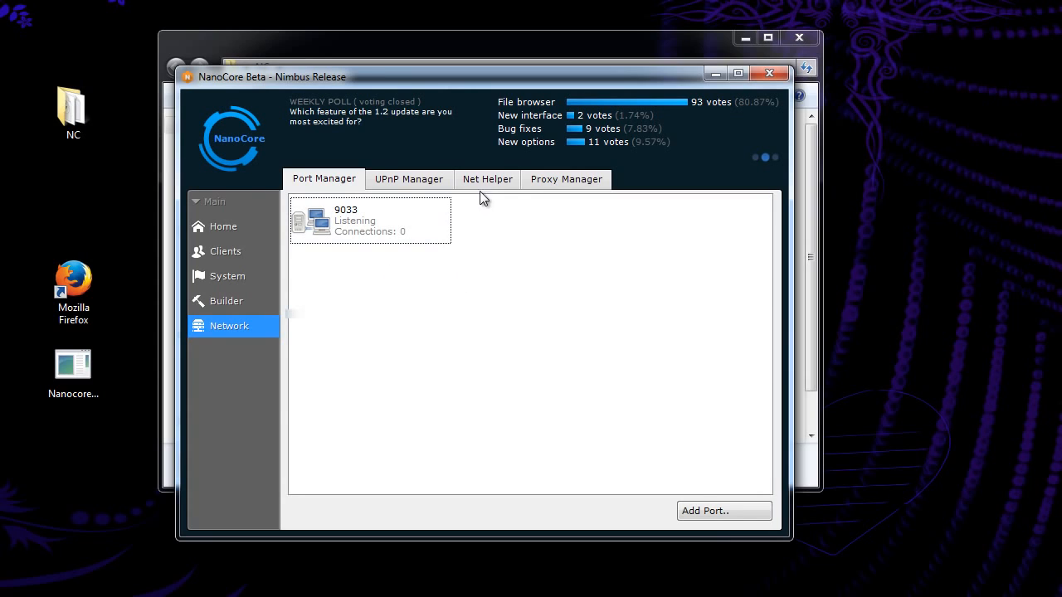
click(487, 180)
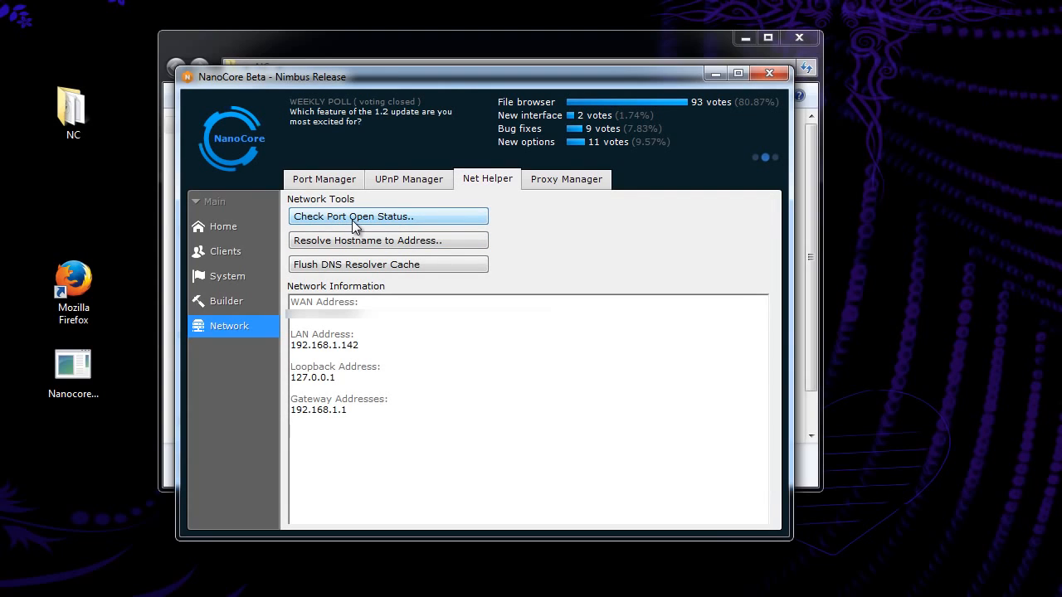
click(324, 179)
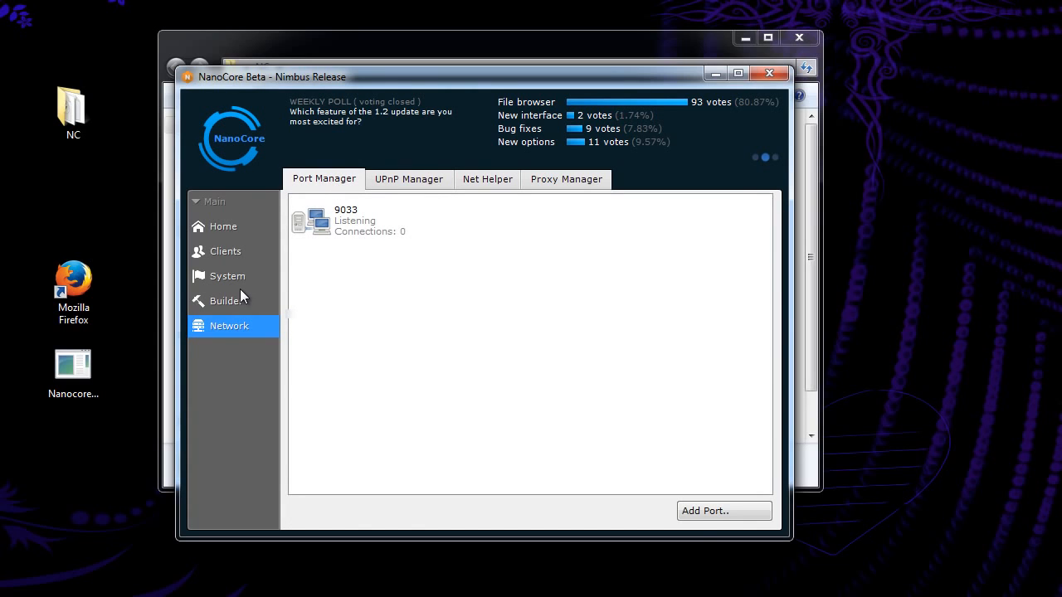
- Run NanocoreVirus.exe from the desktop so client DAKOTA-PC connects
click(225, 251)
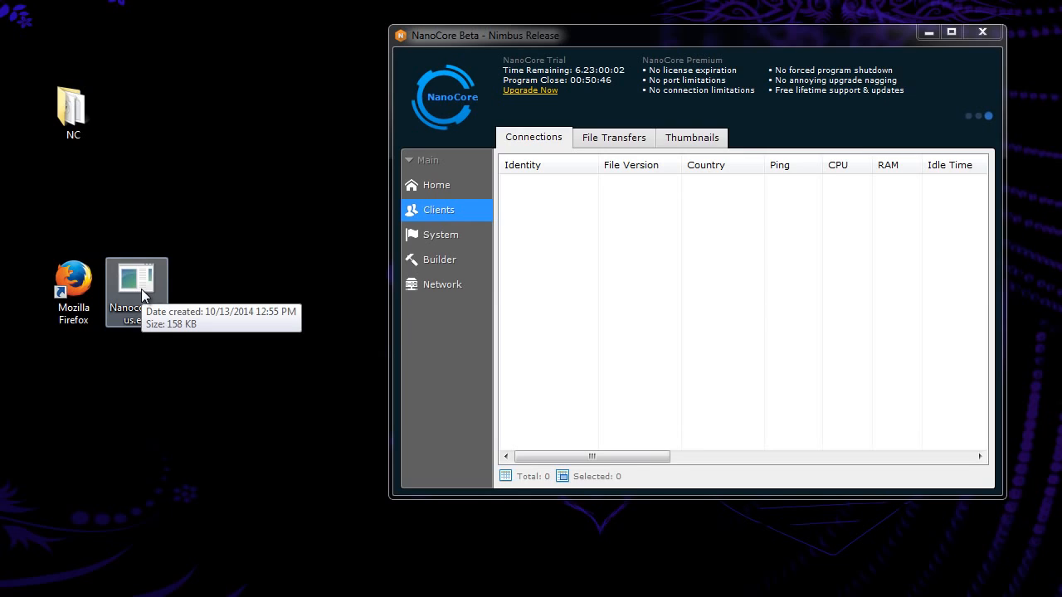
click(137, 280)
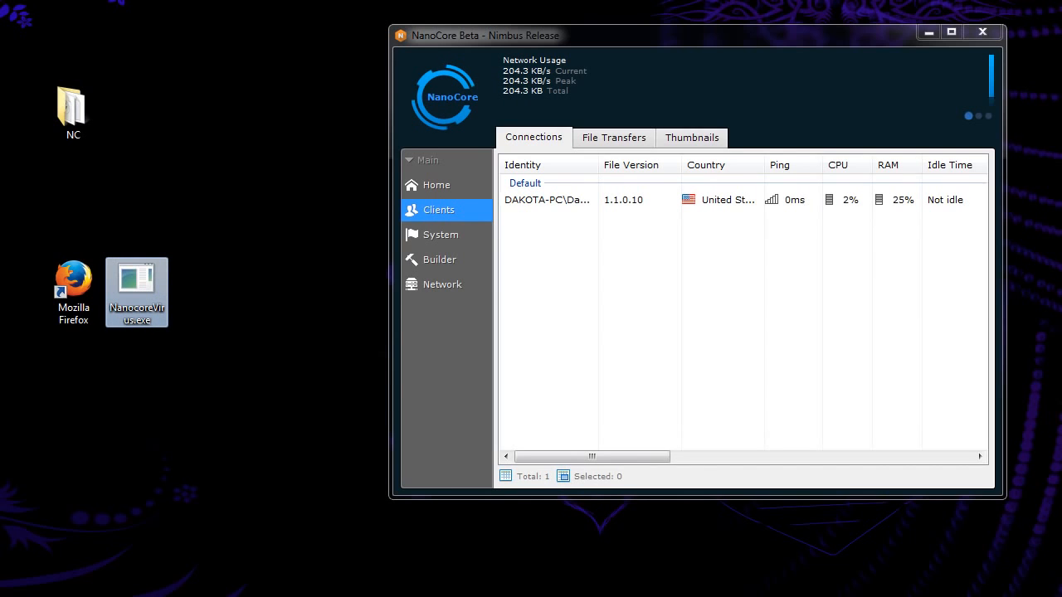
double_click(136, 279)
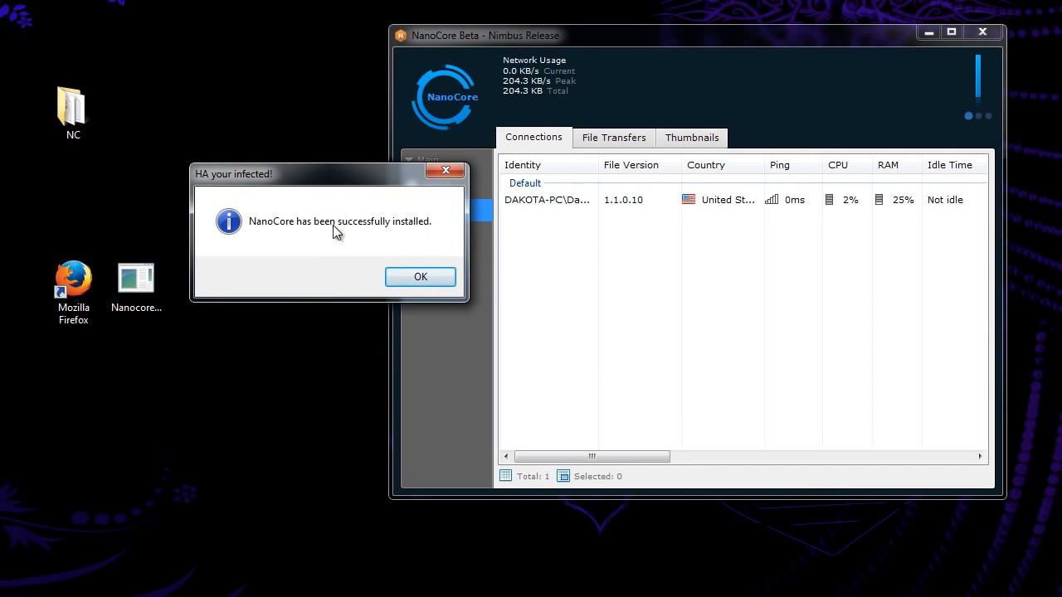
click(420, 277)
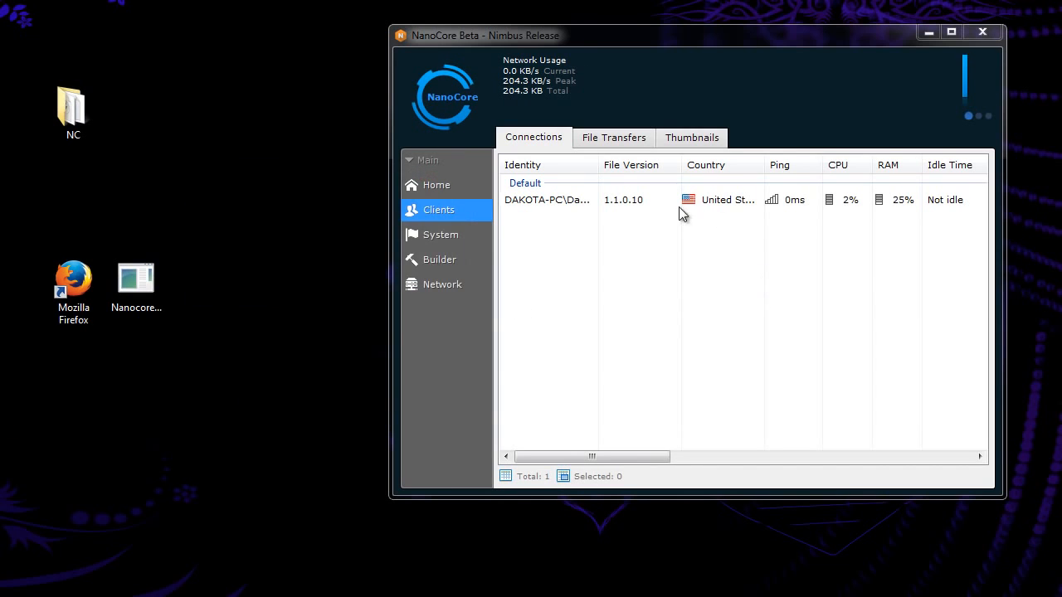
drag(593, 456, 672, 456)
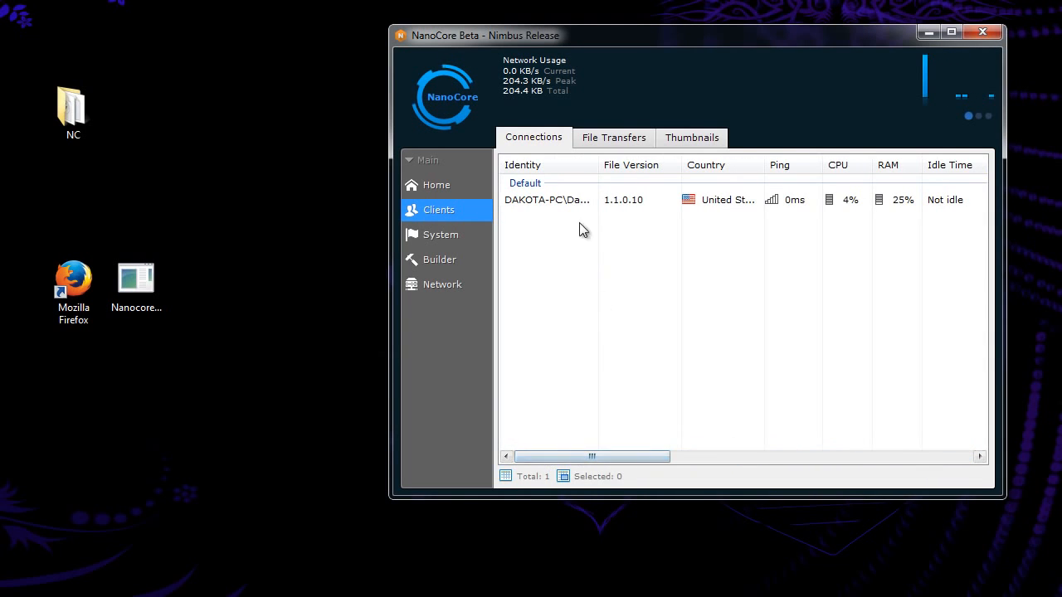
- Save the note 'This is my laptop' on the DAKOTA-PC client
right_click(548, 199)
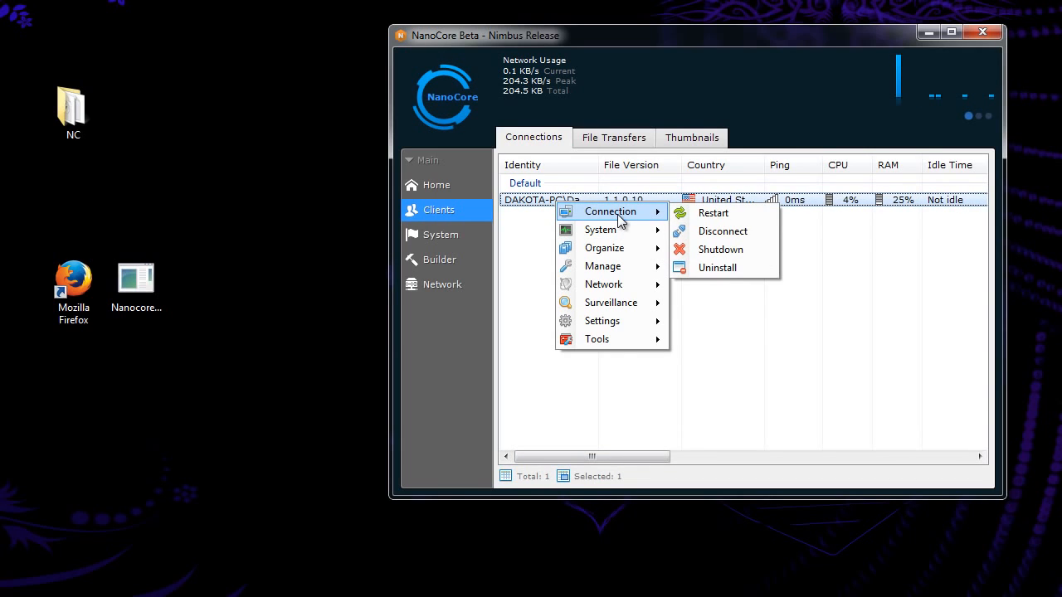
mouse_move(722, 230)
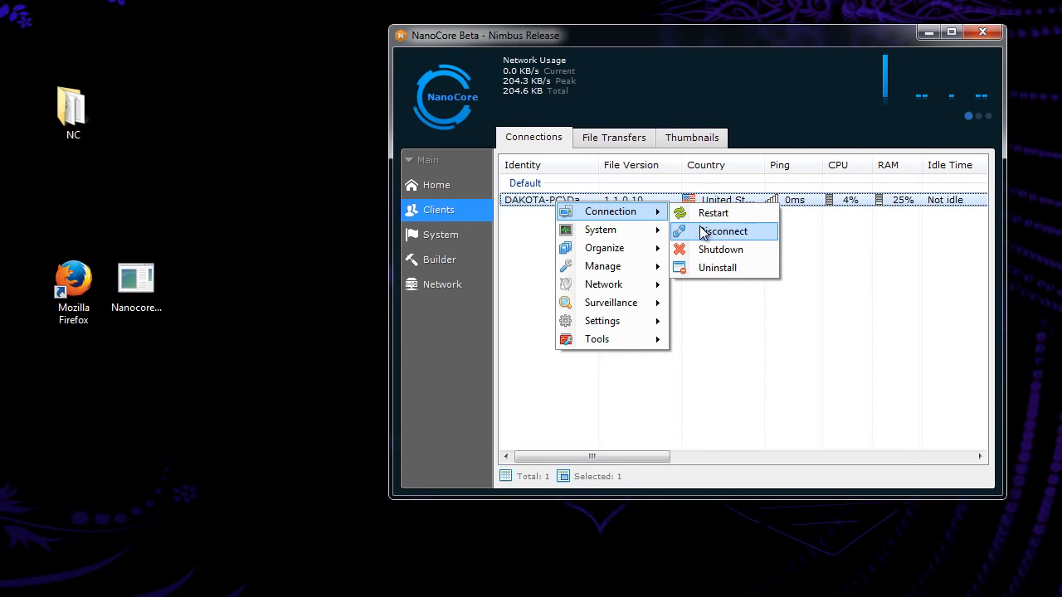
mouse_move(741, 281)
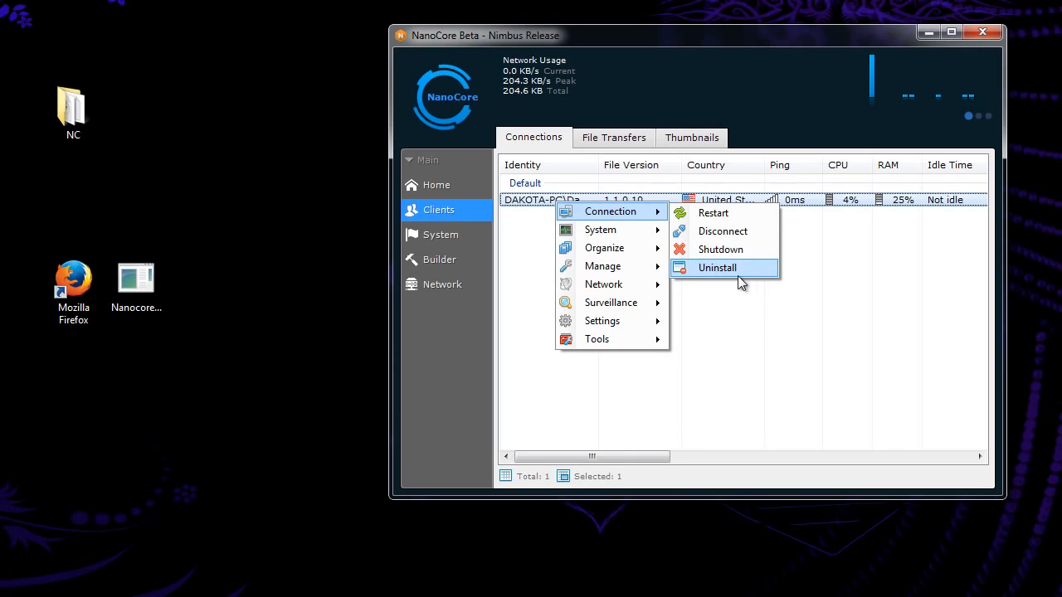
mouse_move(601, 229)
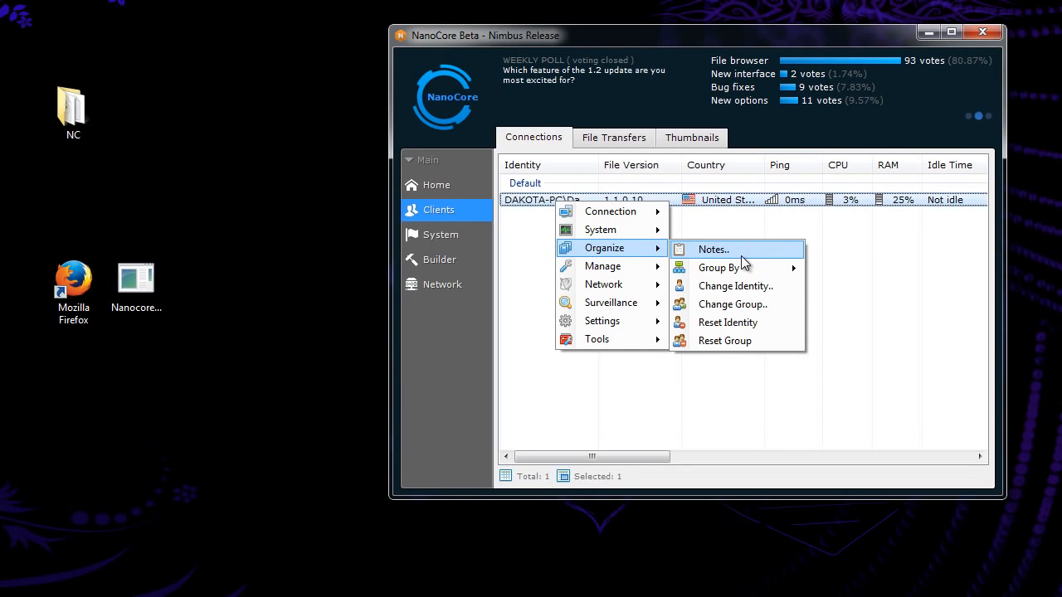
click(713, 249)
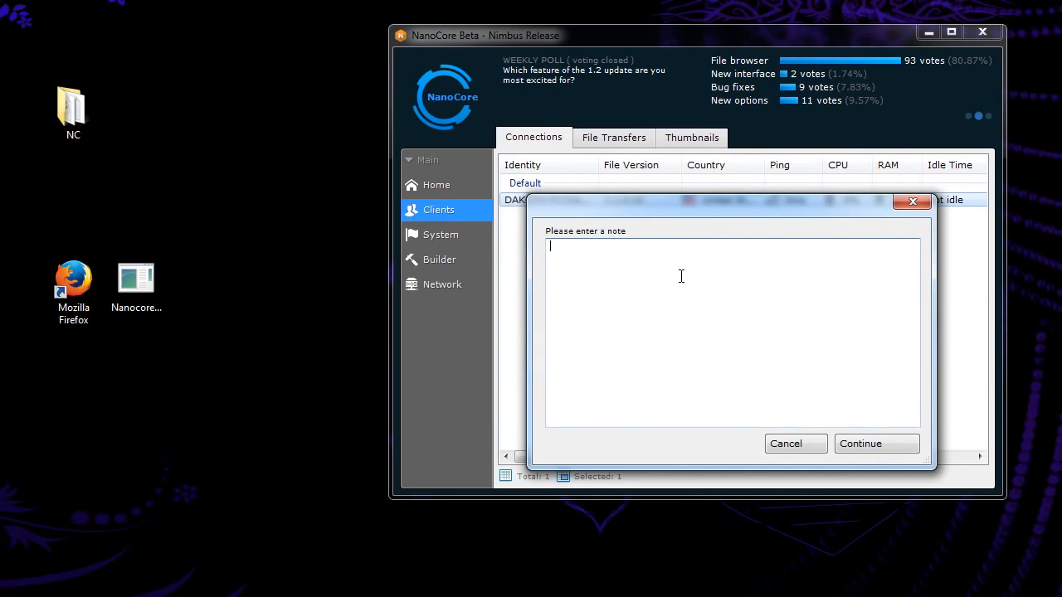
text(This is)
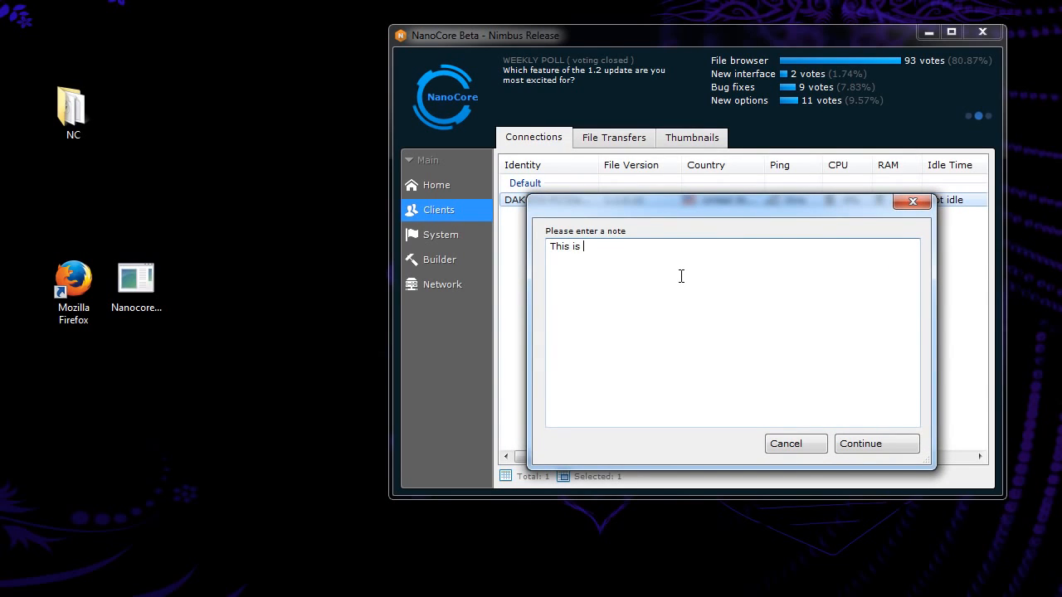
text(my laptopm)
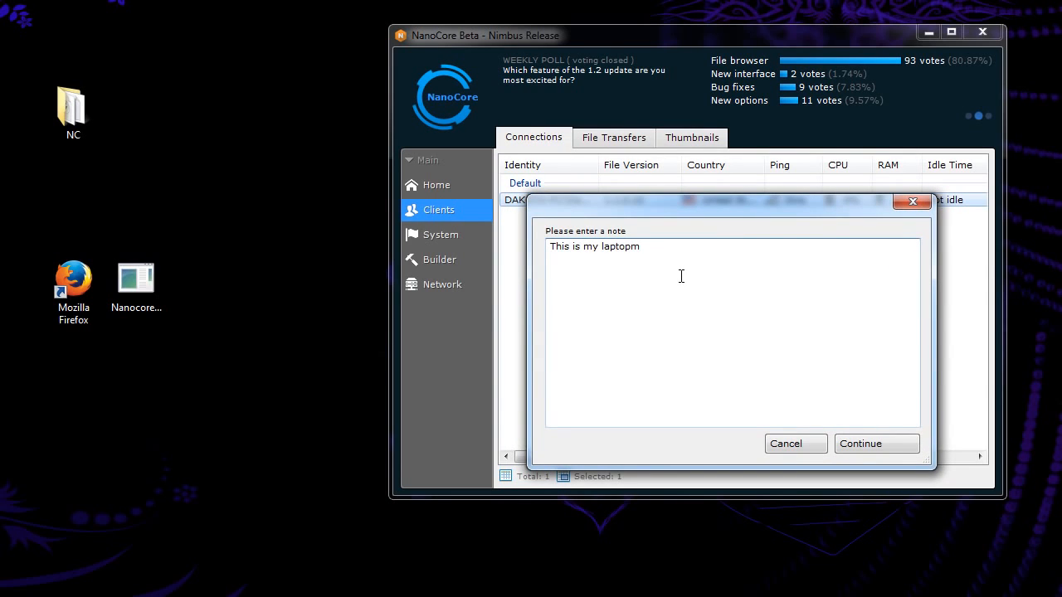
click(861, 444)
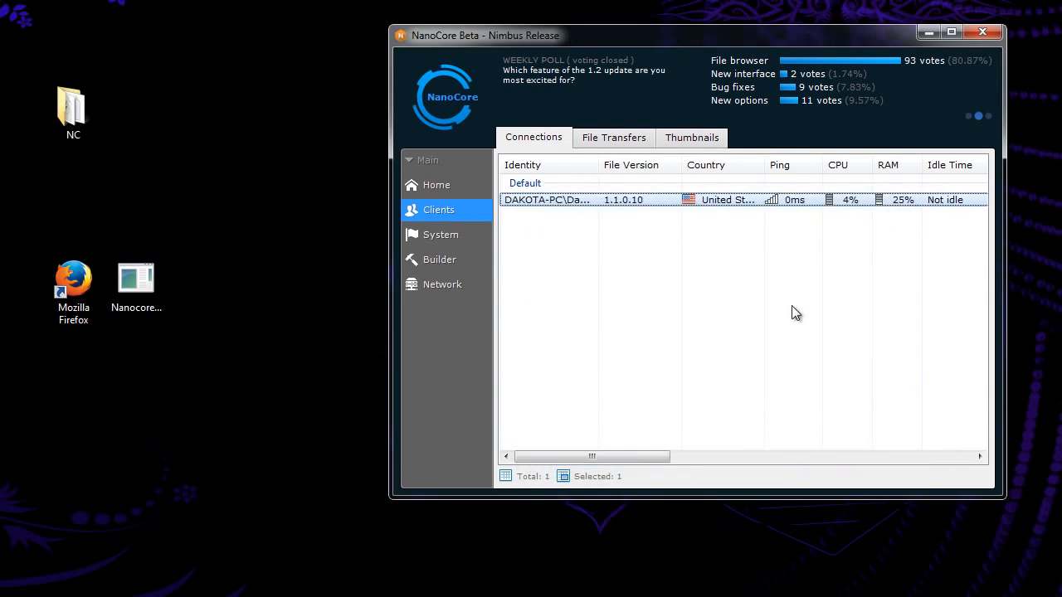
- Reopen the client's notes to verify the saved text, then close
right_click(548, 199)
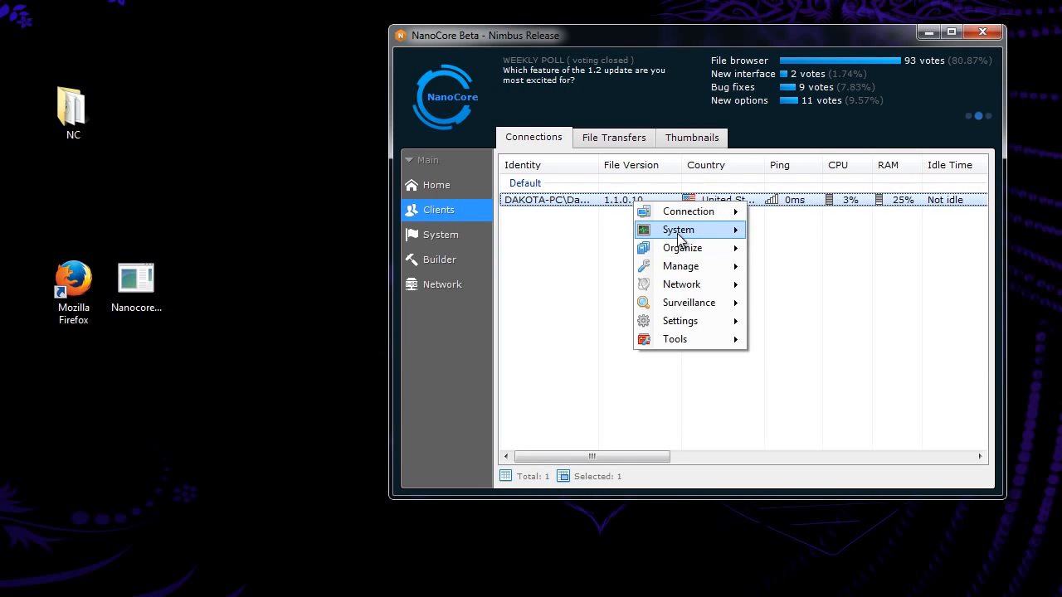
mouse_move(683, 248)
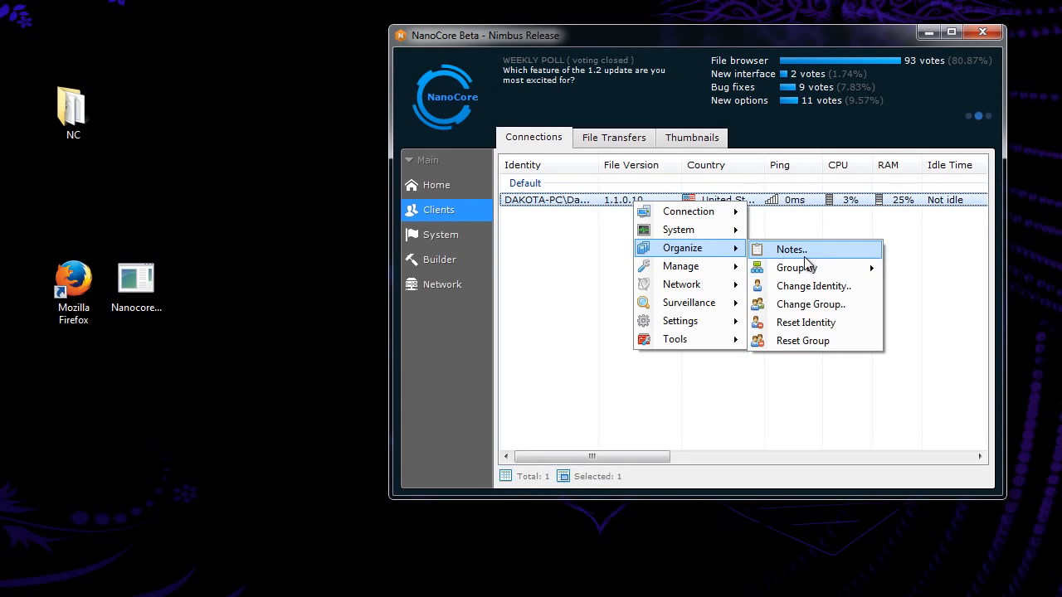
click(789, 249)
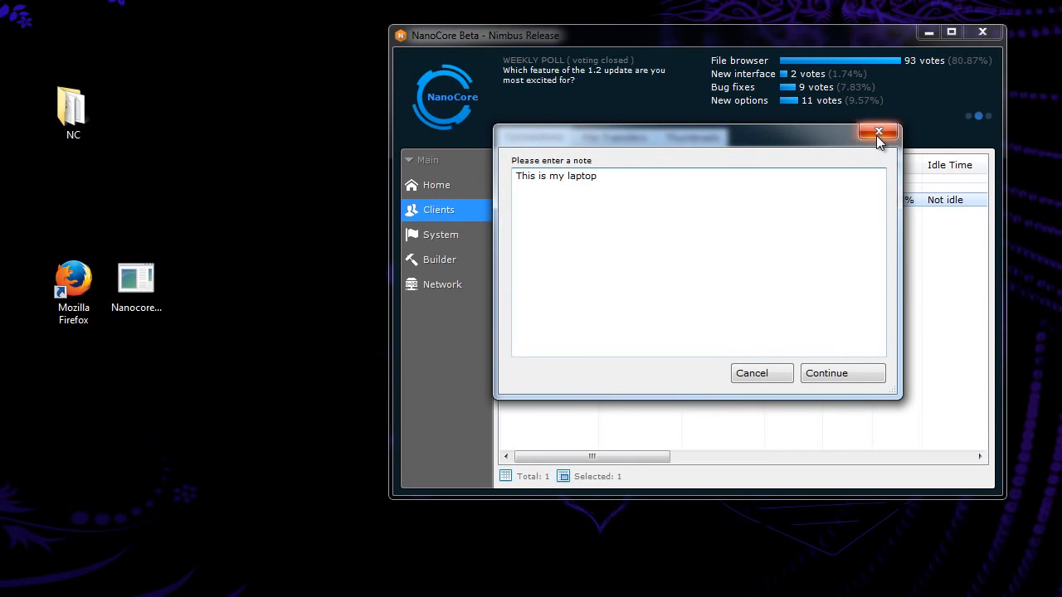
click(879, 132)
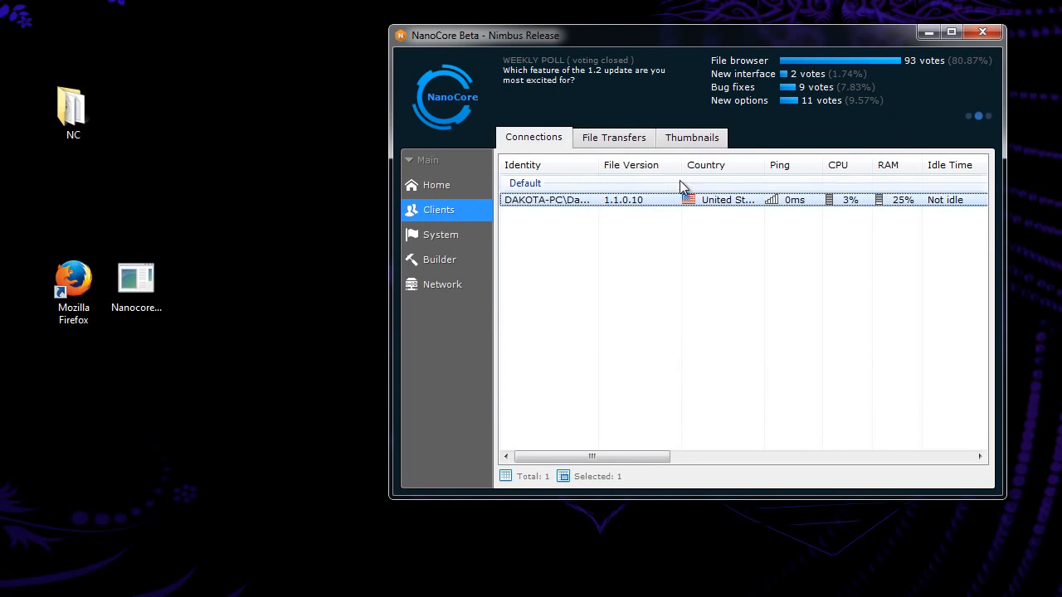
- Rename client DAKOTA-PC to 'My Laptop'
right_click(548, 199)
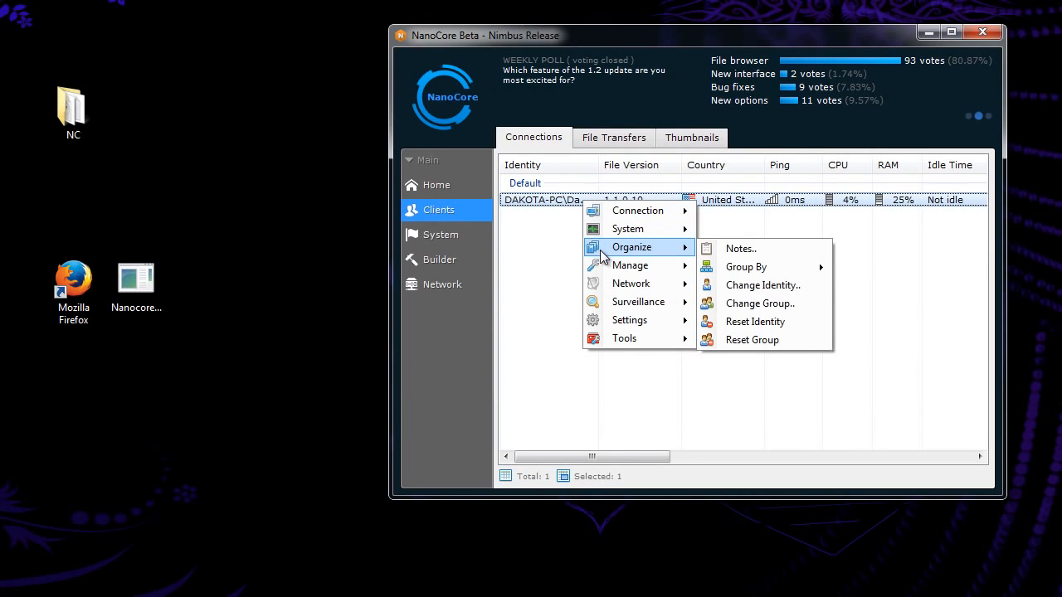
mouse_move(762, 284)
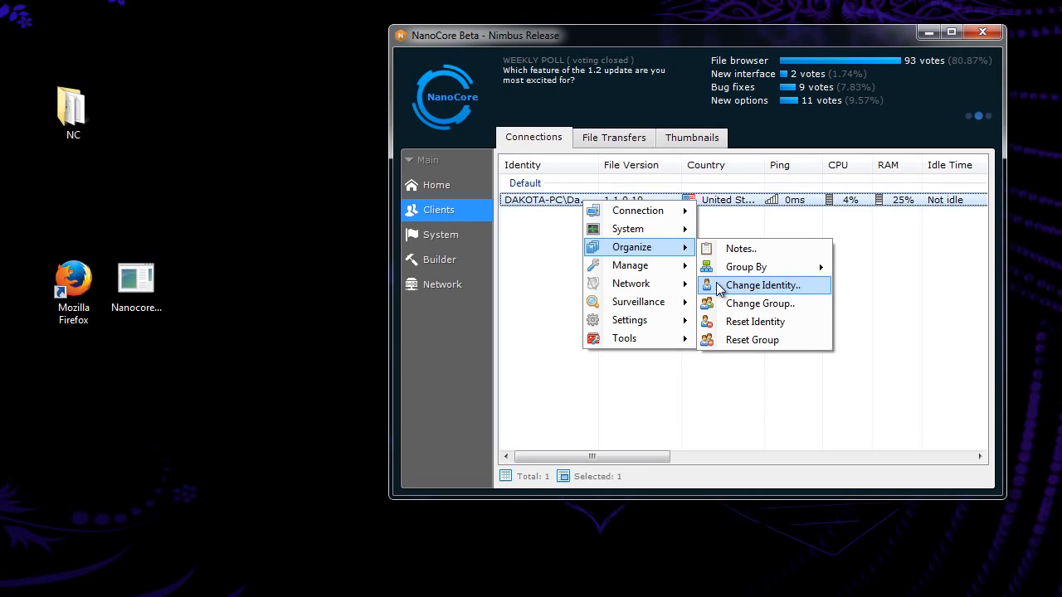
click(763, 286)
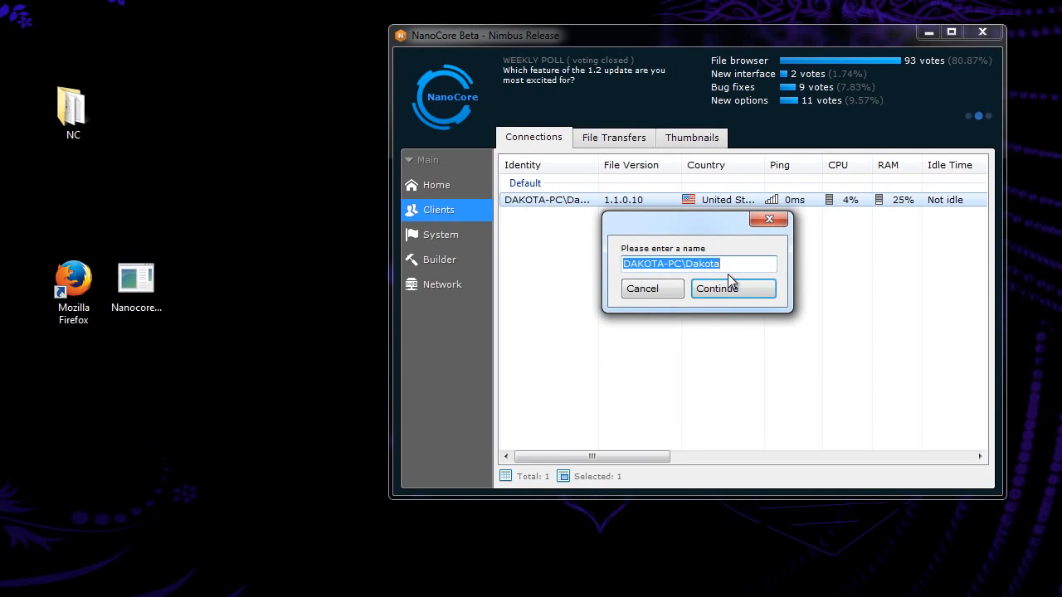
text(My Lap)
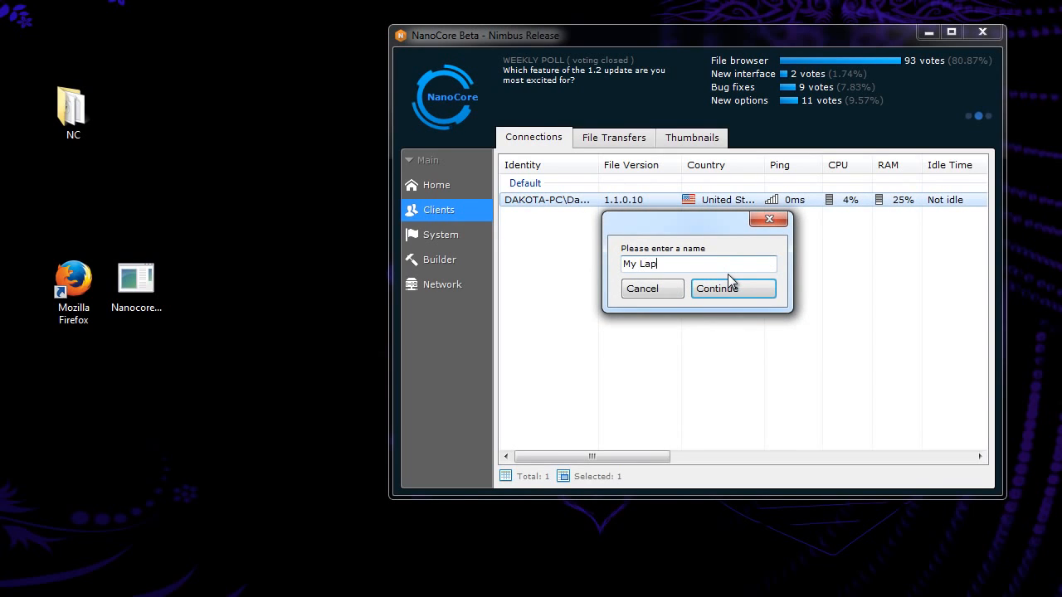
click(716, 288)
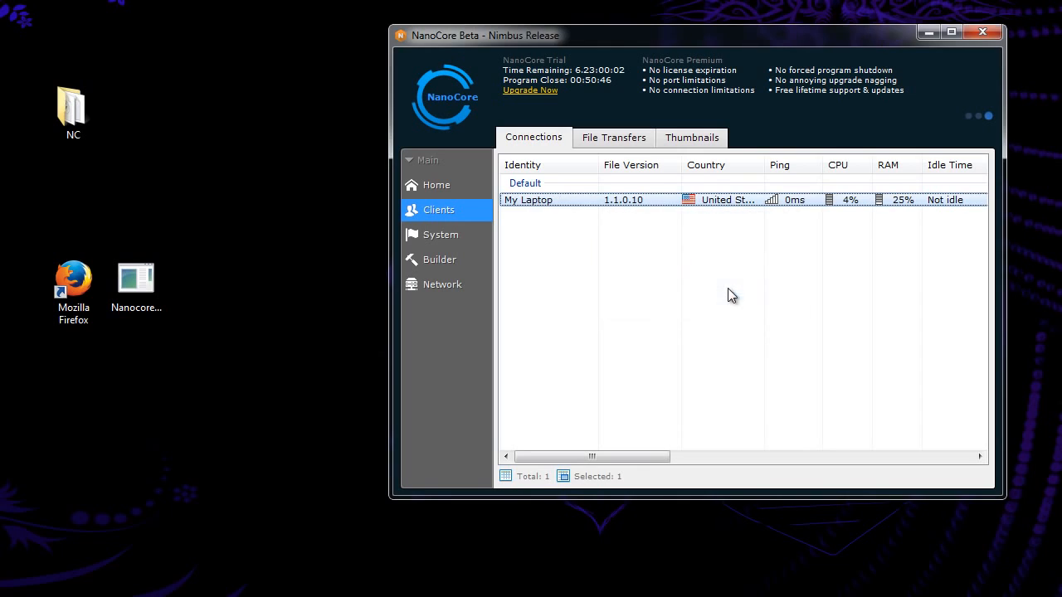
- Open Manage > Task Manager for the My Laptop client
right_click(529, 200)
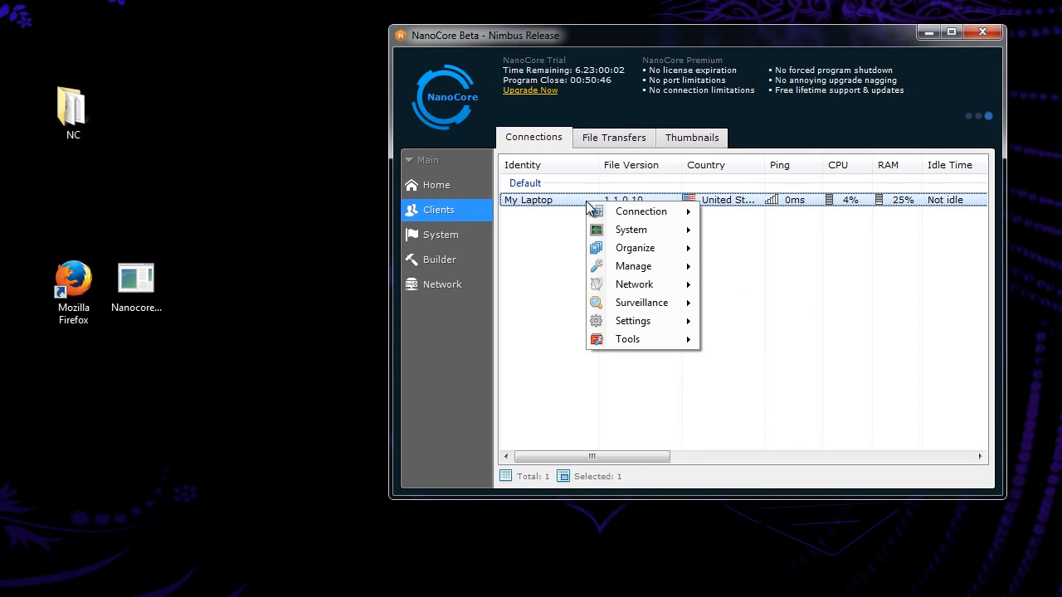
mouse_move(633, 266)
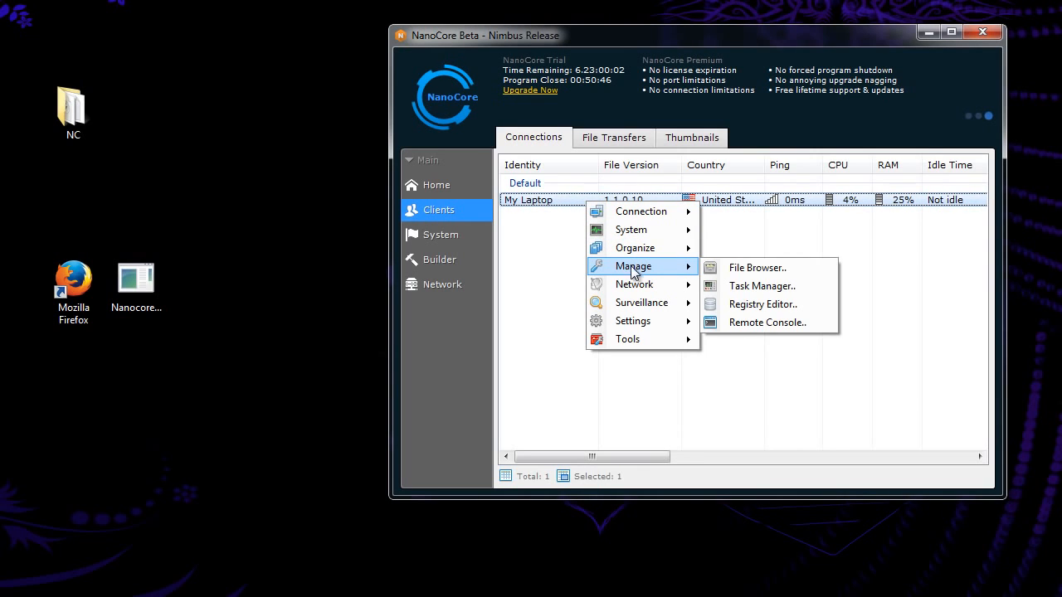
click(757, 267)
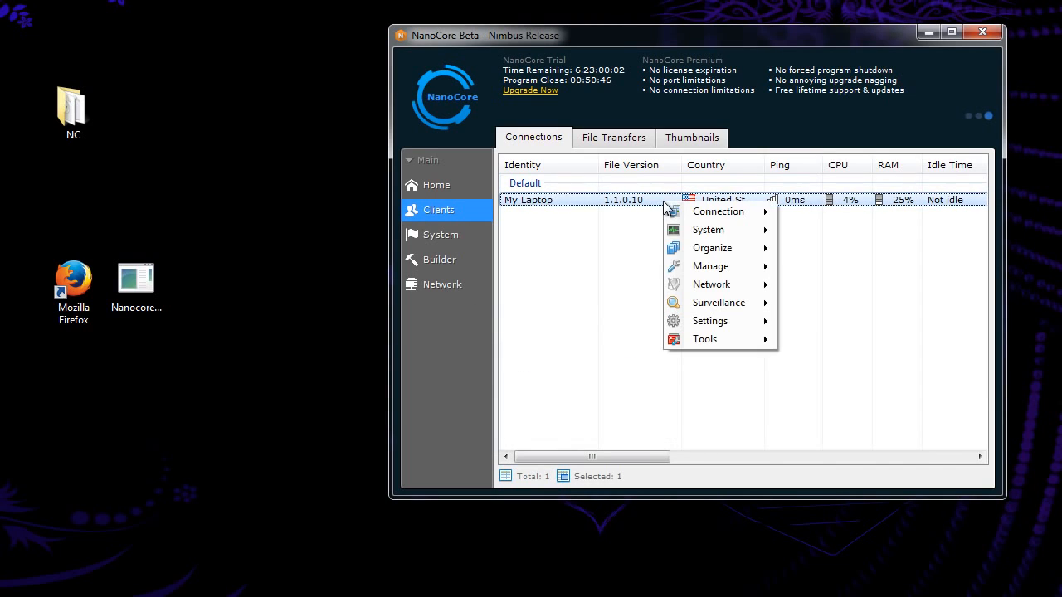
mouse_move(710, 266)
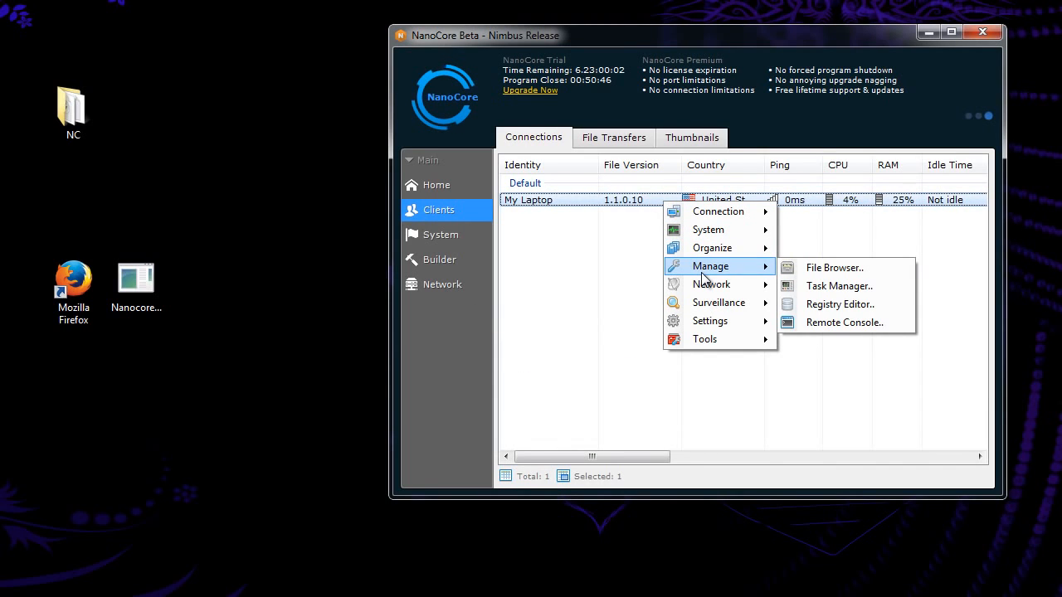
mouse_move(838, 285)
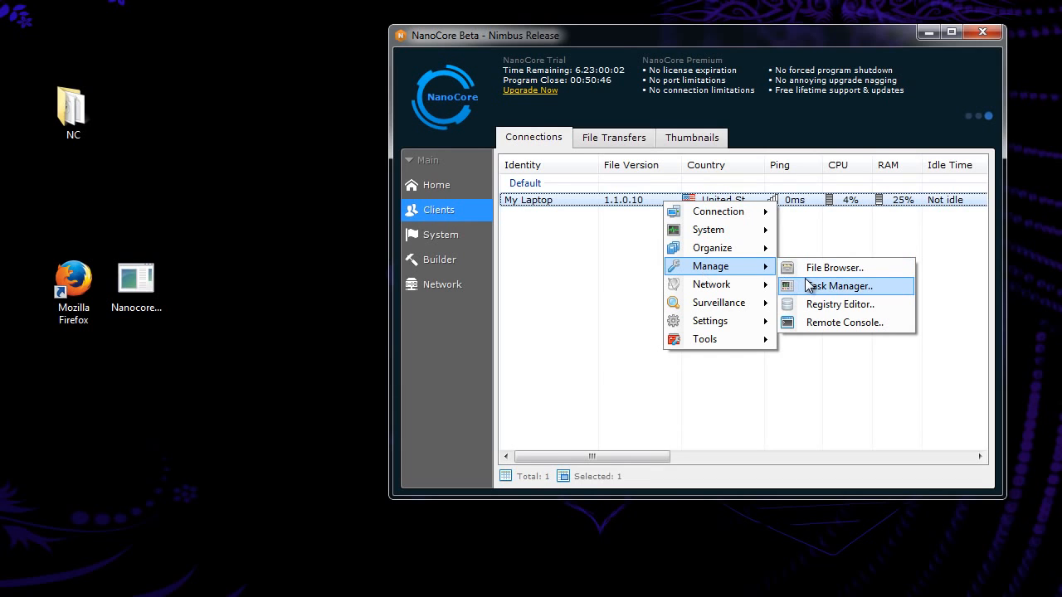
click(839, 286)
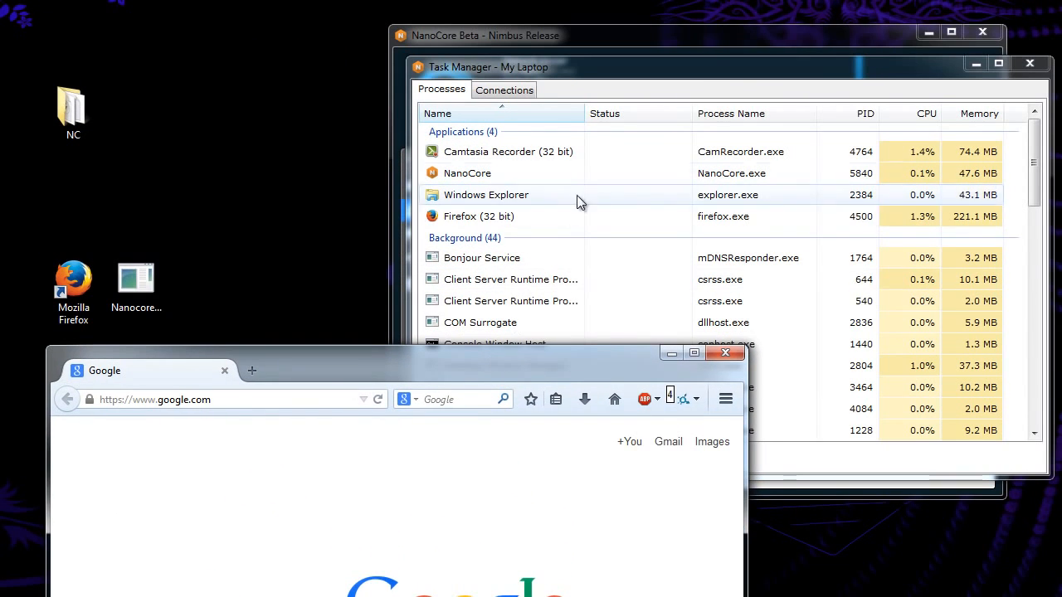
- End Firefox on My Laptop and review its network connections
right_click(478, 216)
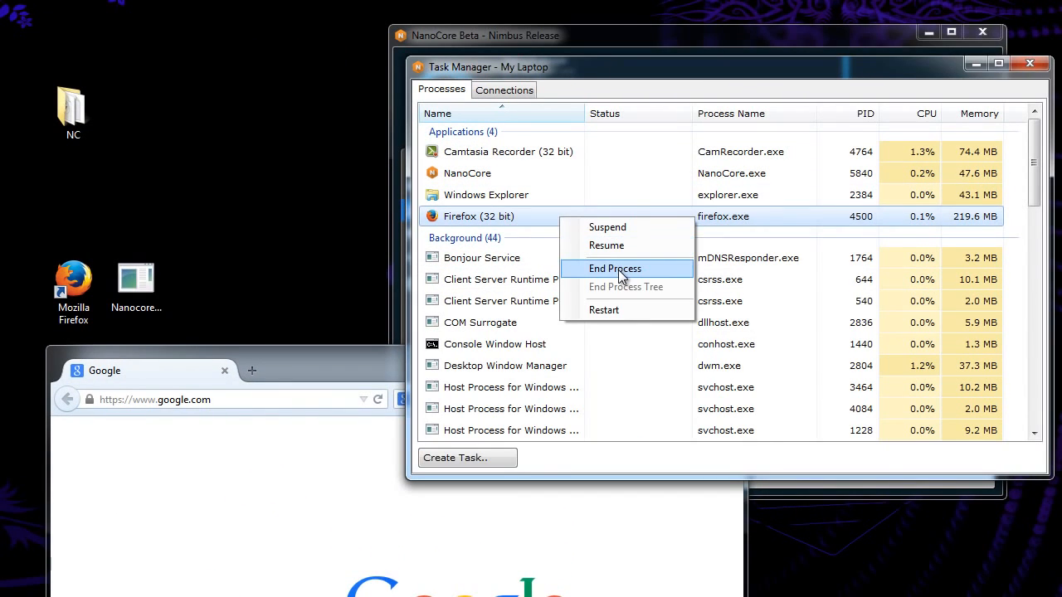
click(615, 268)
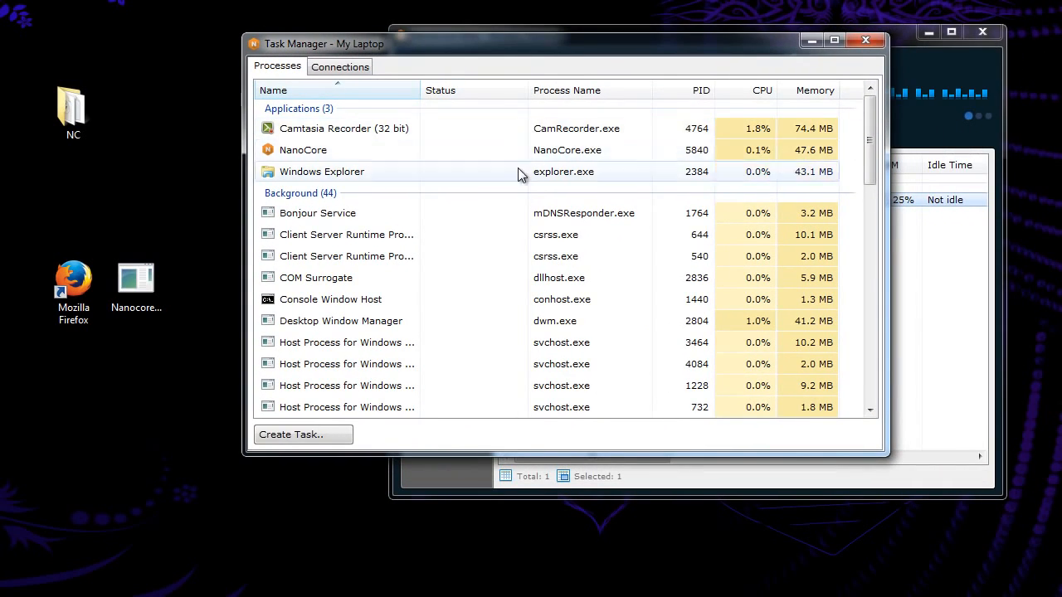
click(339, 66)
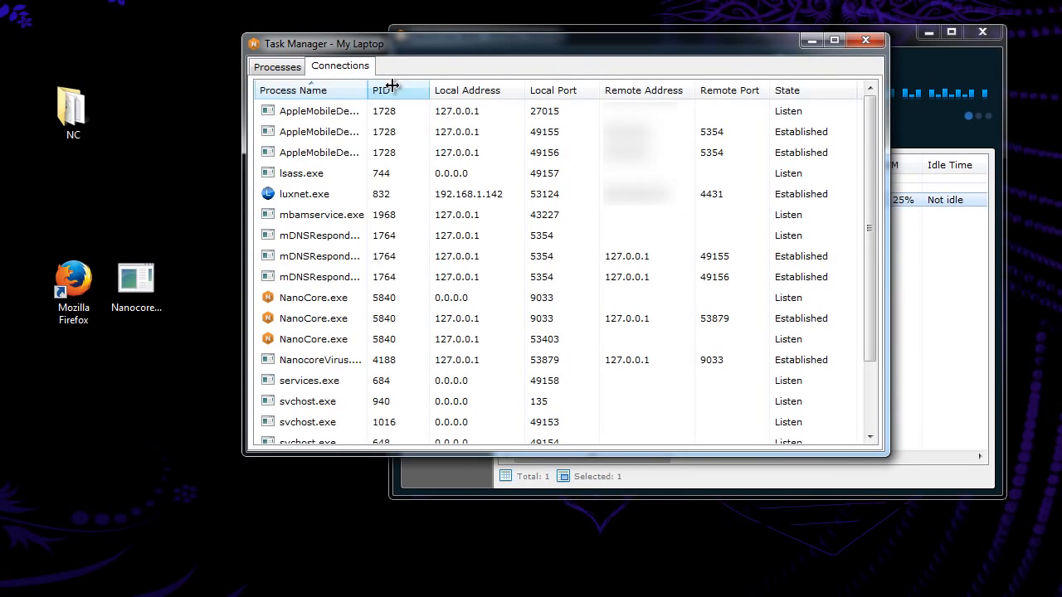
scroll(down, 3)
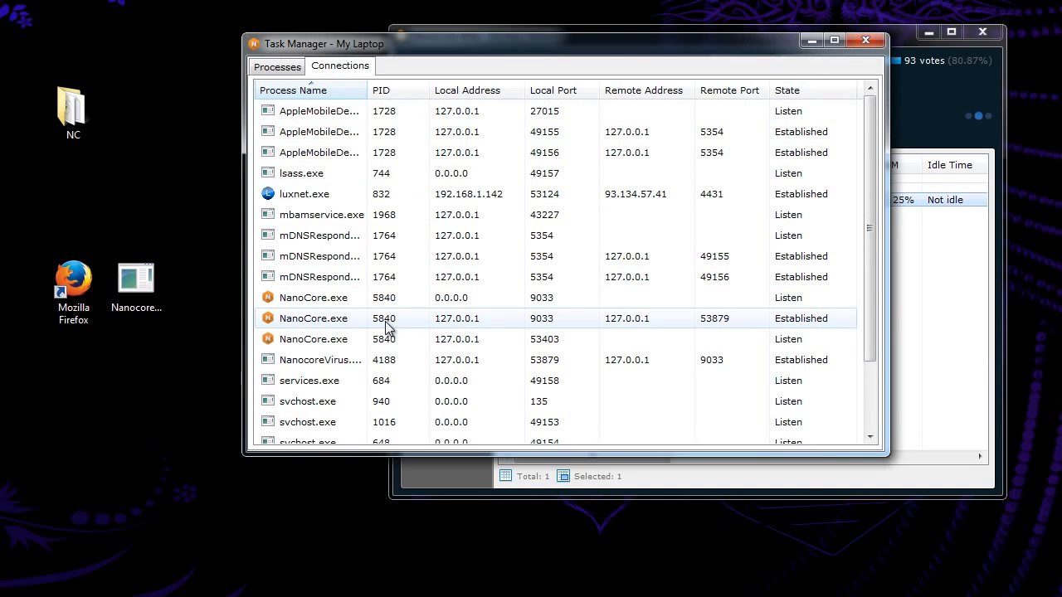
mouse_move(390, 231)
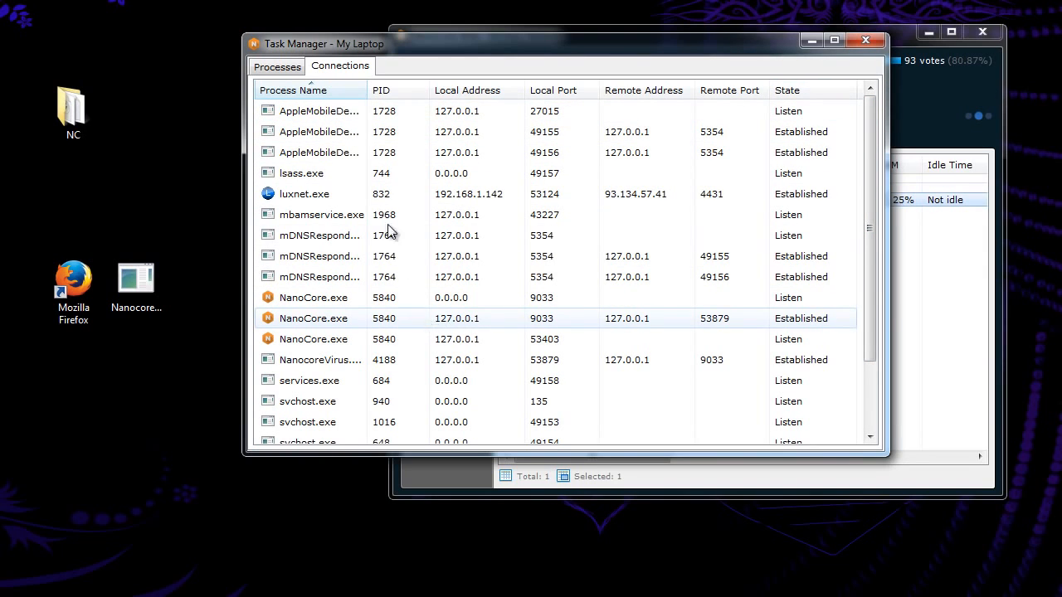
click(277, 66)
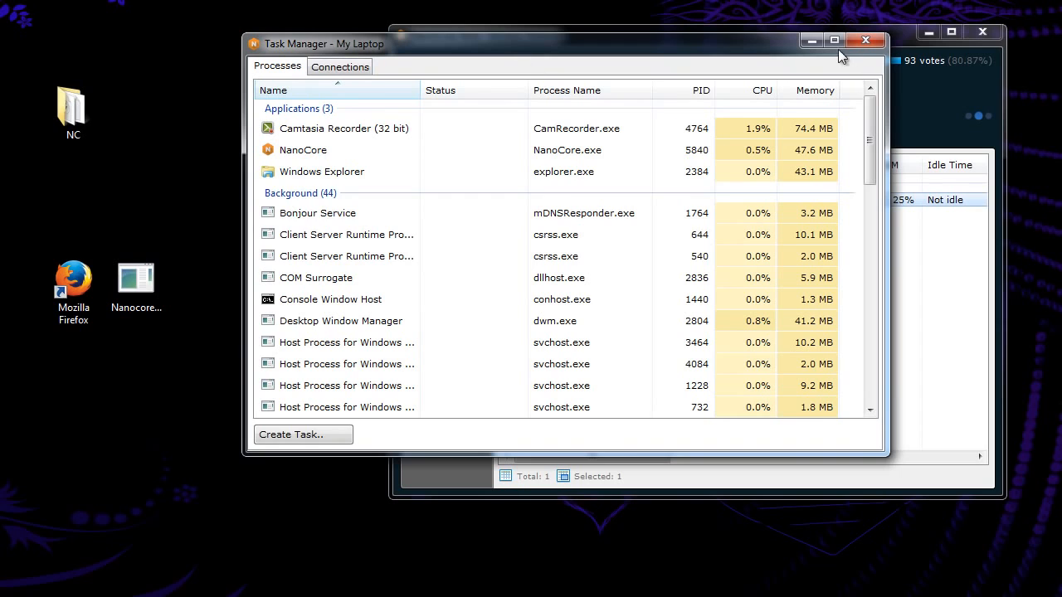
right_click(529, 200)
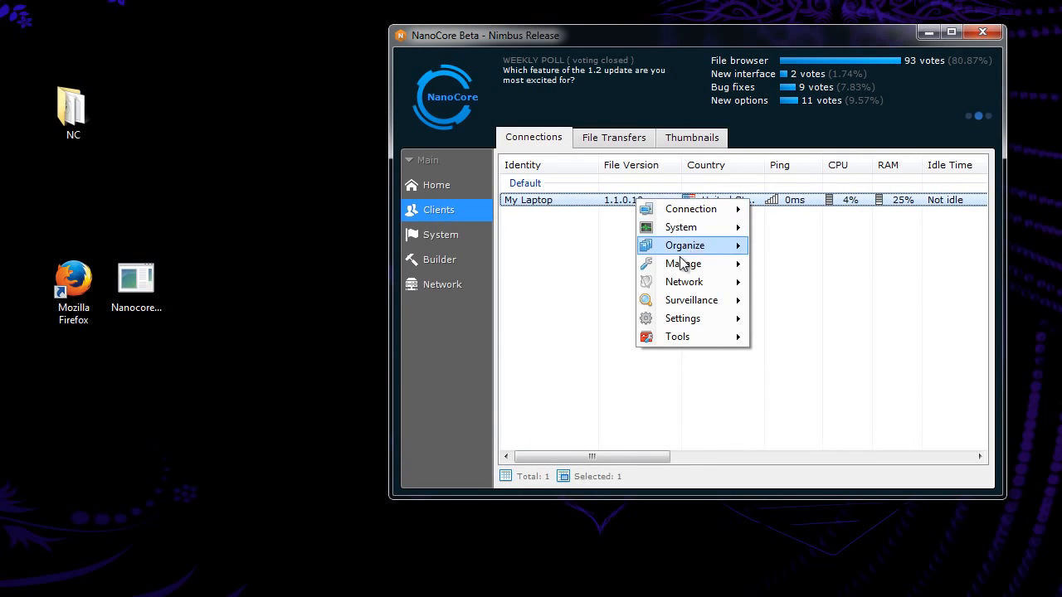
mouse_move(683, 264)
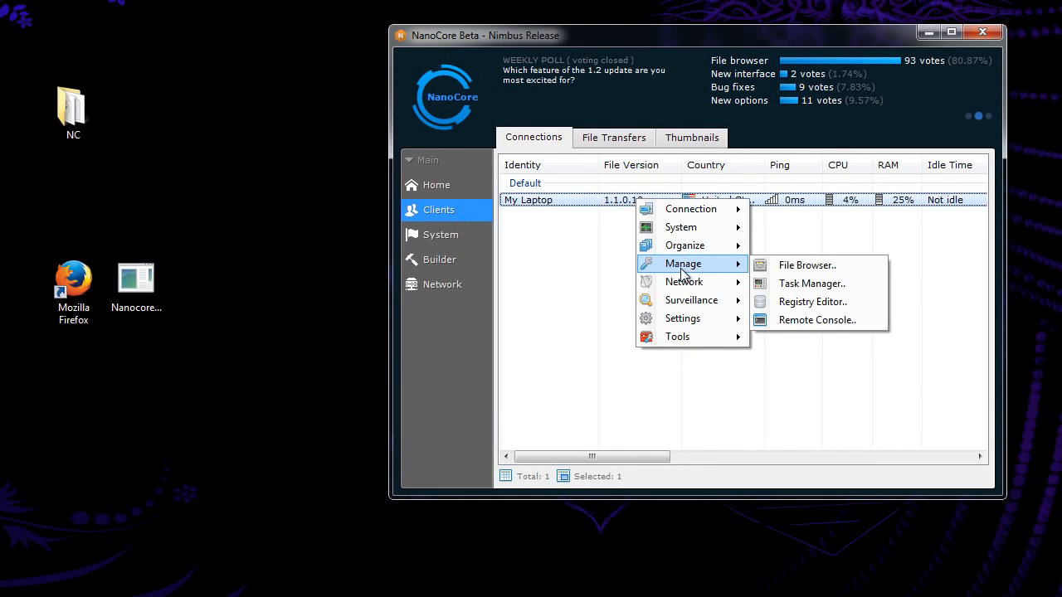
mouse_move(812, 302)
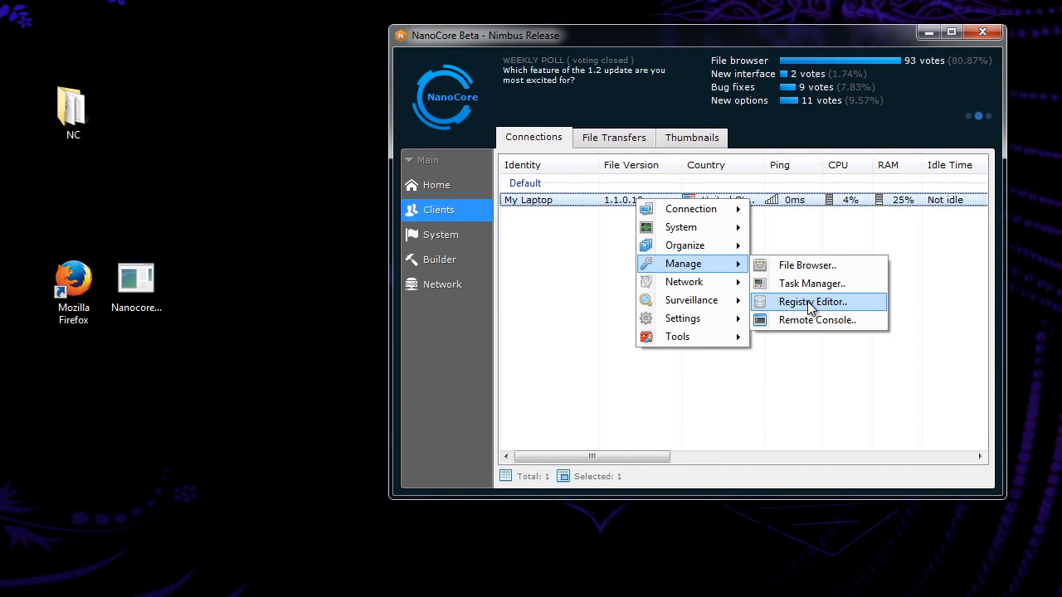
mouse_move(818, 320)
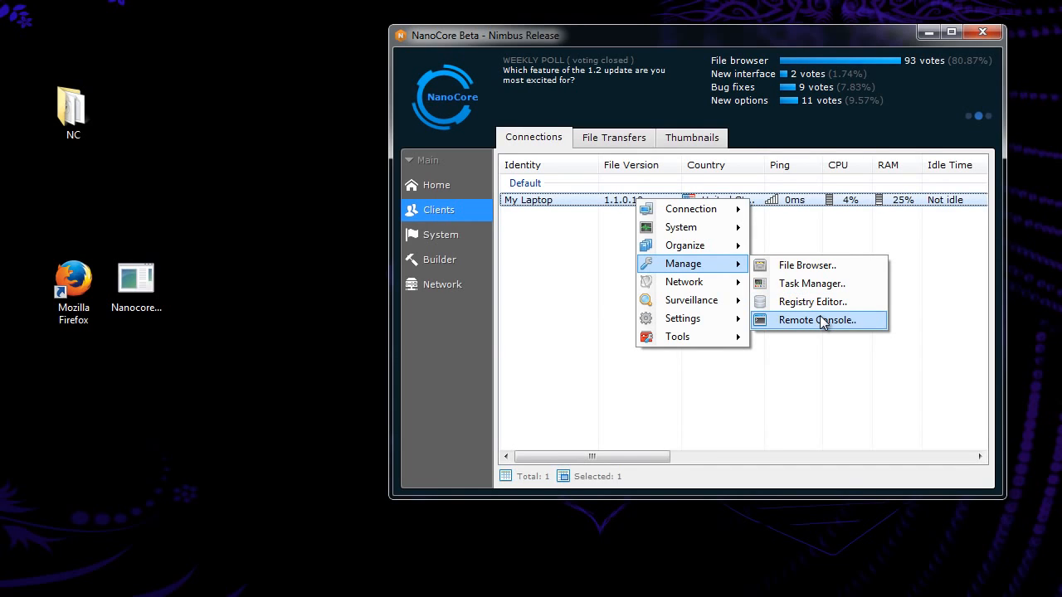
click(816, 321)
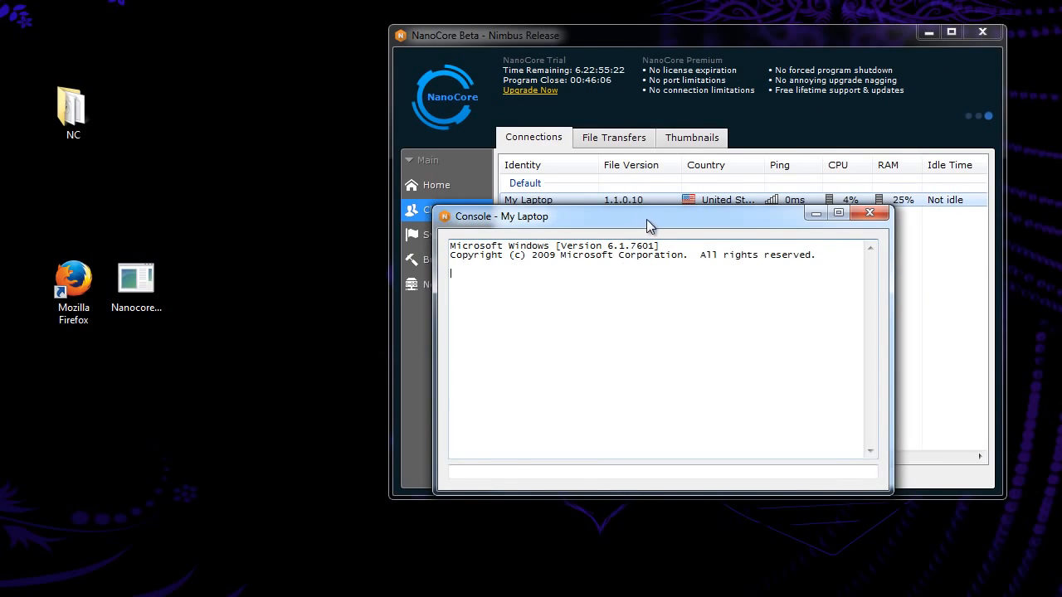
drag(651, 225, 743, 157)
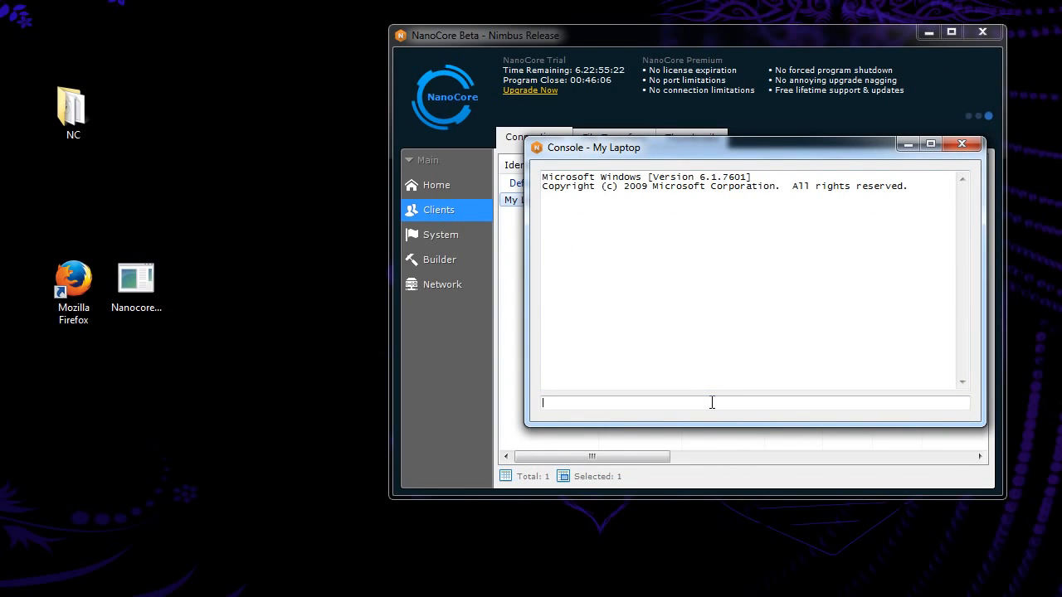
text(ipfon)
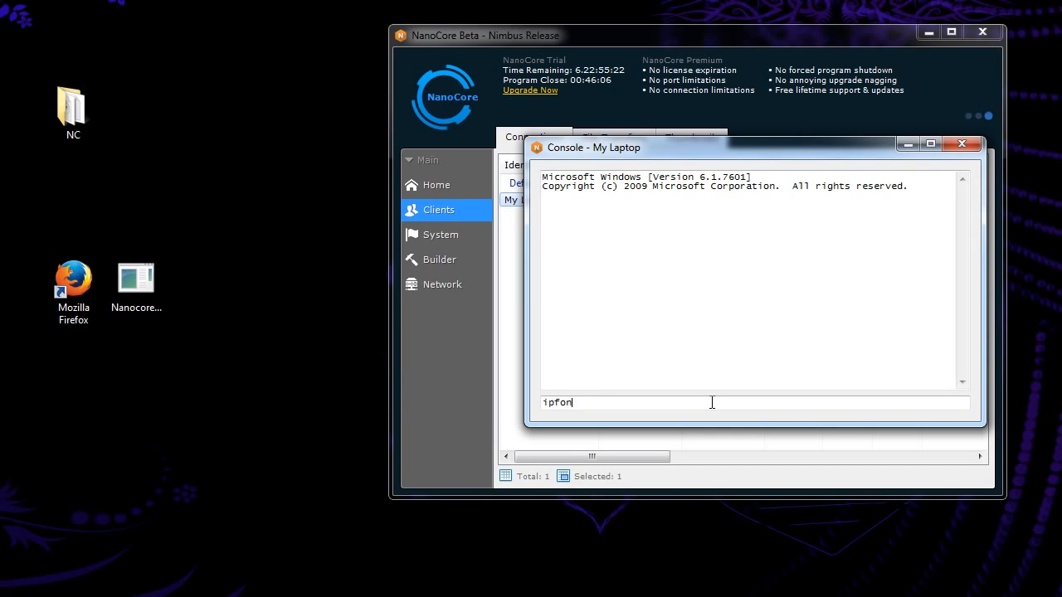
text(ipconf)
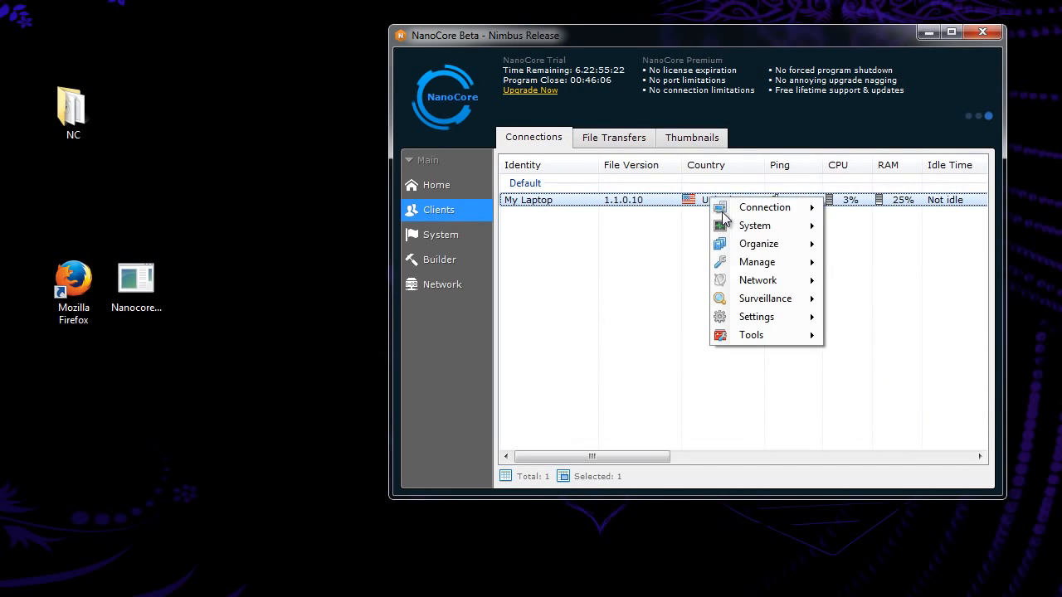
mouse_move(757, 280)
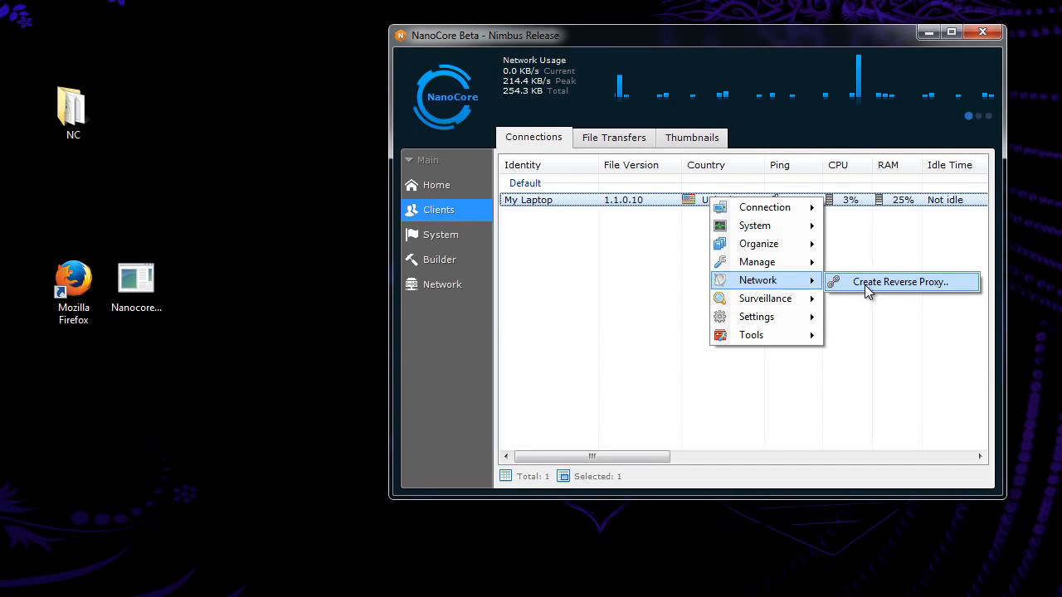
mouse_move(765, 298)
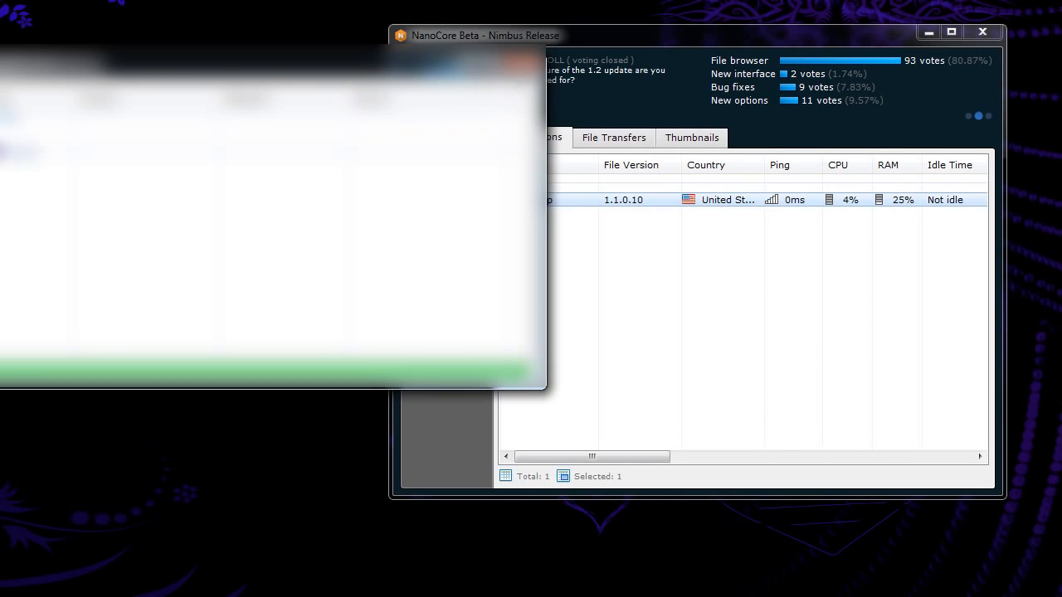
right_click(529, 199)
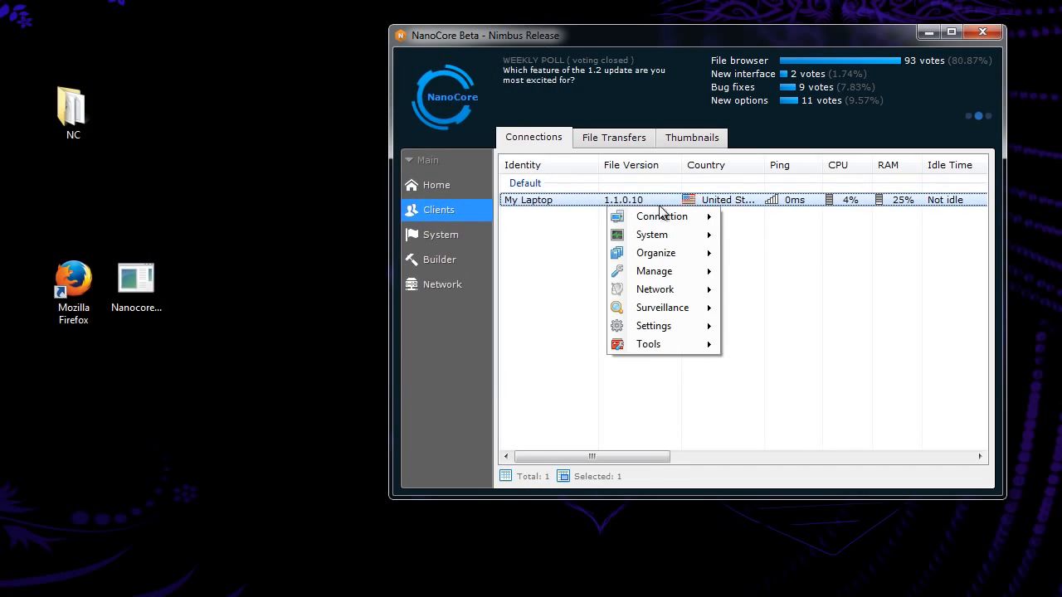
mouse_move(662, 308)
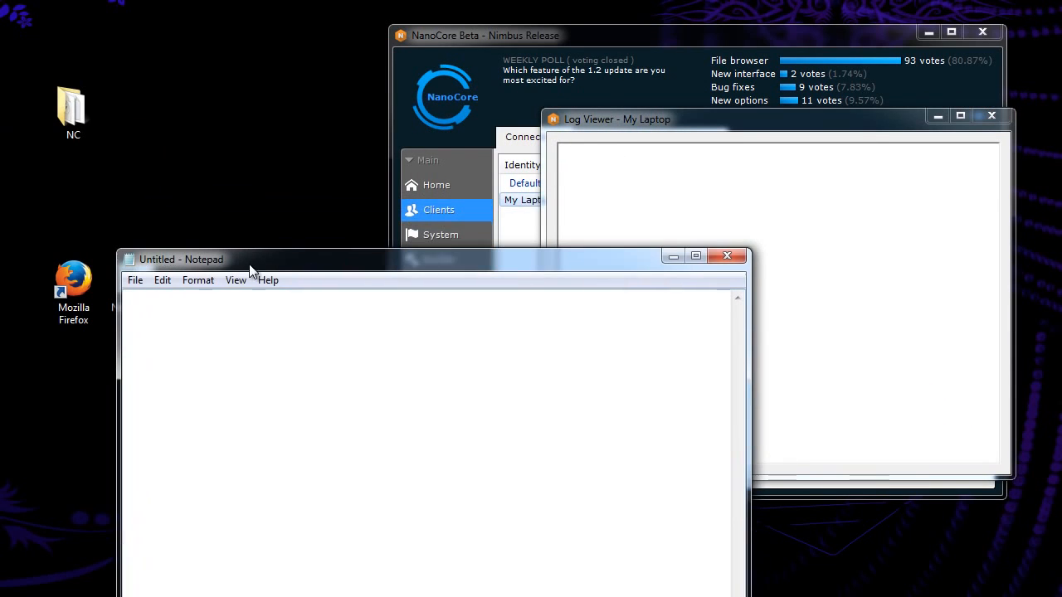
- Type 'Hello HackForums' in Notepad, then close Notepad and the keystroke log
text(He)
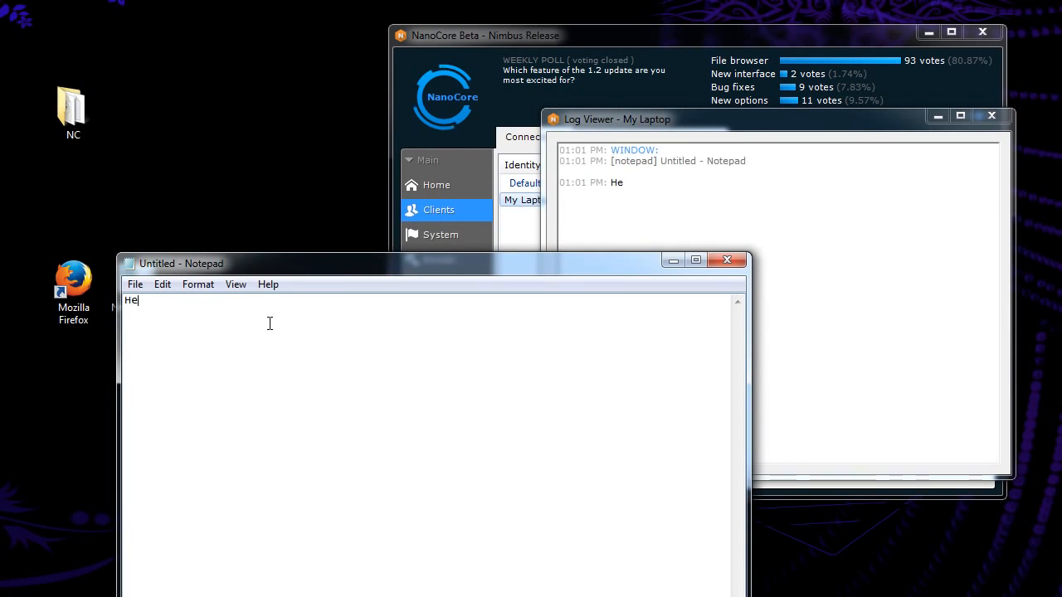
text(llo HackF)
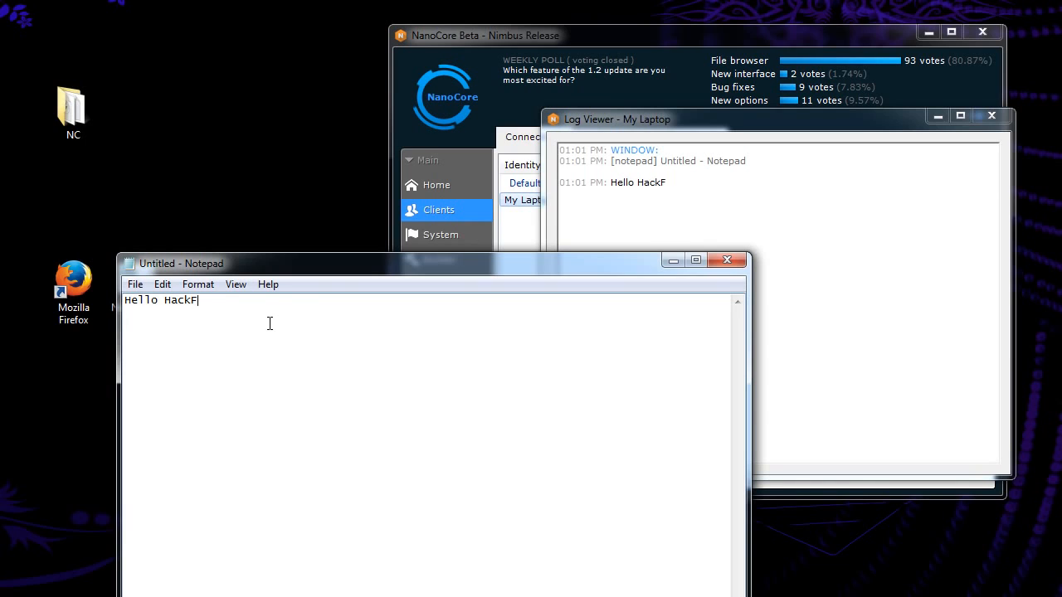
text(orums)
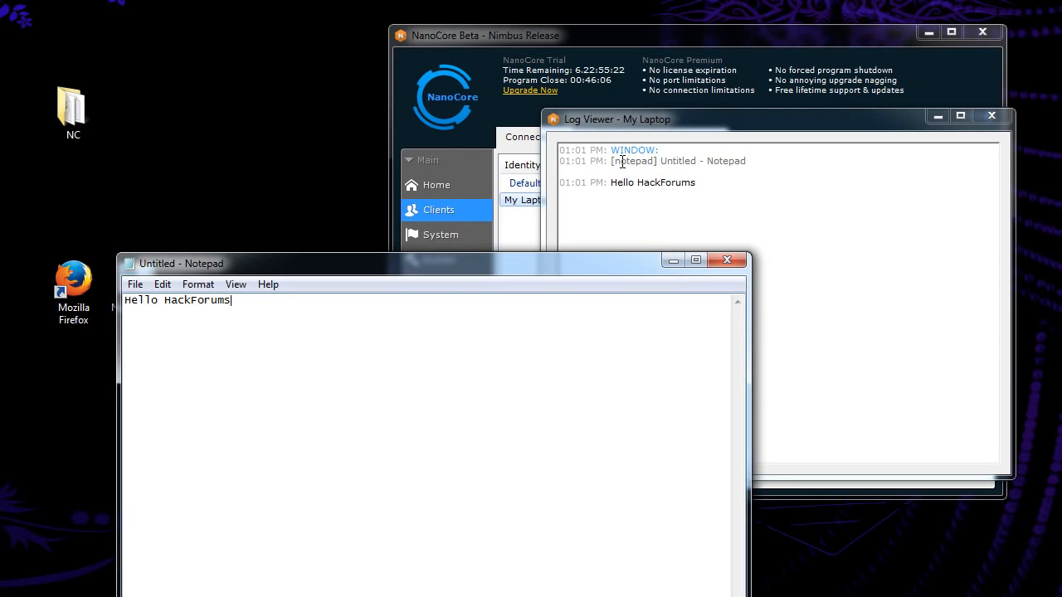
mouse_move(673, 160)
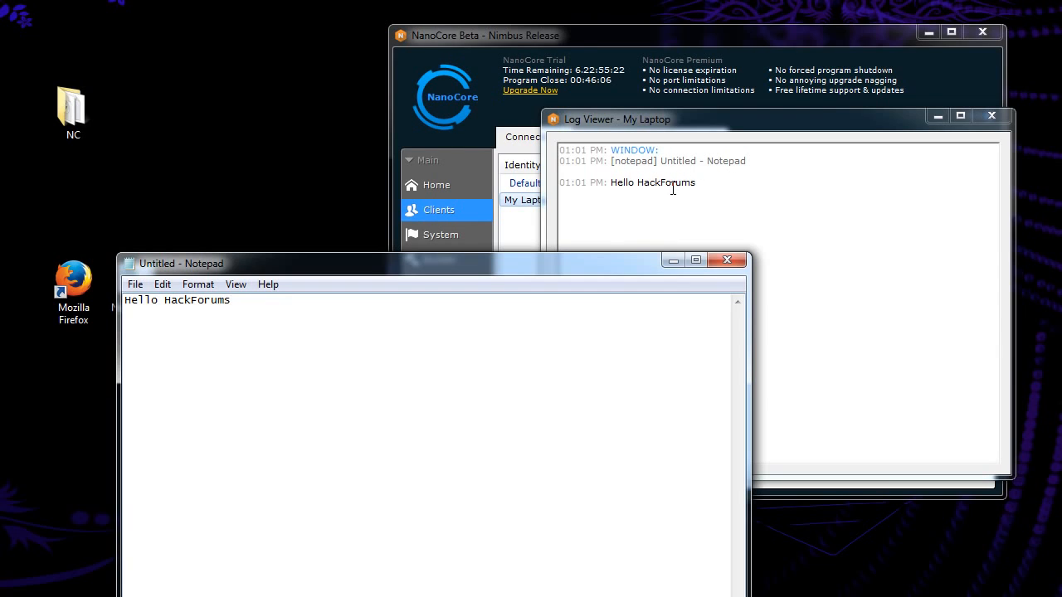
click(727, 260)
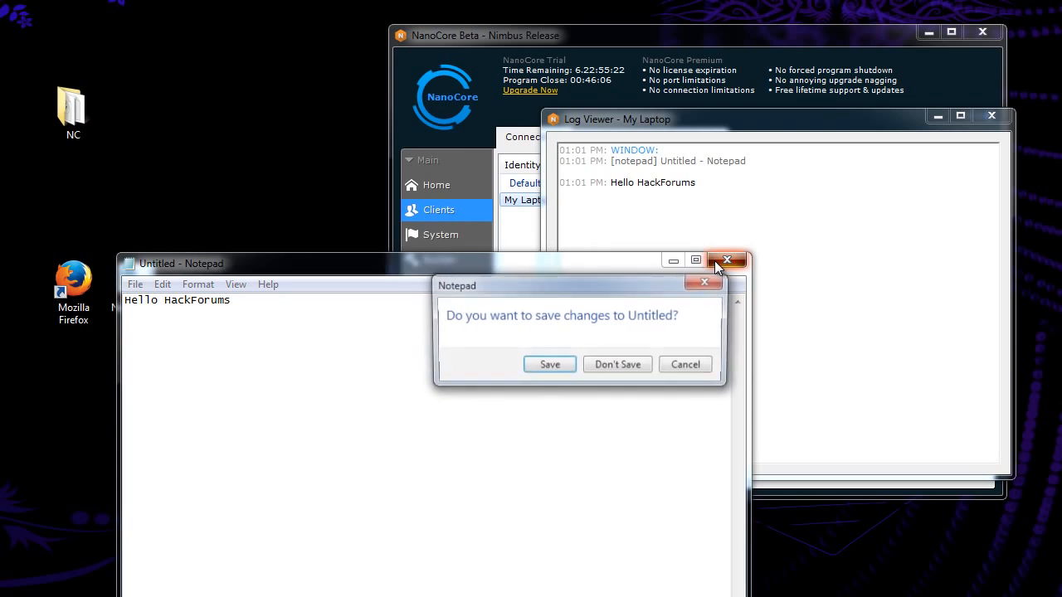
click(617, 364)
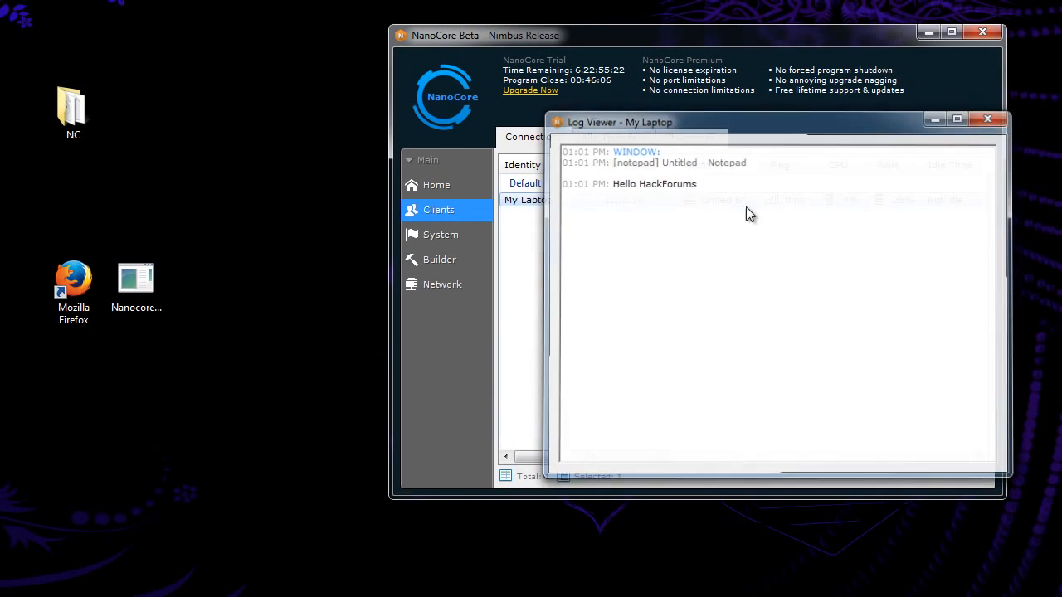
- Open My Laptop's Video Feeds list, showing two monitors and a webcam
right_click(528, 199)
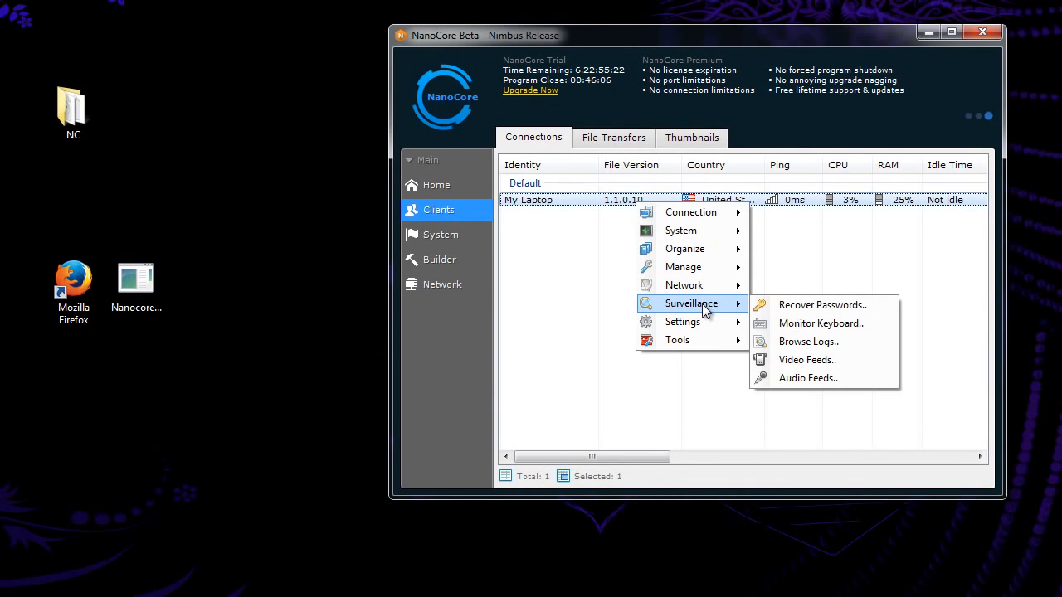
mouse_move(808, 342)
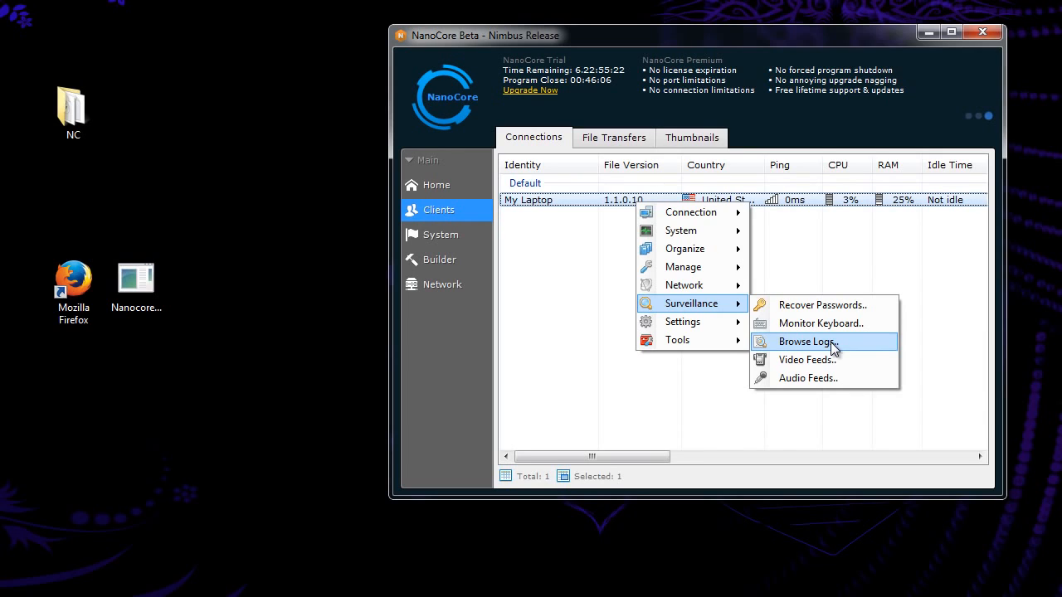
mouse_move(840, 350)
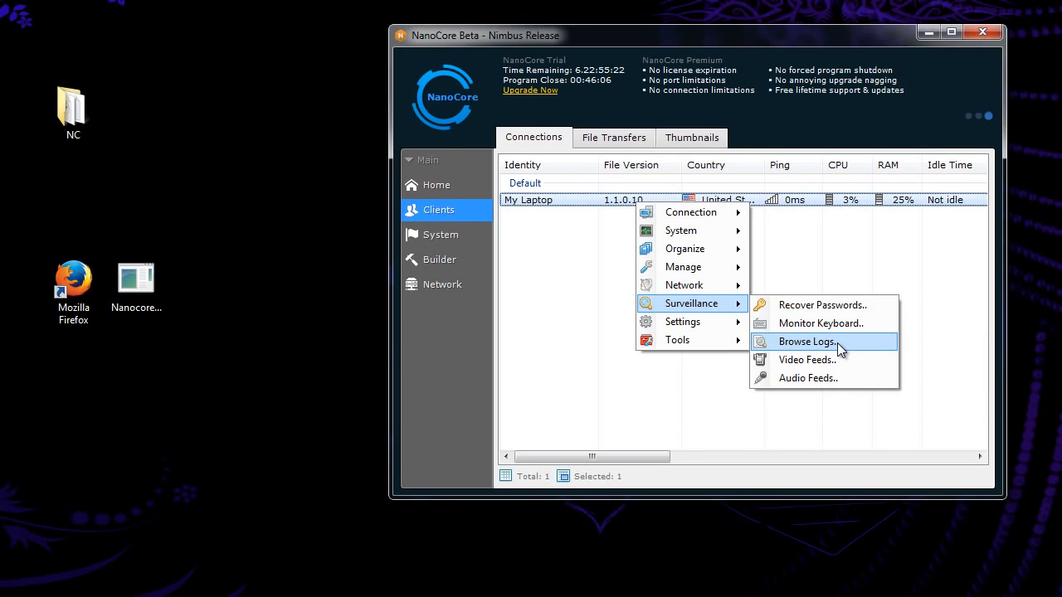
mouse_move(807, 359)
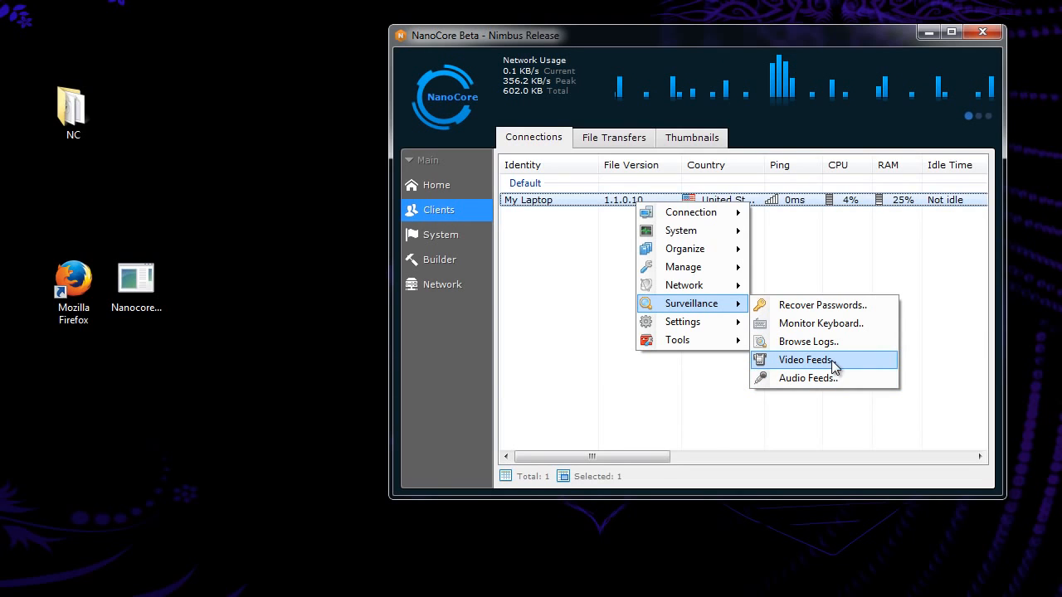
click(804, 359)
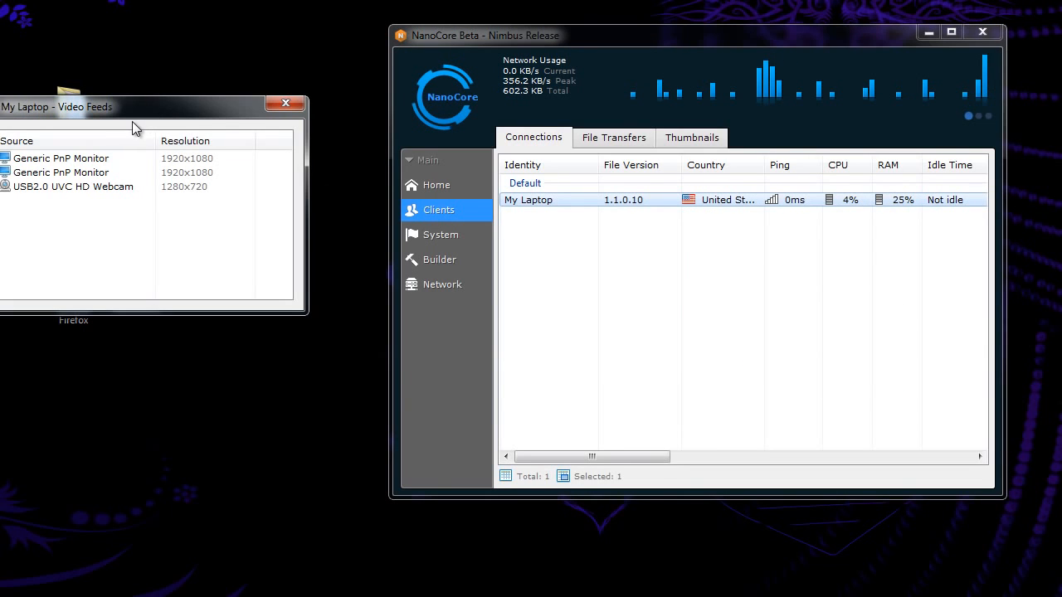
drag(133, 106, 865, 145)
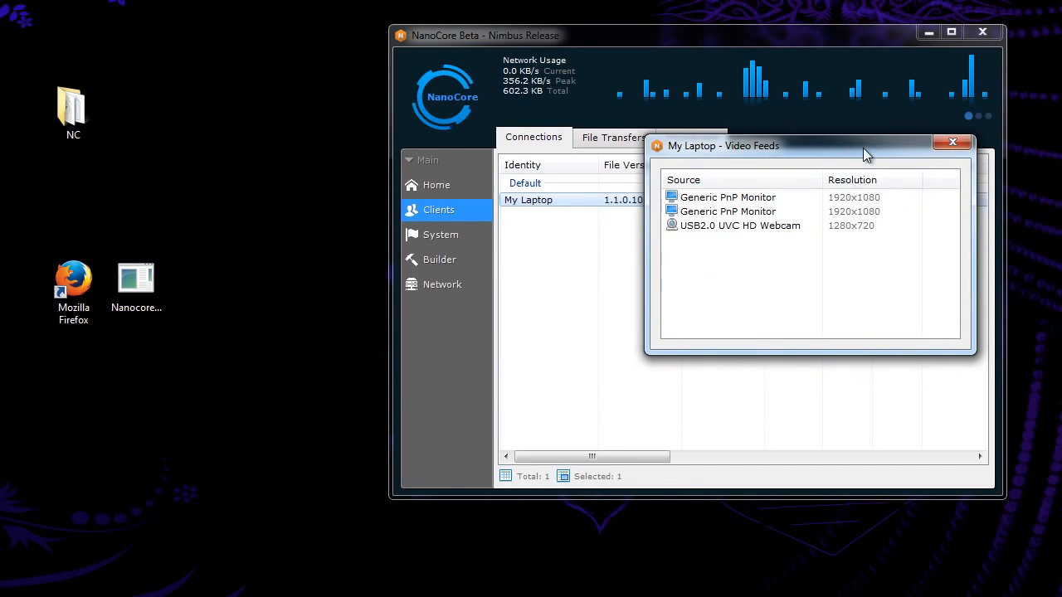
- Start a live view of the USB2.0 UVC HD Webcam
click(739, 225)
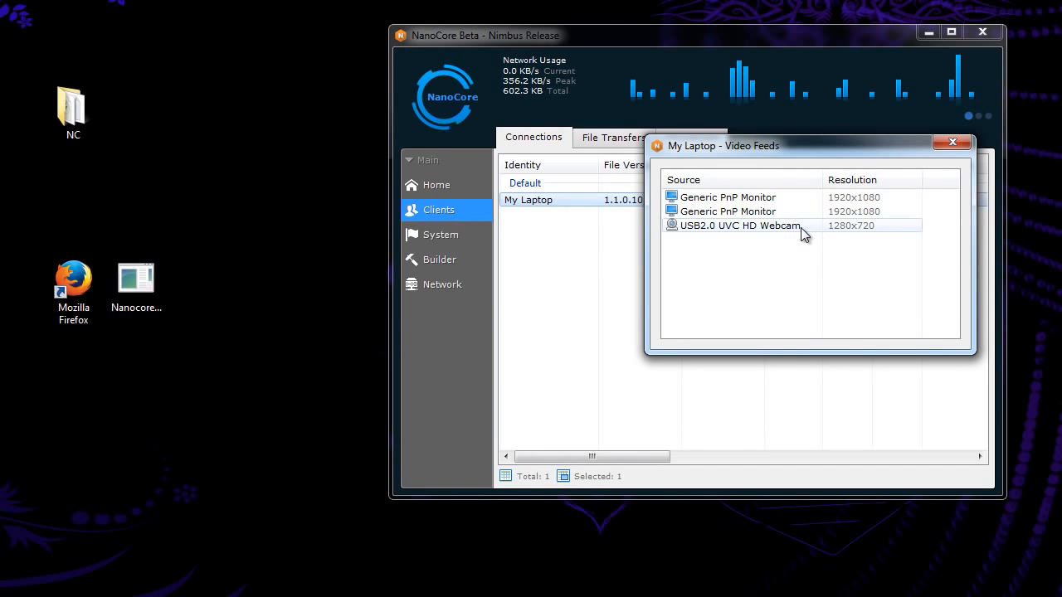
right_click(739, 225)
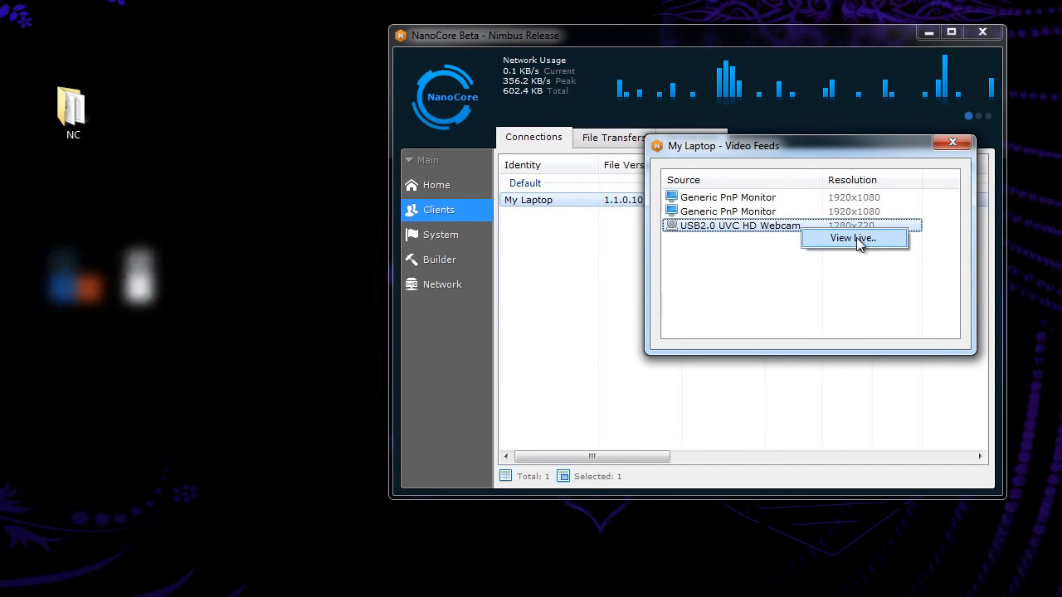
click(854, 239)
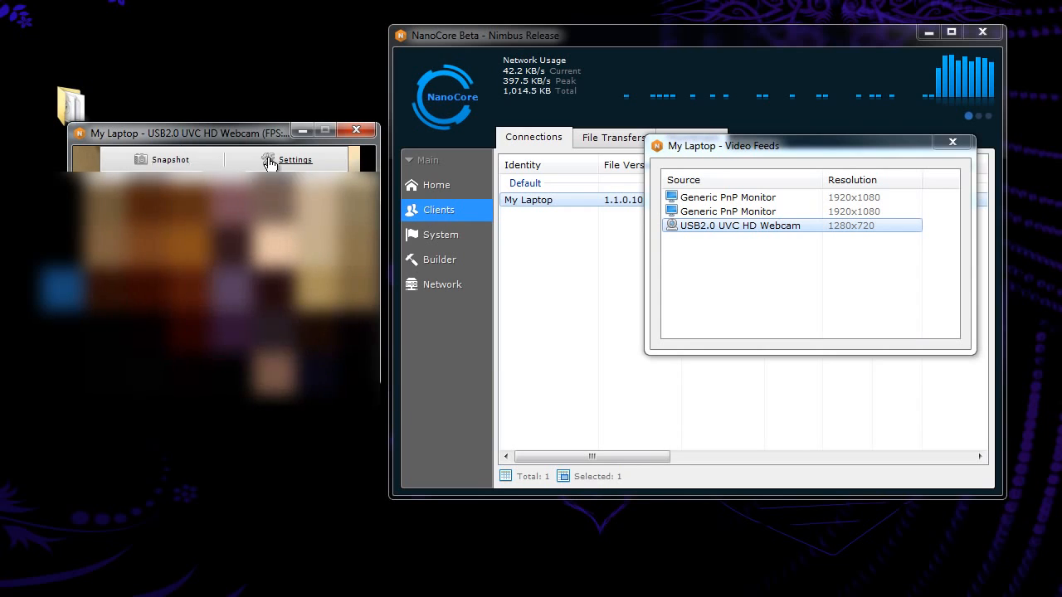
click(294, 159)
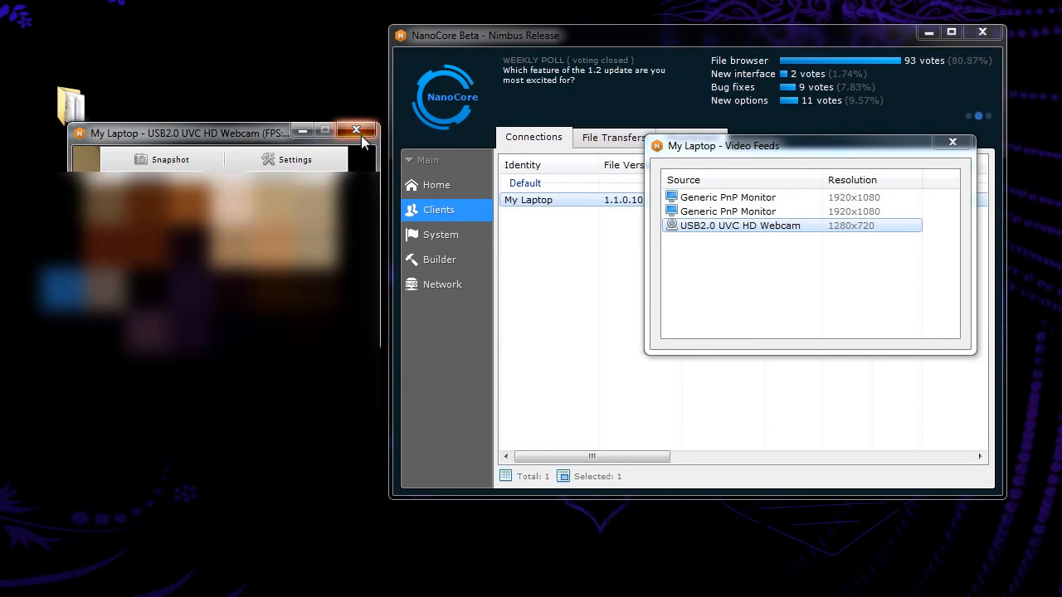
- Send 'Hello' to My Laptop in an Instant Message chat, then close the chat
right_click(573, 200)
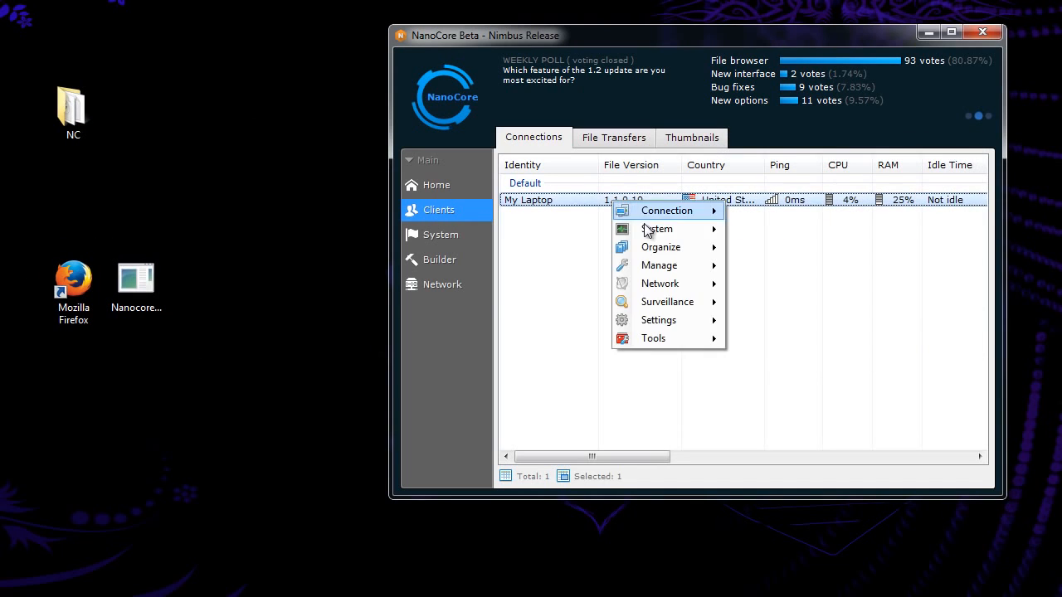
mouse_move(667, 301)
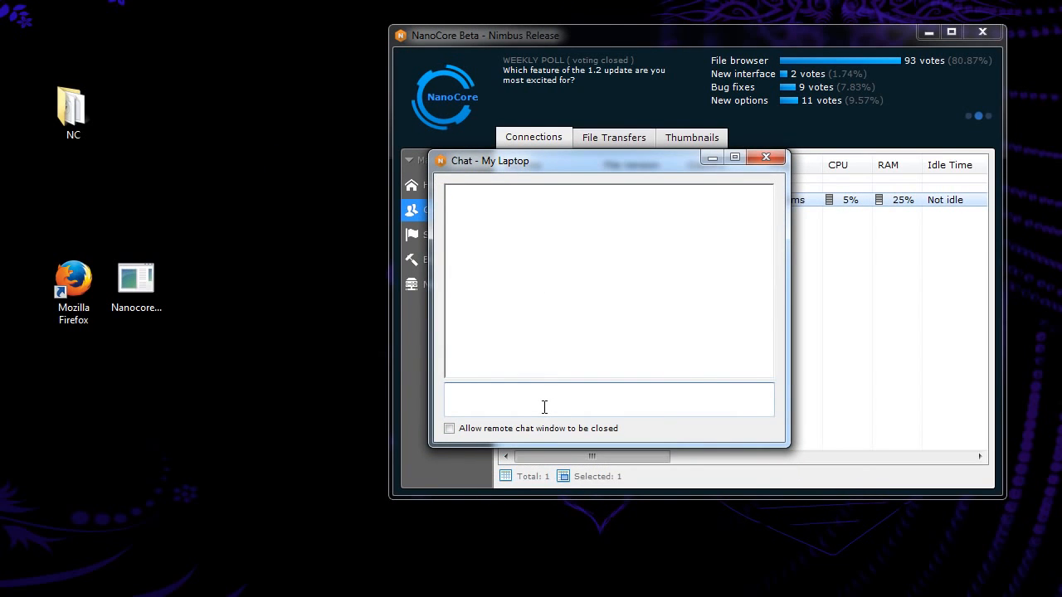
click(449, 428)
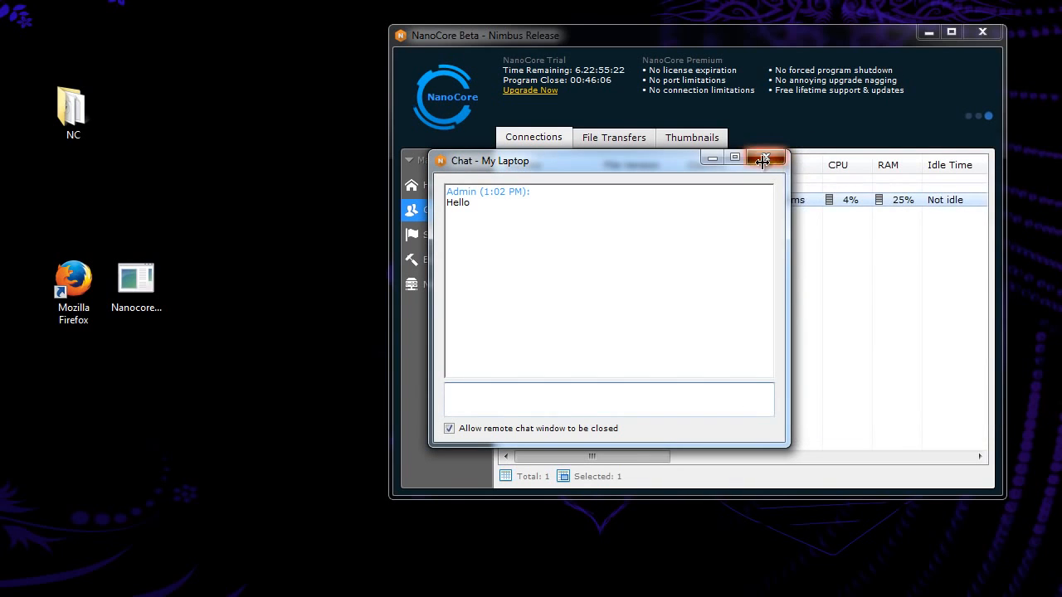
click(764, 158)
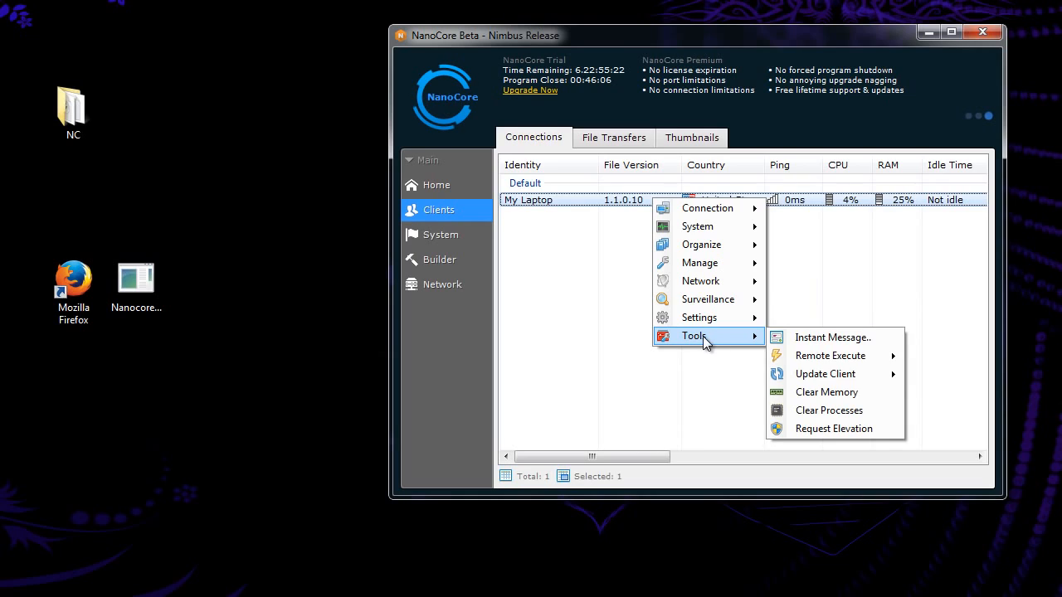
mouse_move(830, 355)
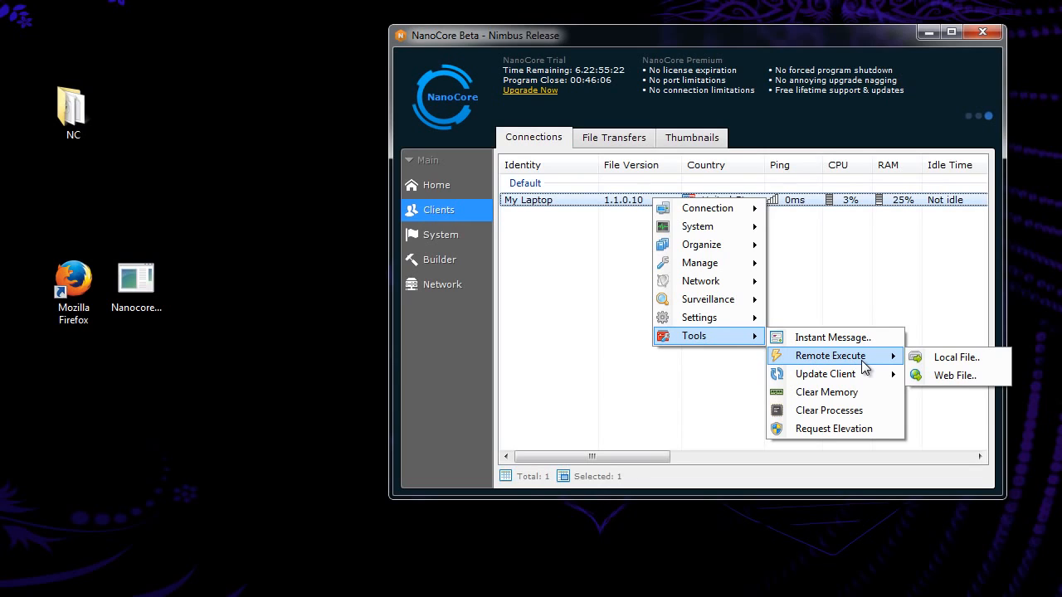
mouse_move(907, 366)
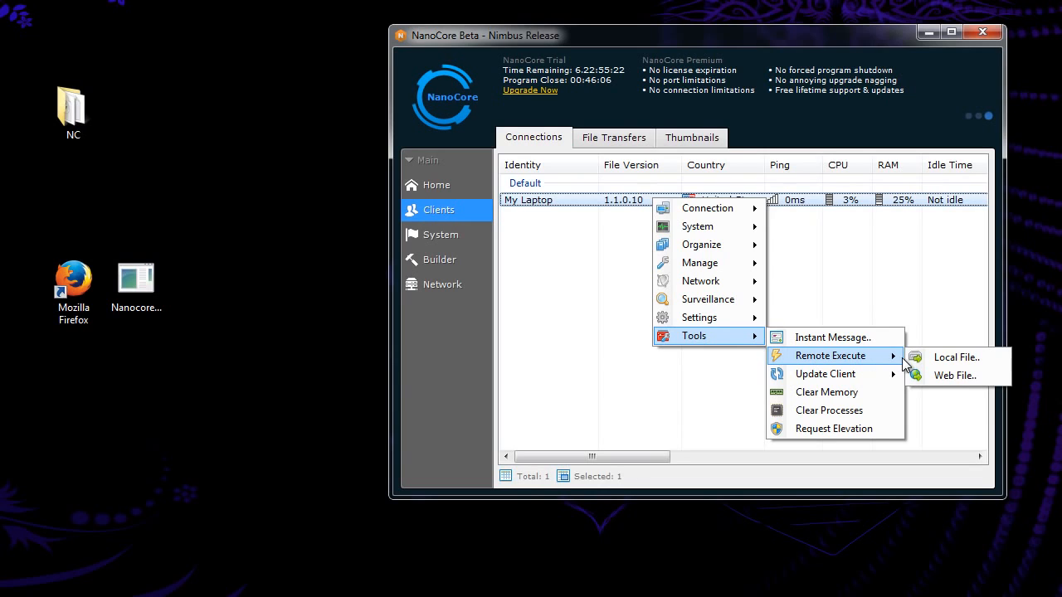
mouse_move(955, 376)
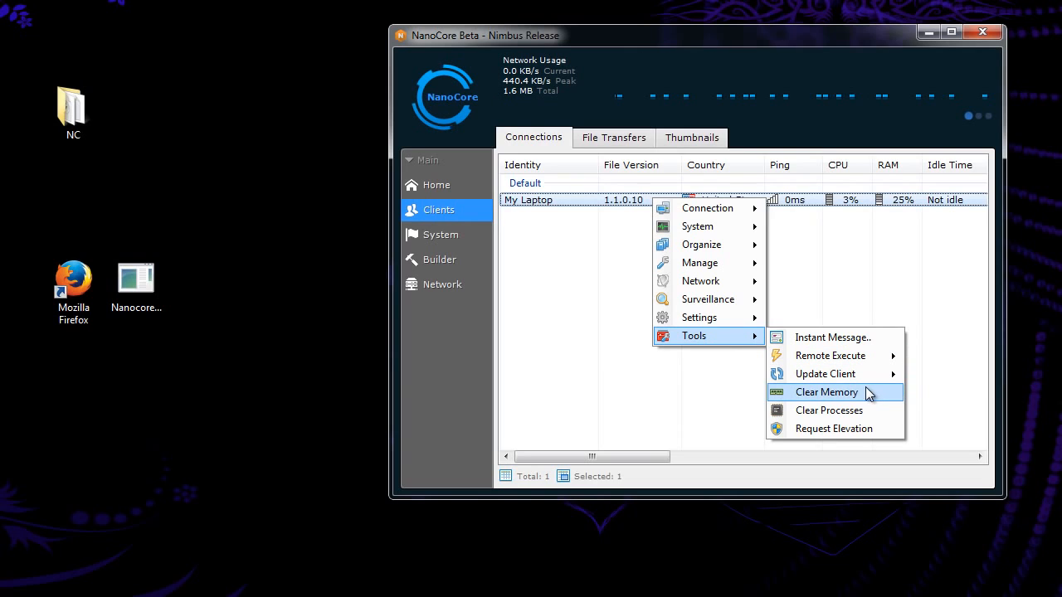
mouse_move(830, 355)
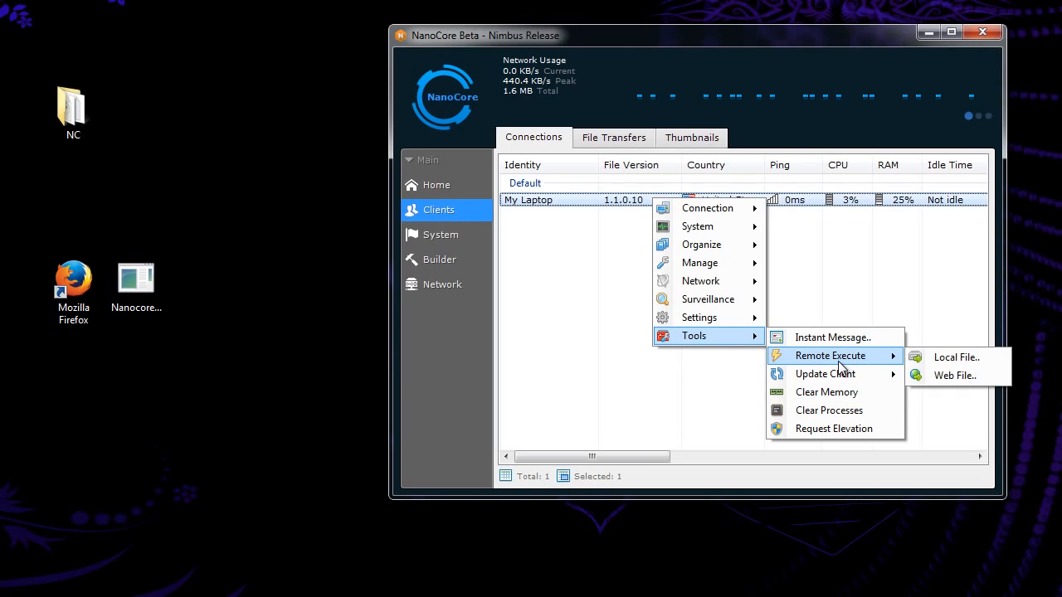
mouse_move(825, 374)
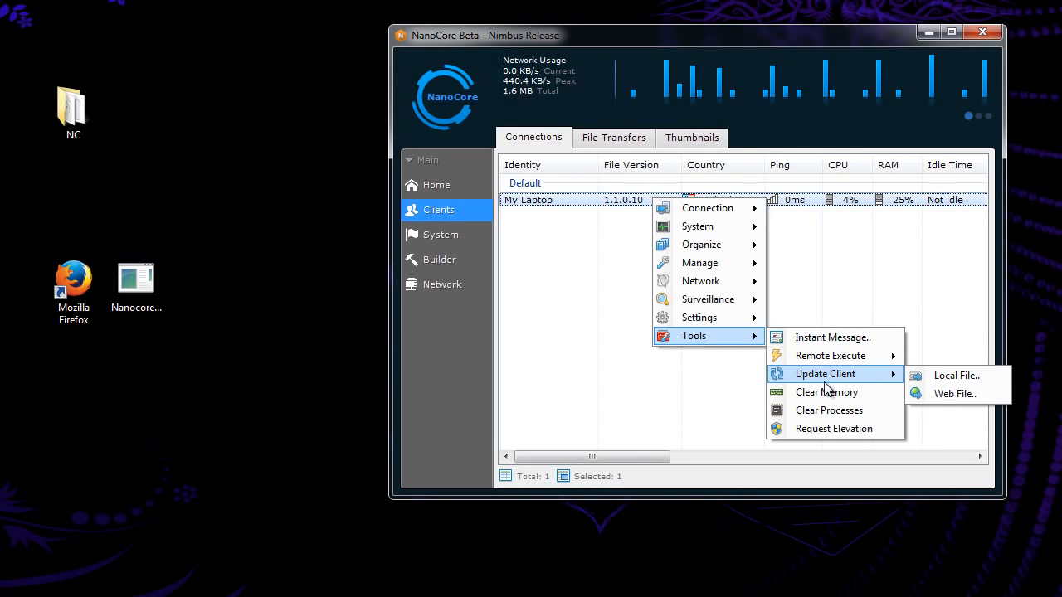
mouse_move(834, 428)
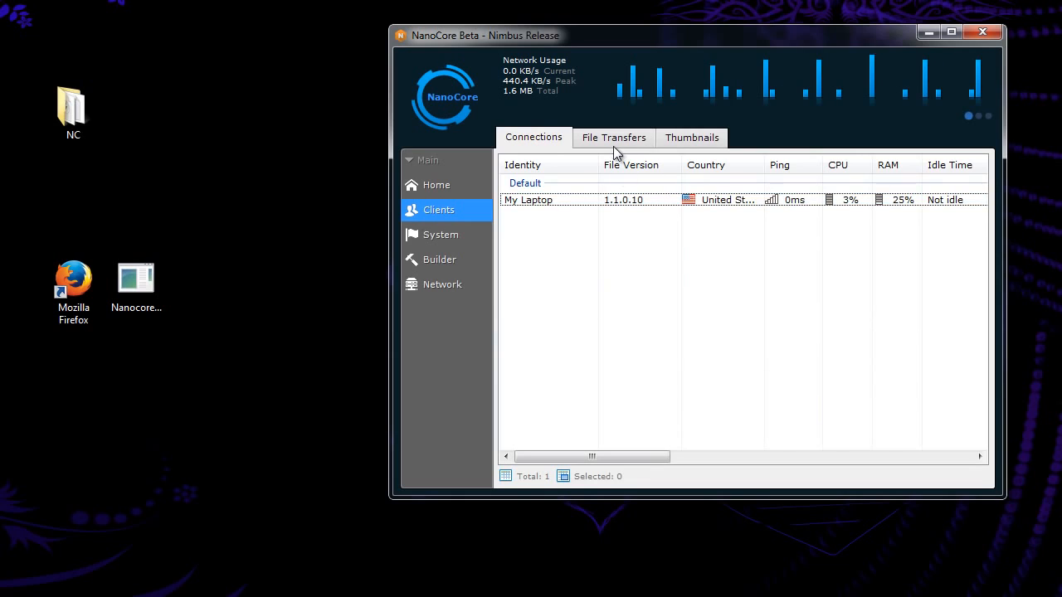
- View the empty File Transfers list, then switch to the Thumbnails view
click(614, 138)
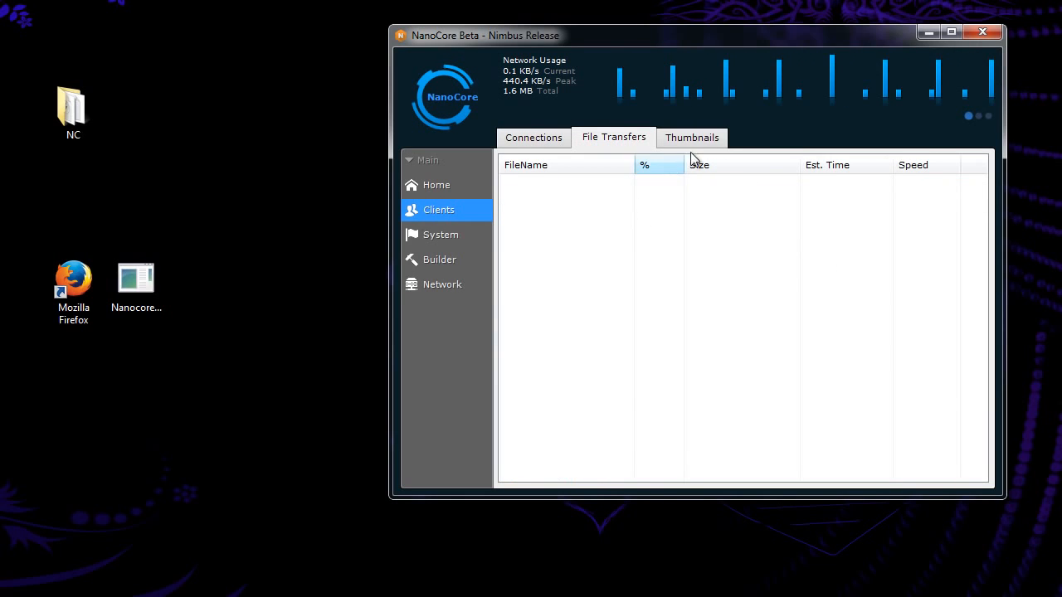
click(691, 137)
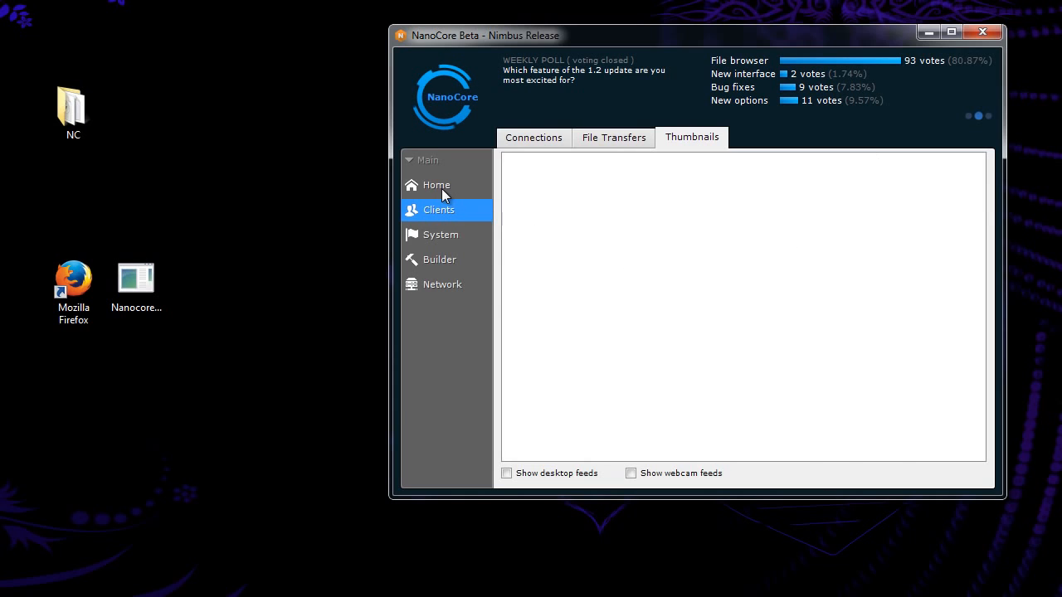
- Return to the Home page showing the September 20, 2014 Latest Happenings post
click(436, 185)
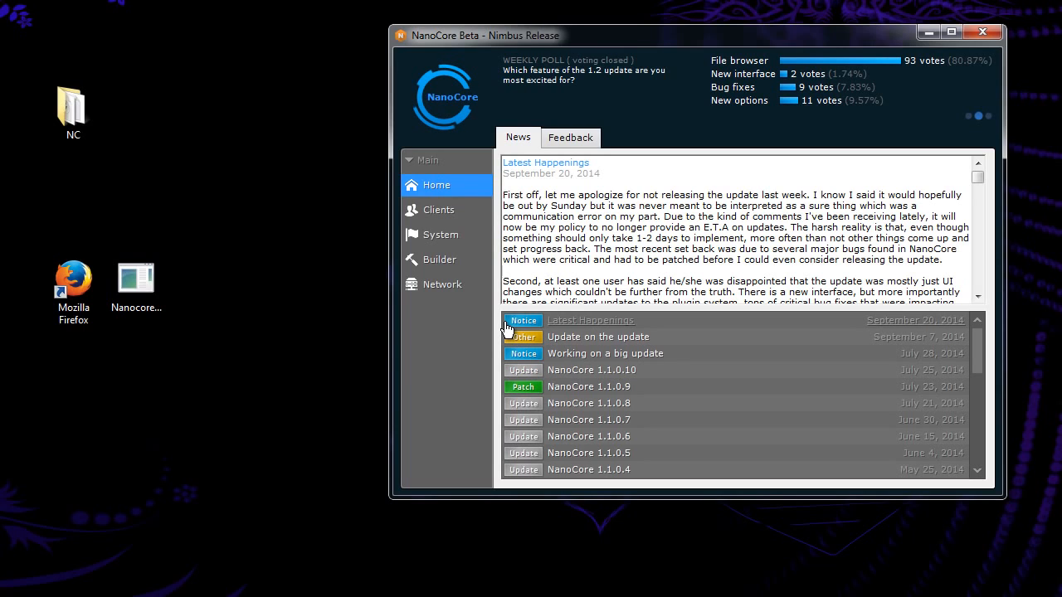
mouse_move(560, 292)
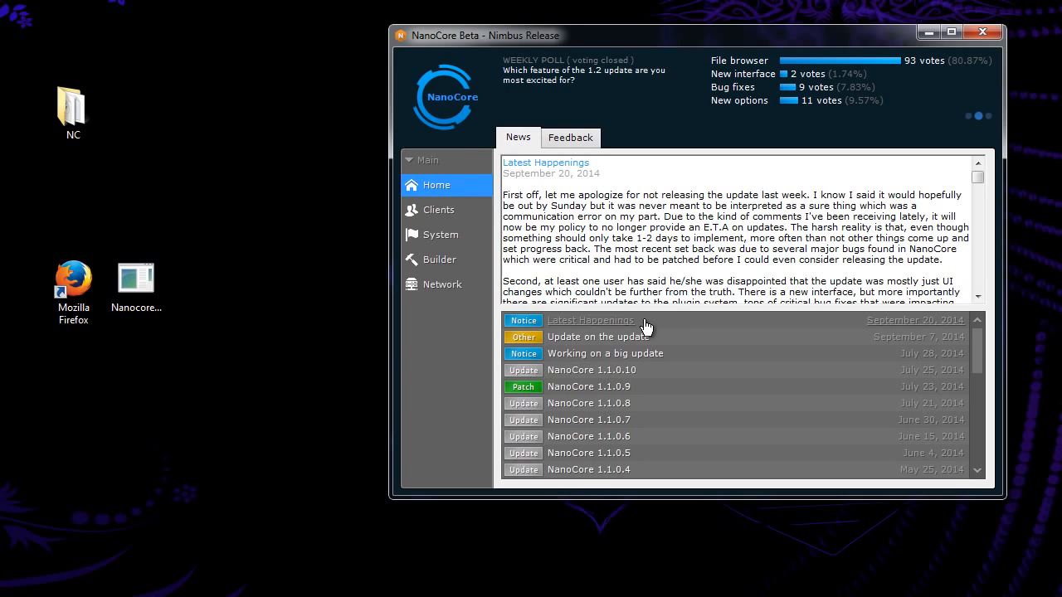
mouse_move(707, 274)
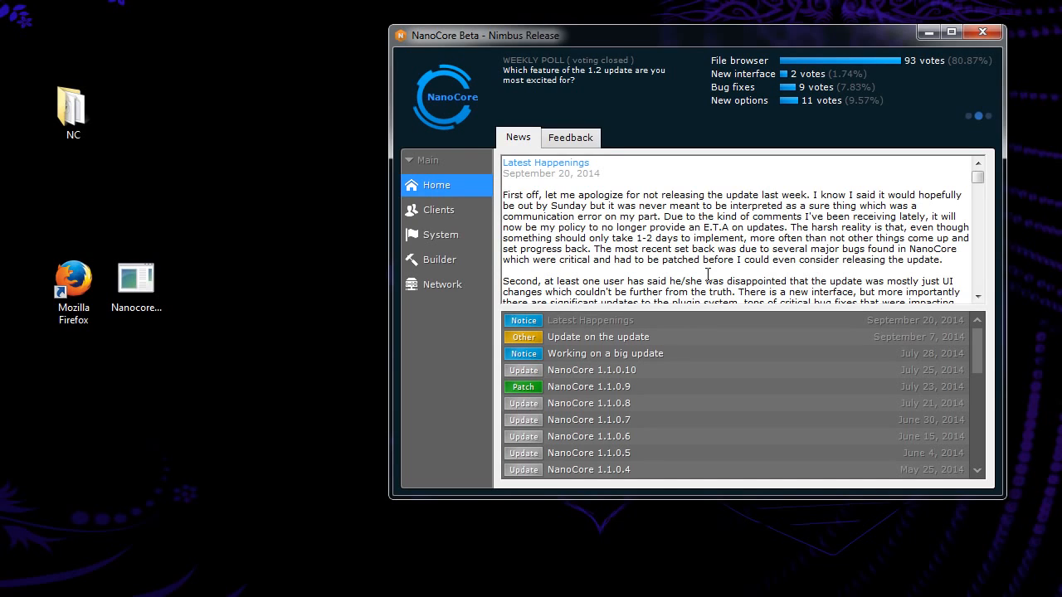